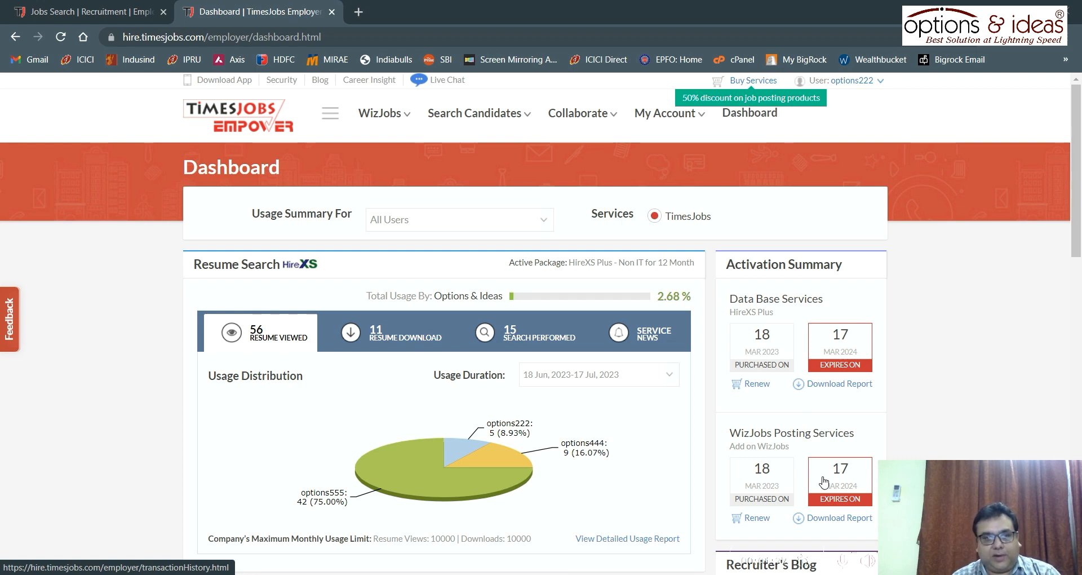
Step: Go to the Manage WizJobs page from the WizJobs menu
click(381, 113)
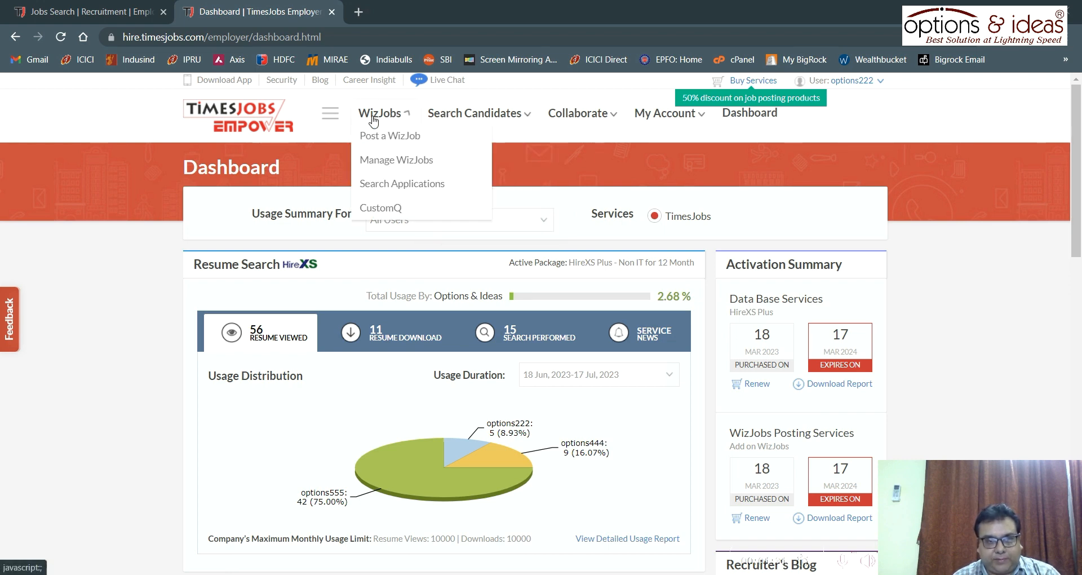
click(395, 159)
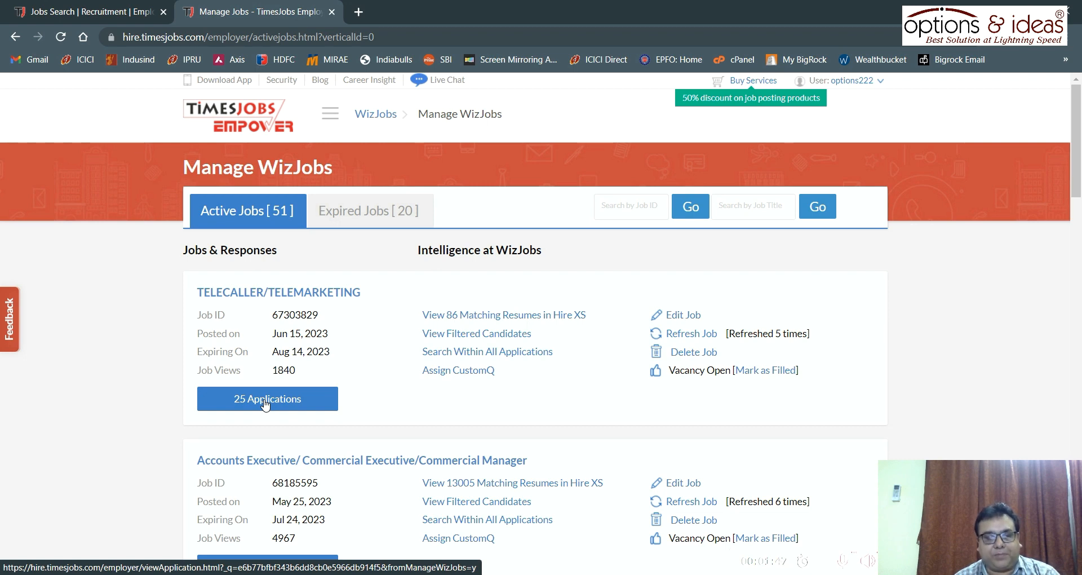
Step: Open the TELECALLER/TELEMARKETING job's 25 applications and select all 20 resumes on the page
click(267, 399)
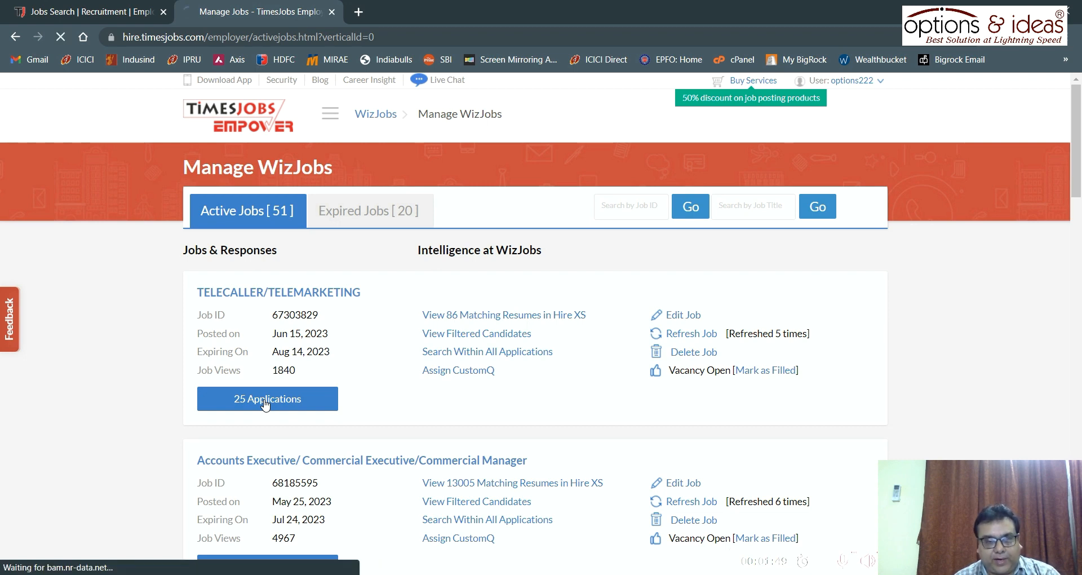
click(267, 399)
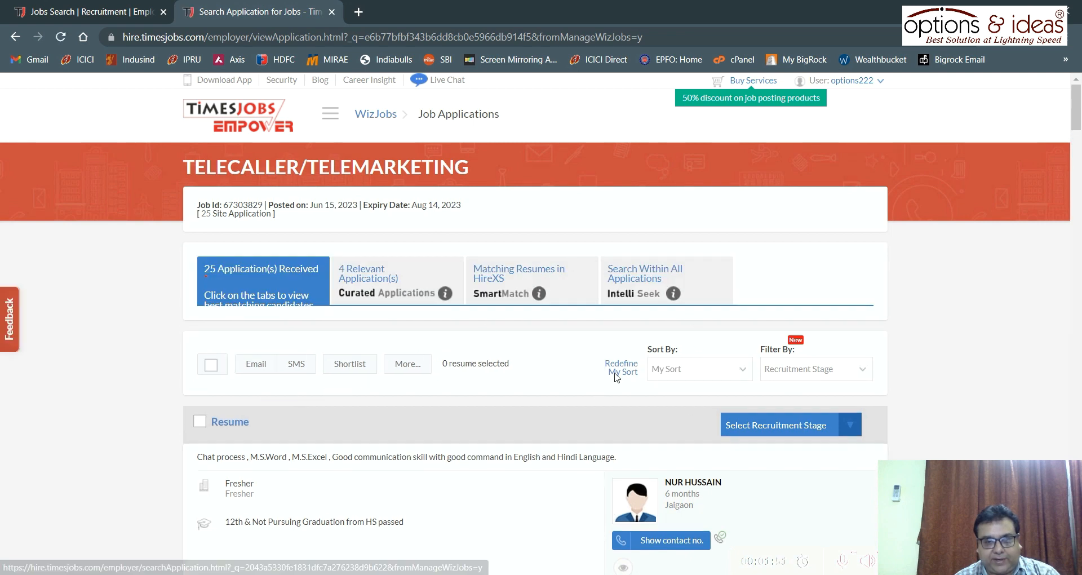
scroll(down, 3)
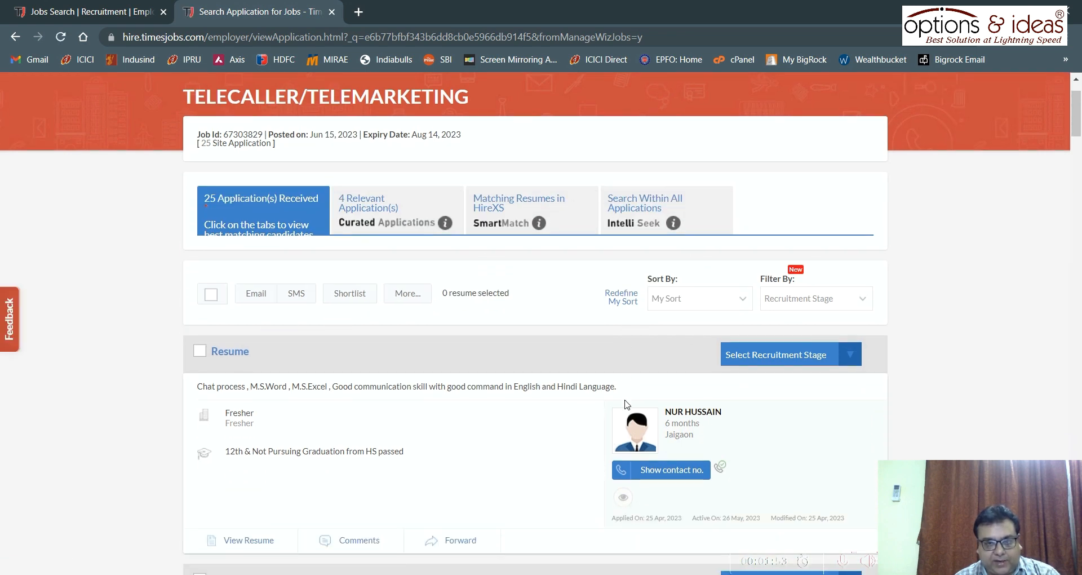
mouse_move(507, 383)
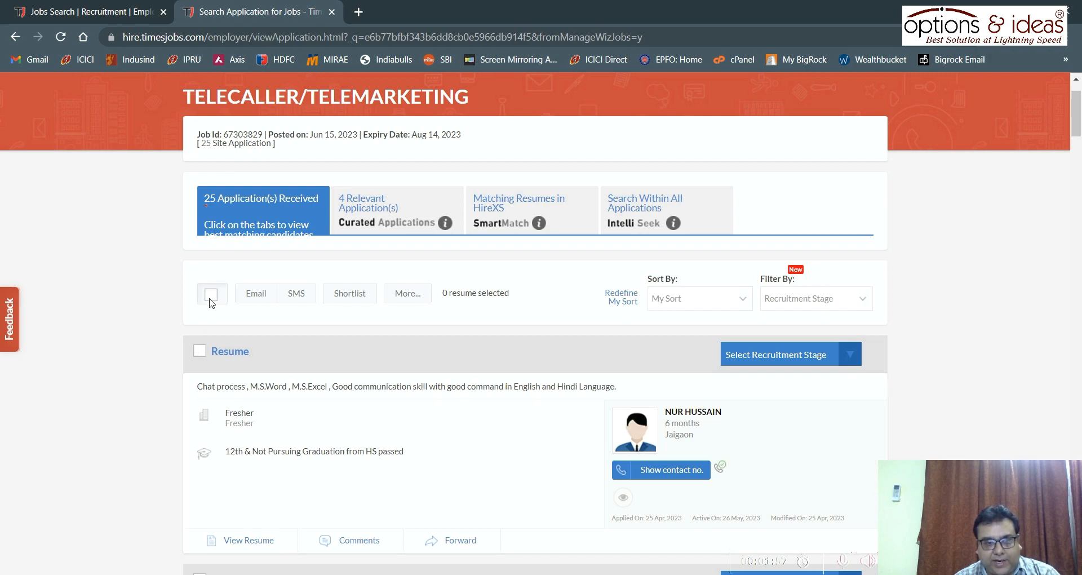
click(211, 293)
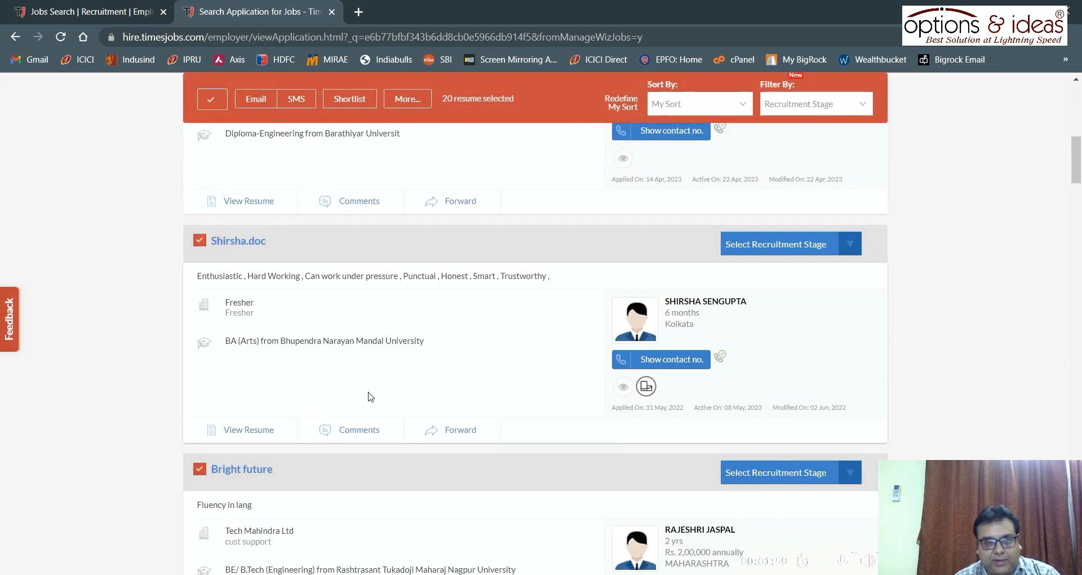
scroll(up, 3)
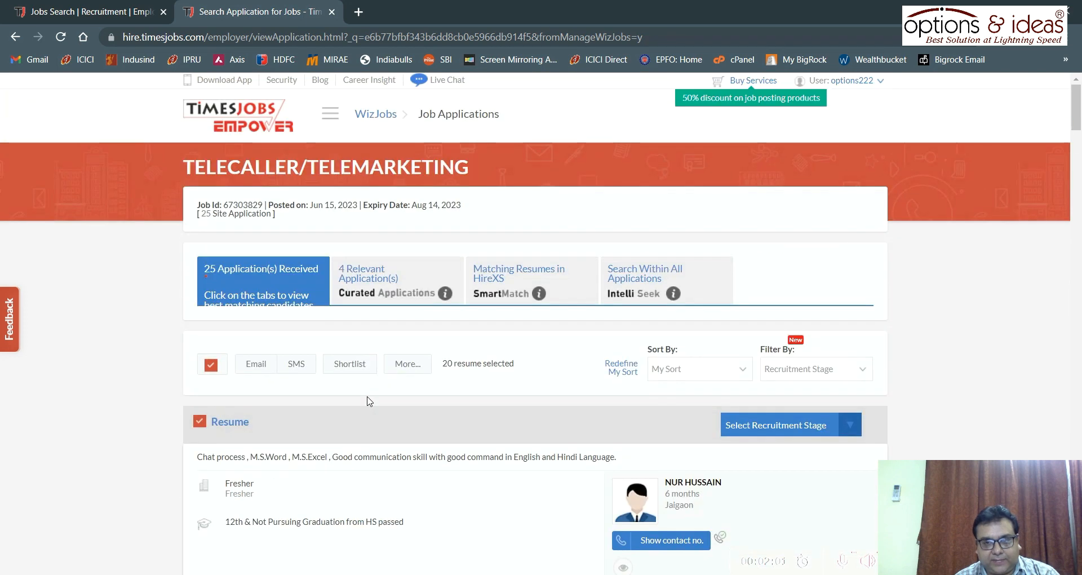
scroll(down, 3)
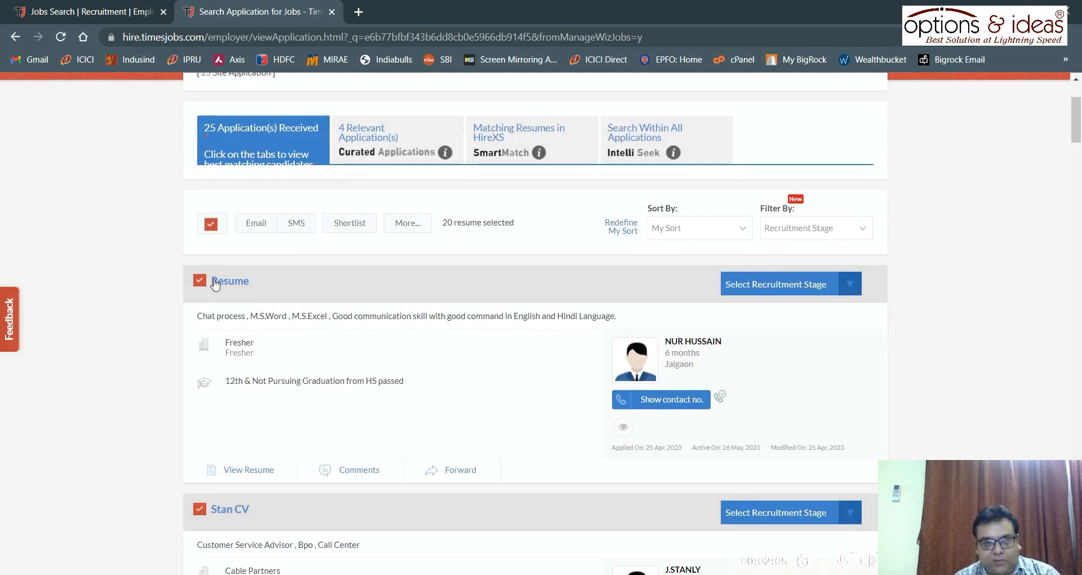
scroll(down, 3)
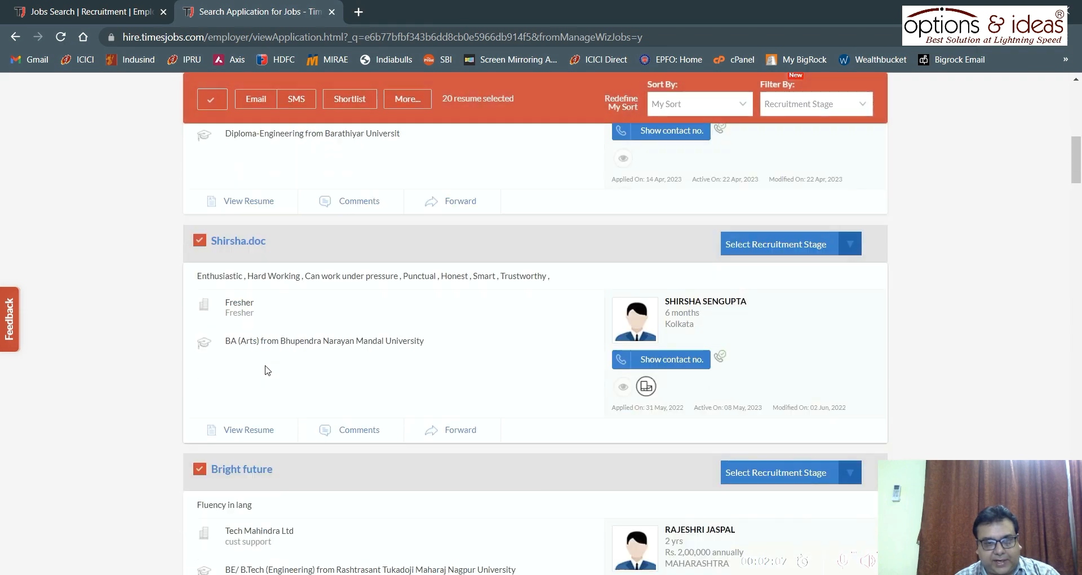
scroll(down, 3)
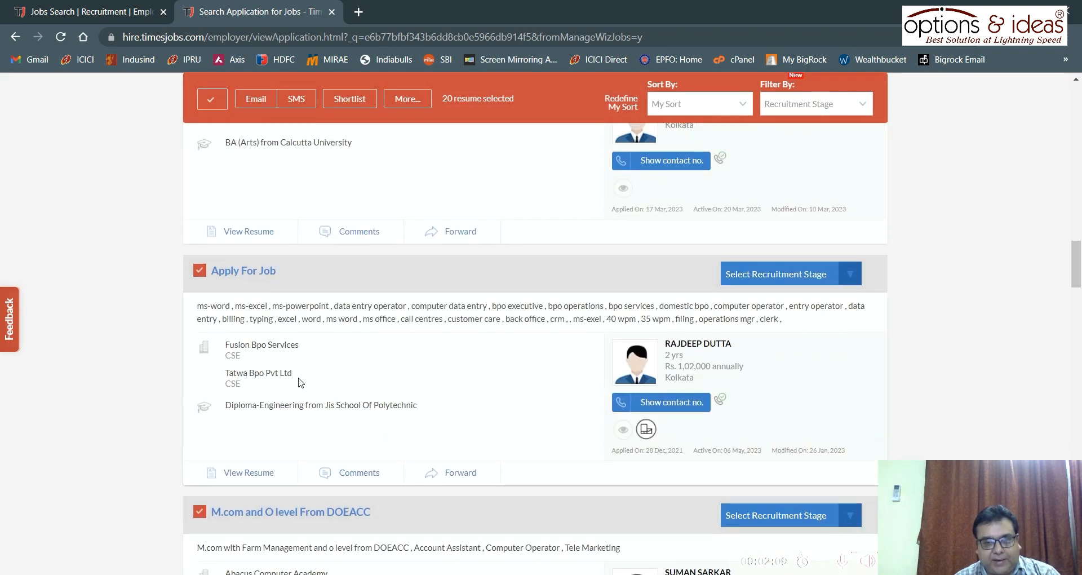
scroll(up, 3)
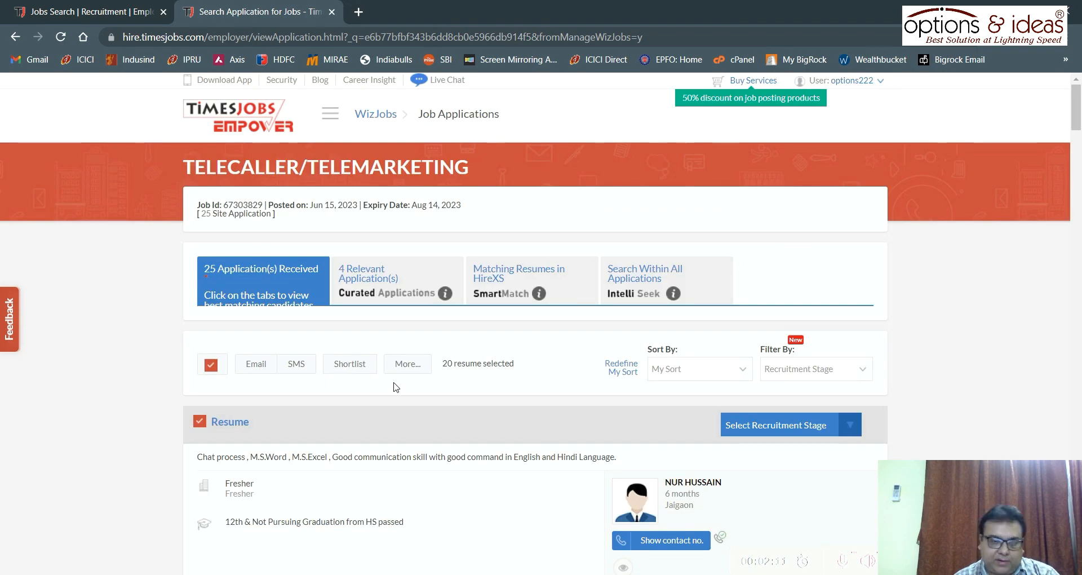
mouse_move(294, 389)
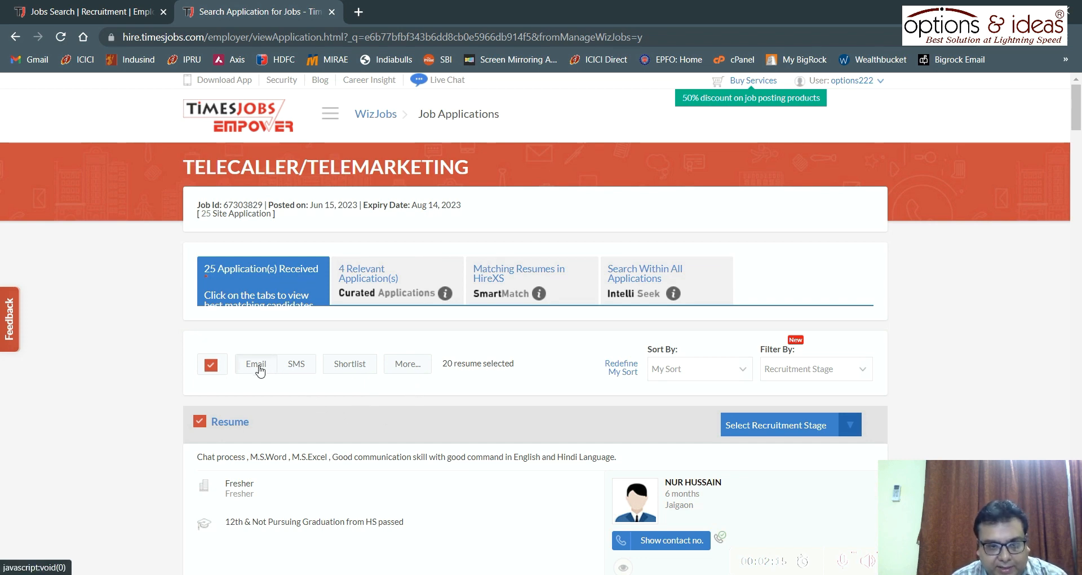
Step: Start an email to the 20 selected candidates with Create New Template chosen
click(256, 364)
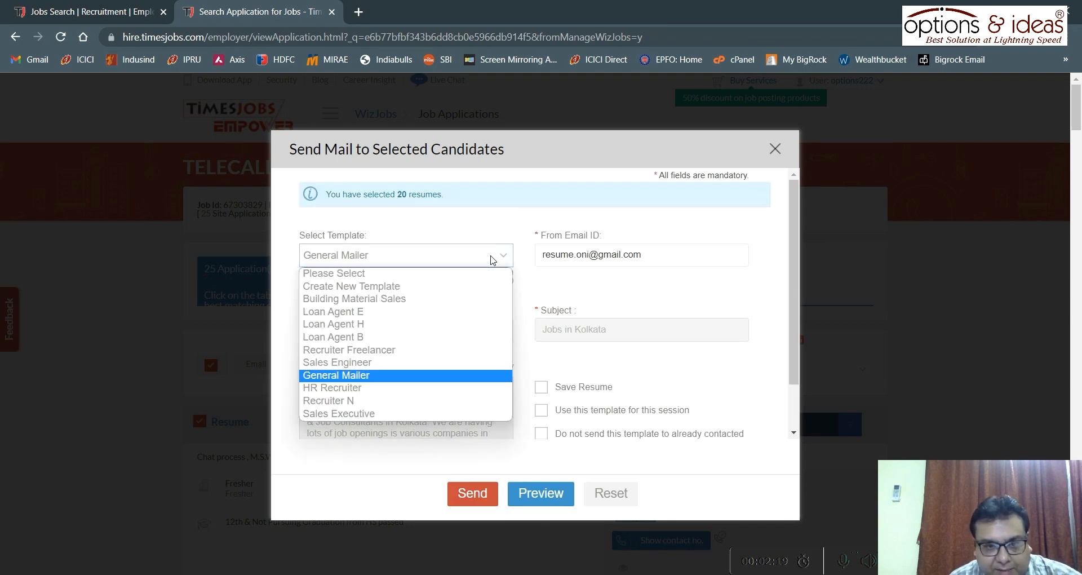
mouse_move(404, 362)
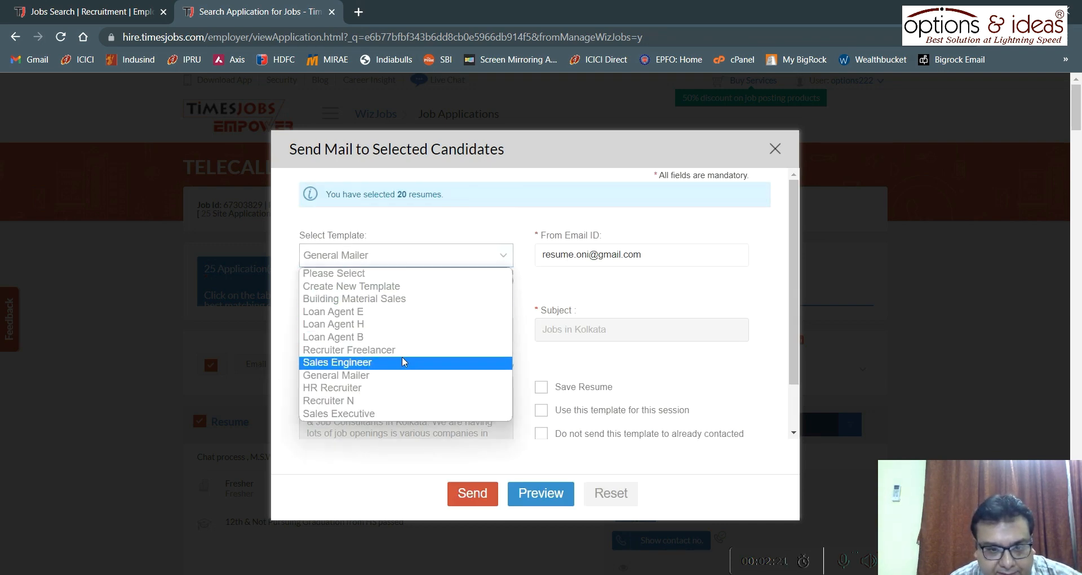
mouse_move(355, 298)
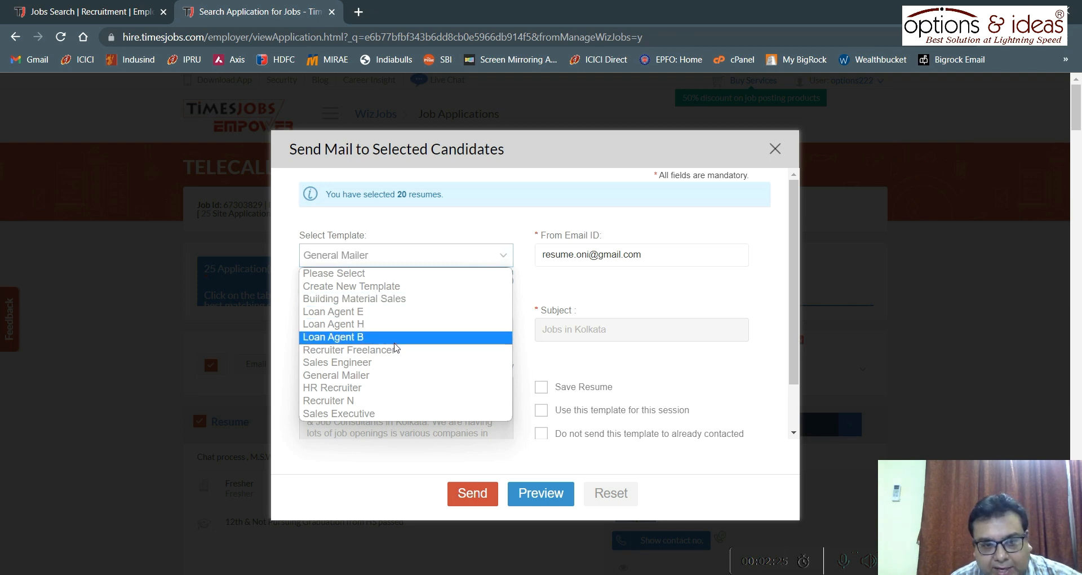
mouse_move(373, 285)
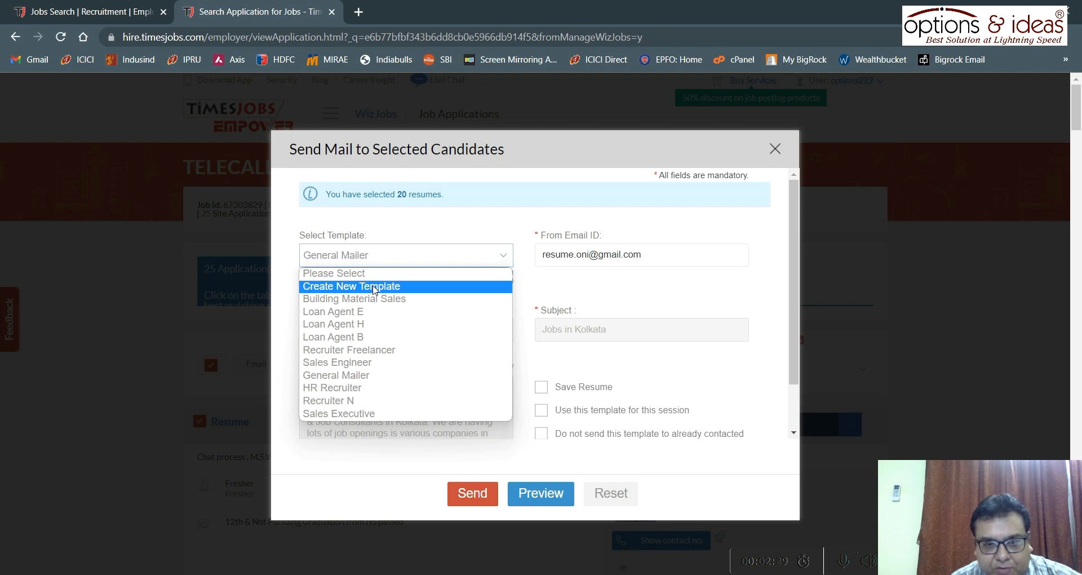
click(352, 285)
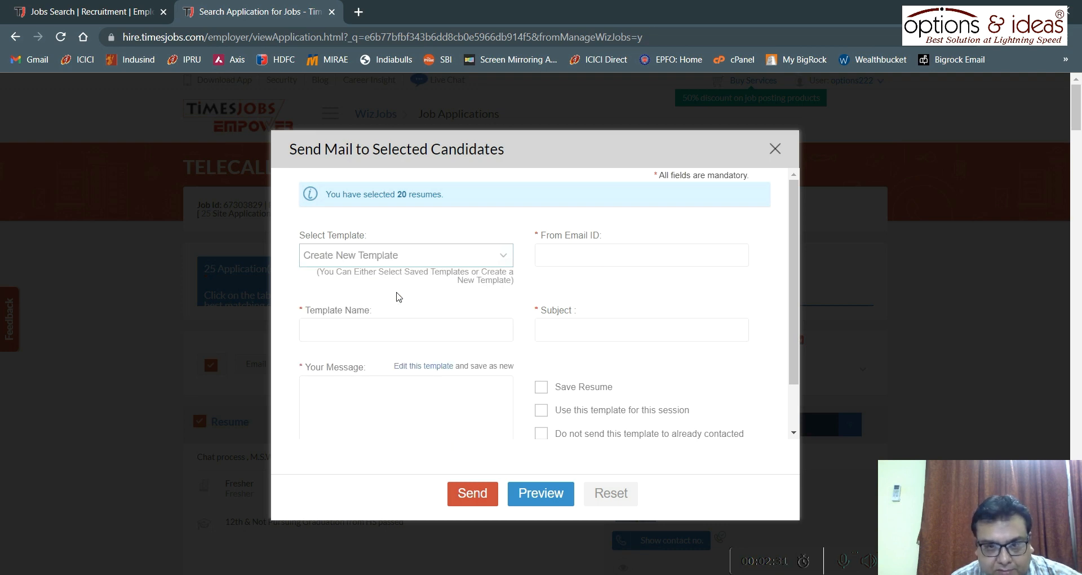
Step: Name the new mail template 'Test 1'
click(406, 329)
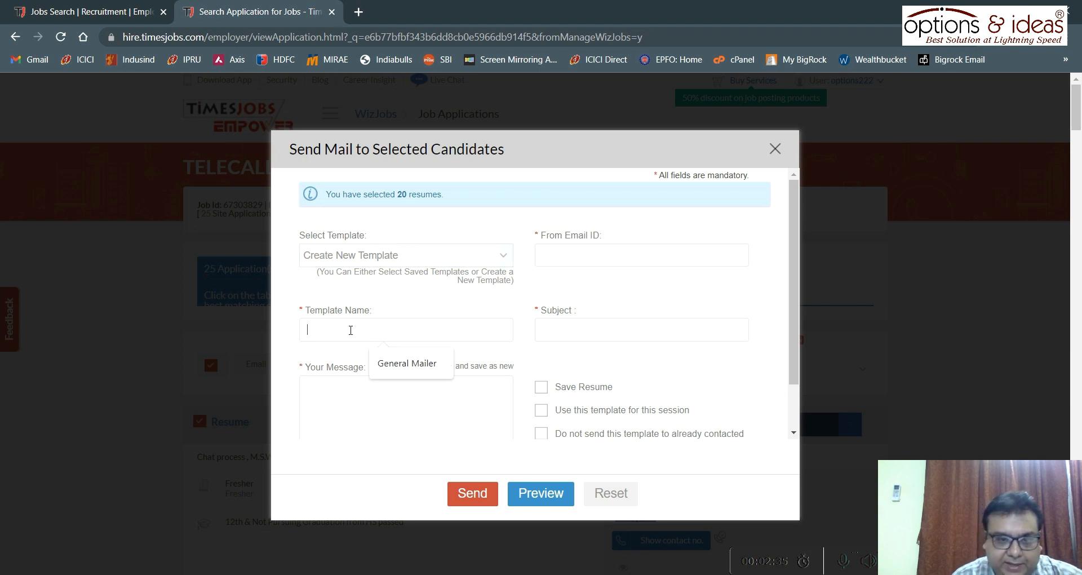
text(Test)
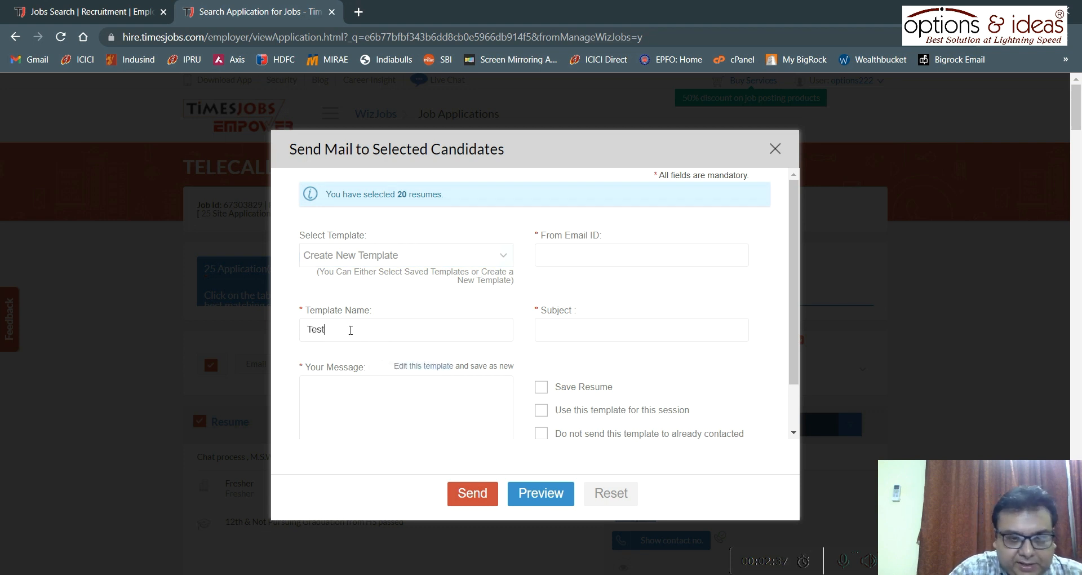
text(1)
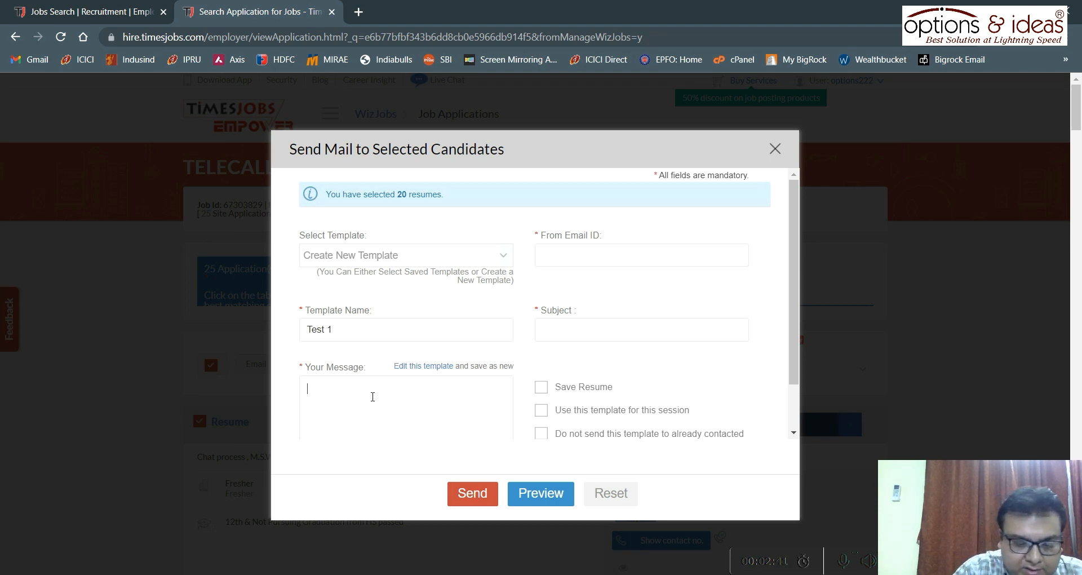
Step: Write the message 'Dear Candidate, Thanks a lot for your application.'
text(Dear Can)
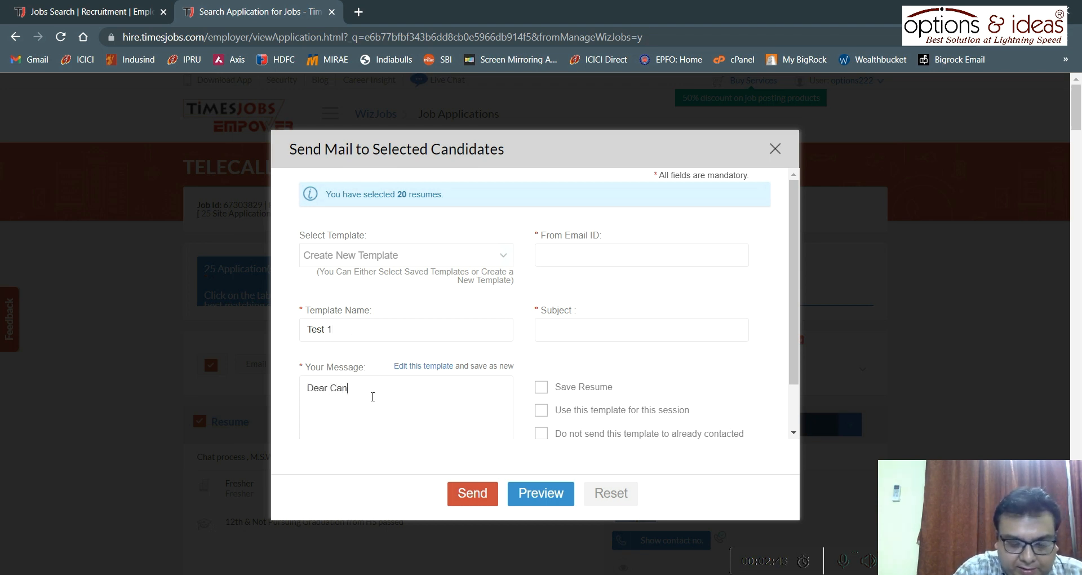
text(didate)
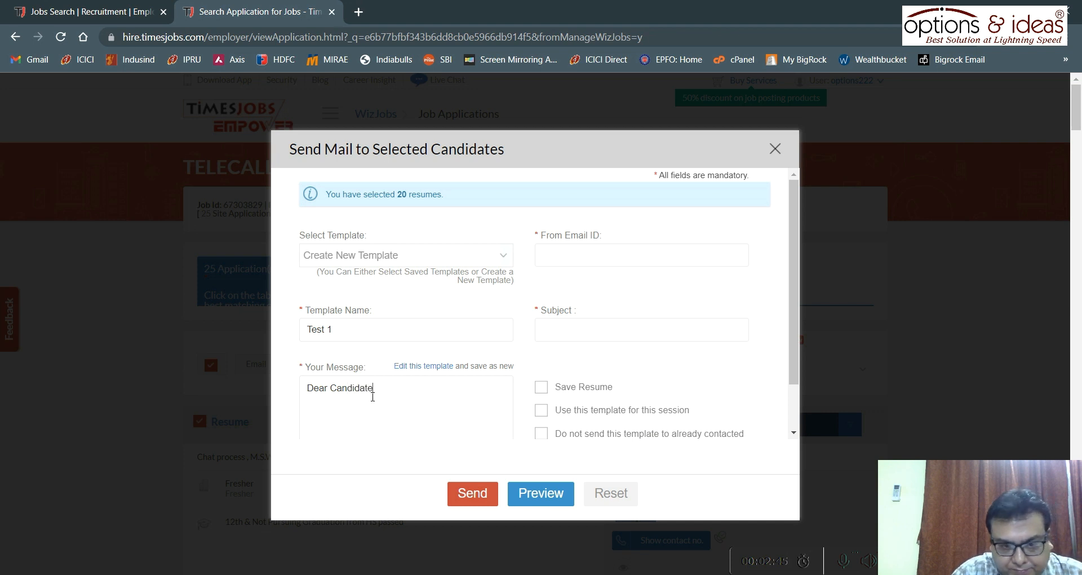
text(Than)
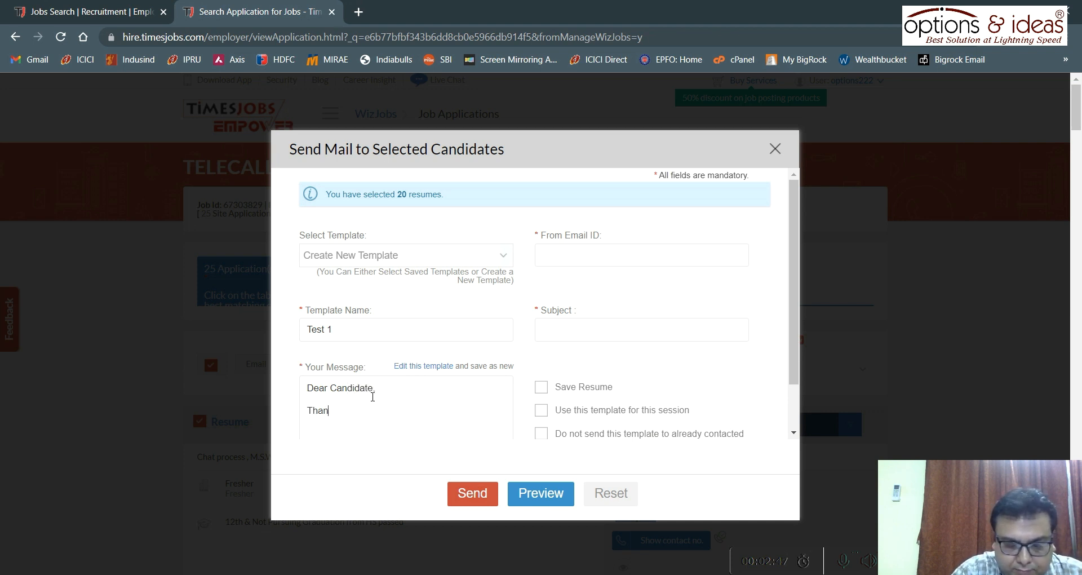
text(ks a lot)
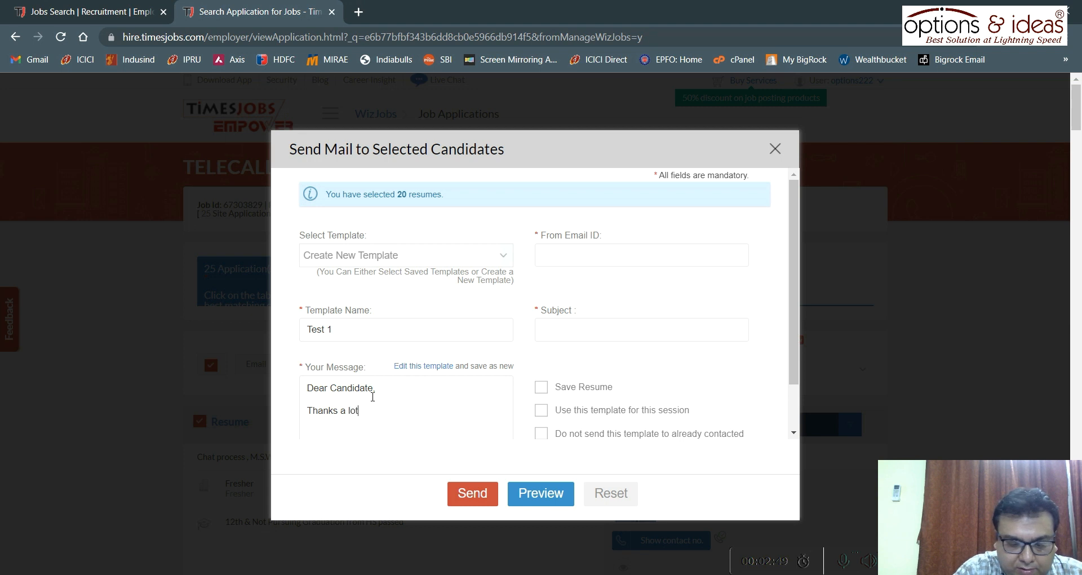
text(for)
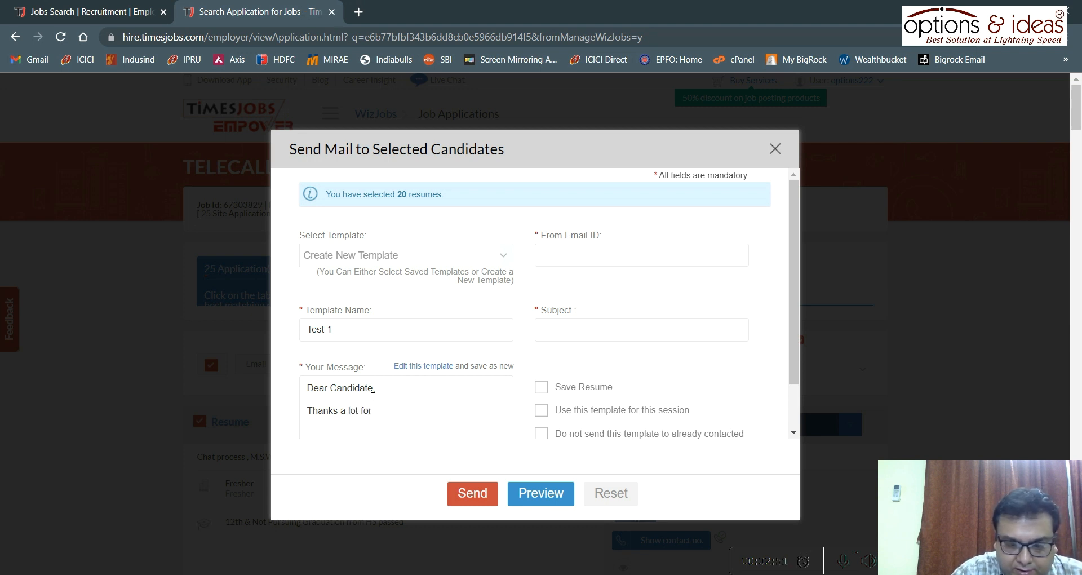
text(your a)
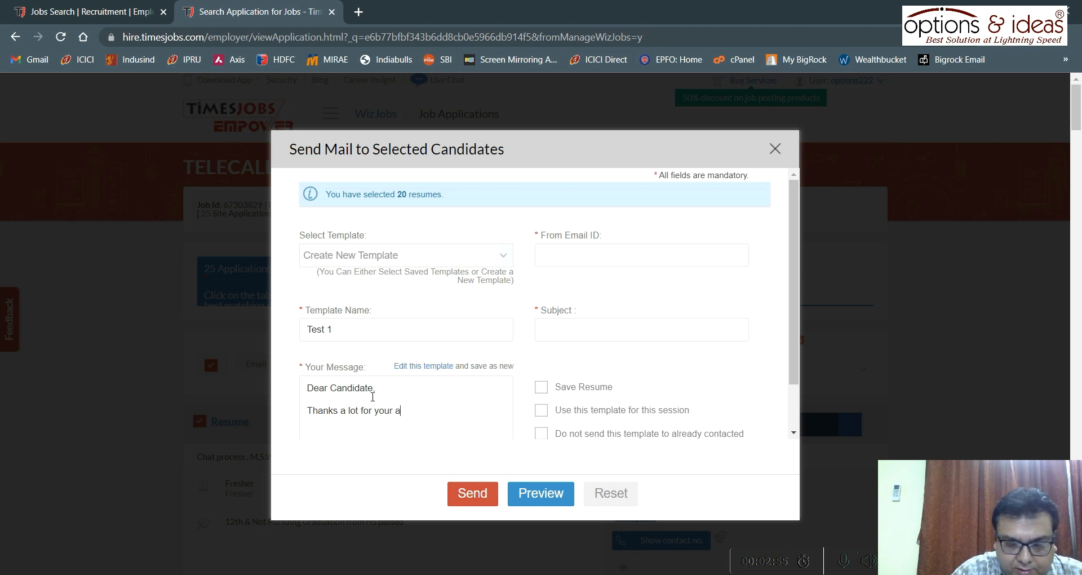
text(pplication .)
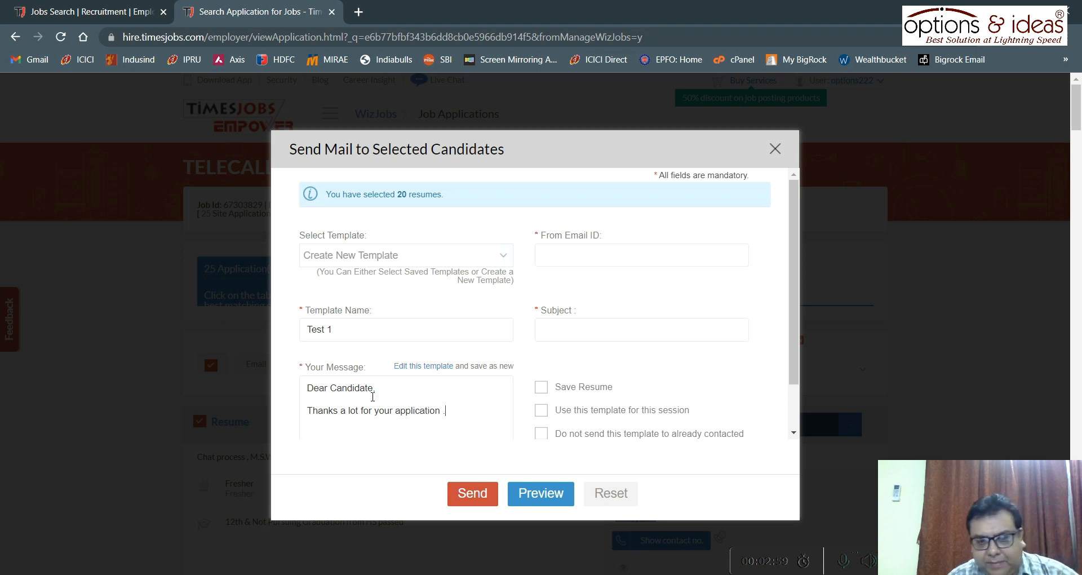
mouse_move(563, 382)
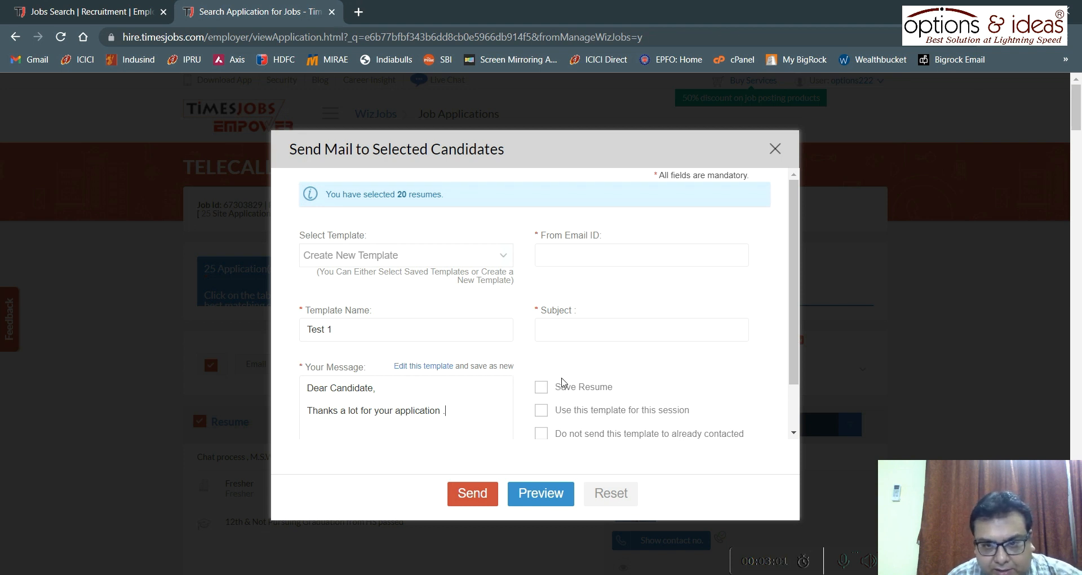
click(640, 255)
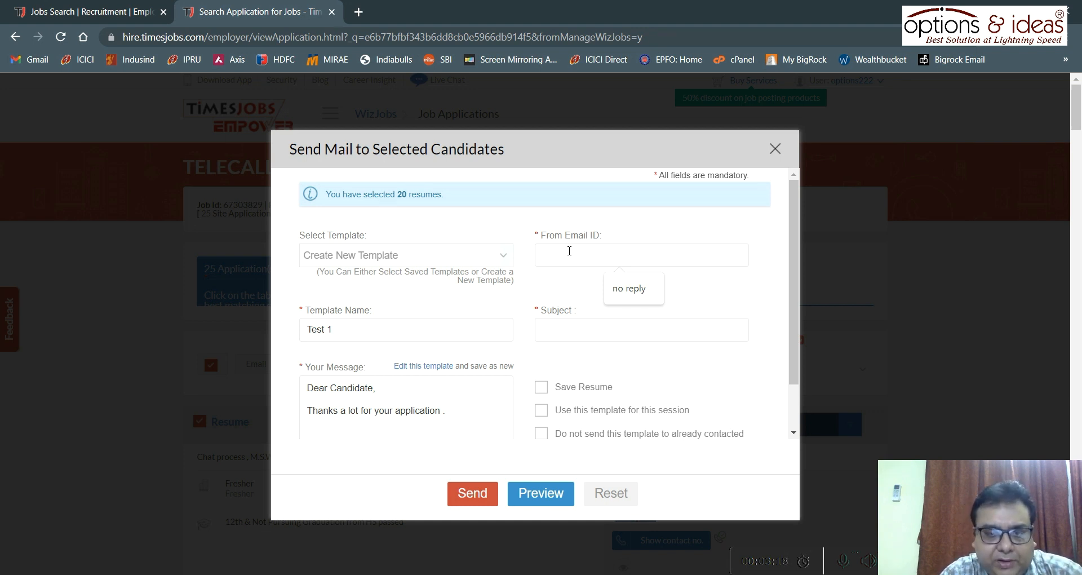
Step: Fill the From Email ID with the 'resume.o…' sender address picked from the suggestions
click(640, 254)
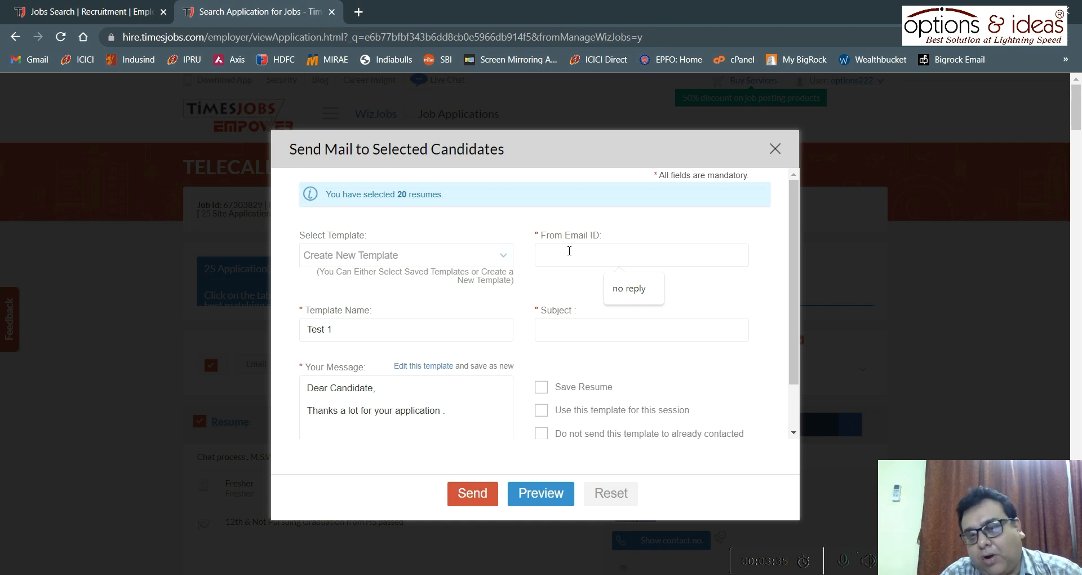
click(640, 254)
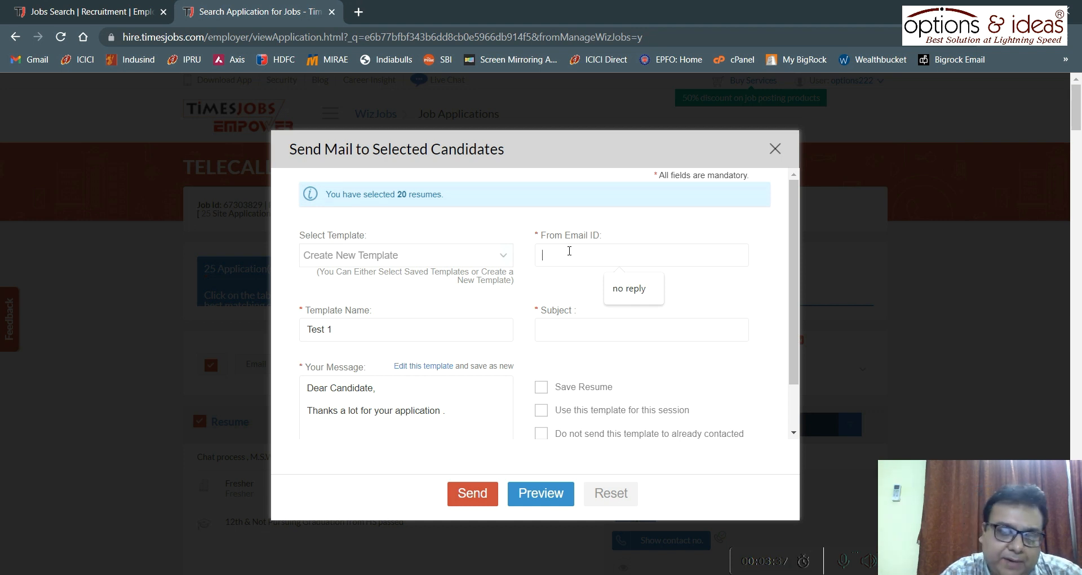
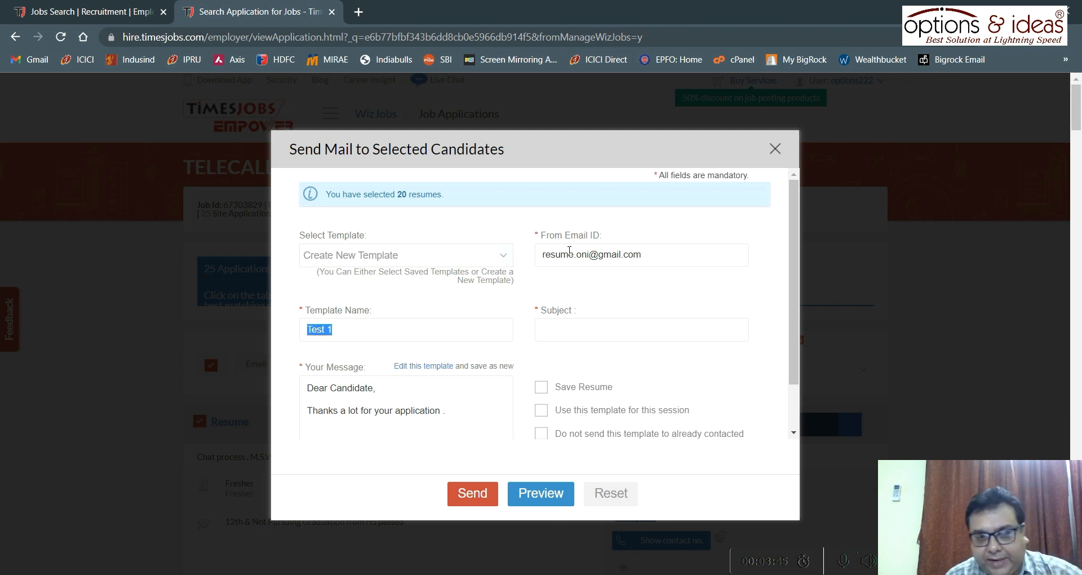
click(640, 329)
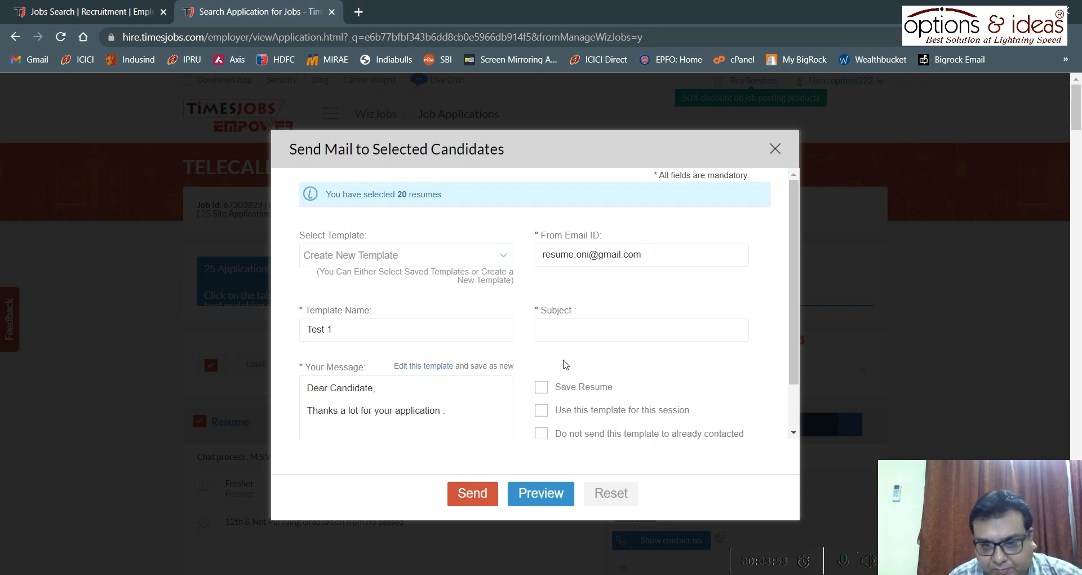
Step: Set the subject to 'Thanks a lot for your application' and review the dialog options
text(Yo)
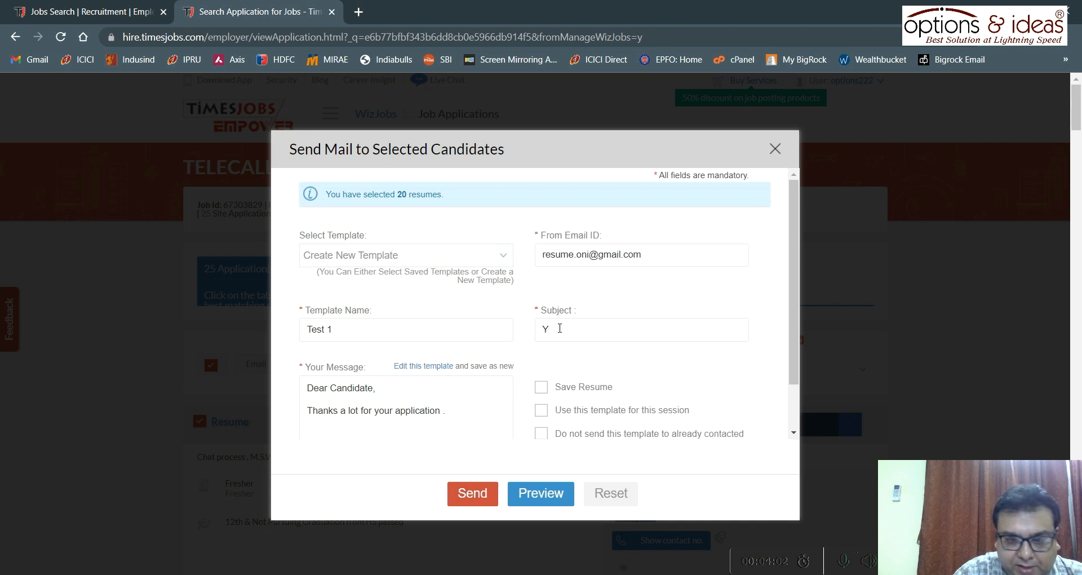
text(Thanks)
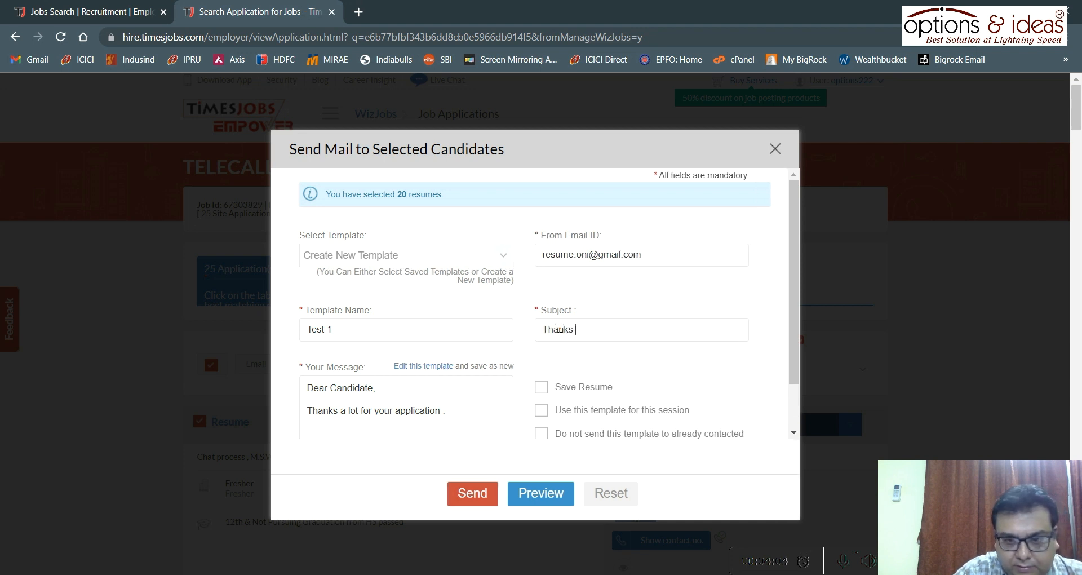
text(a lot)
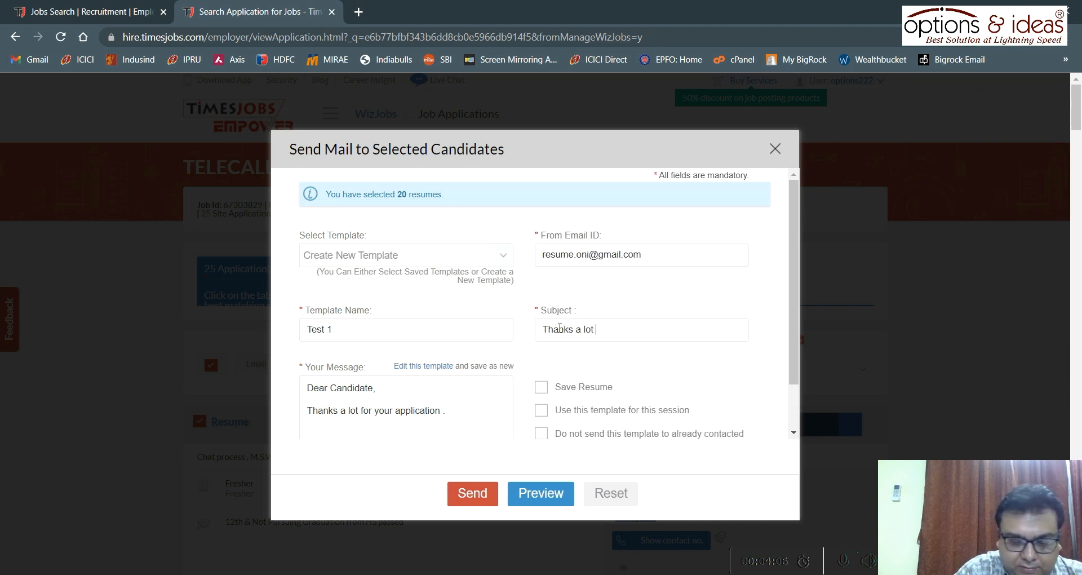
text(for your a)
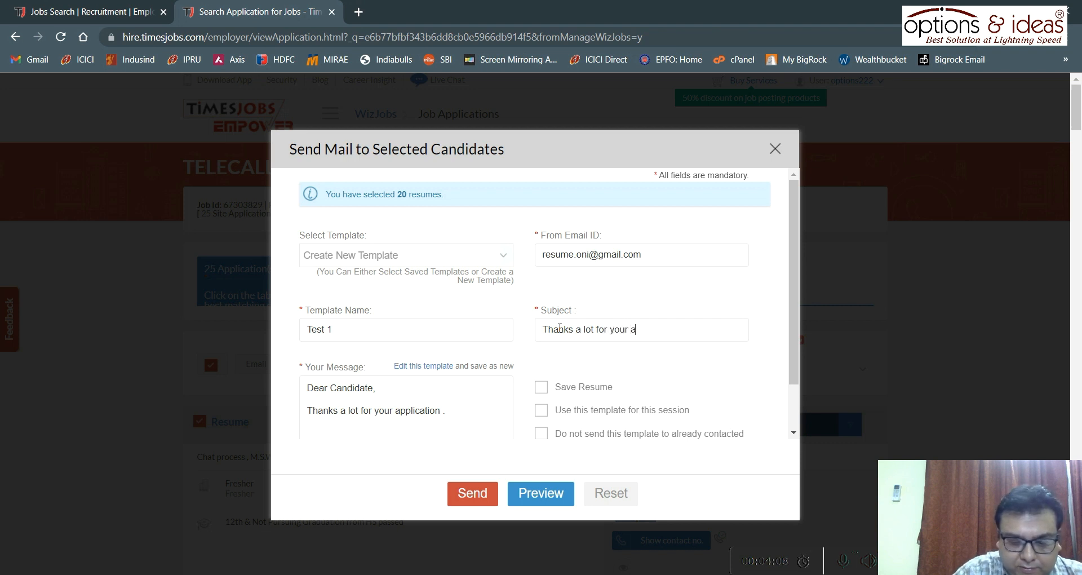
text(pplication)
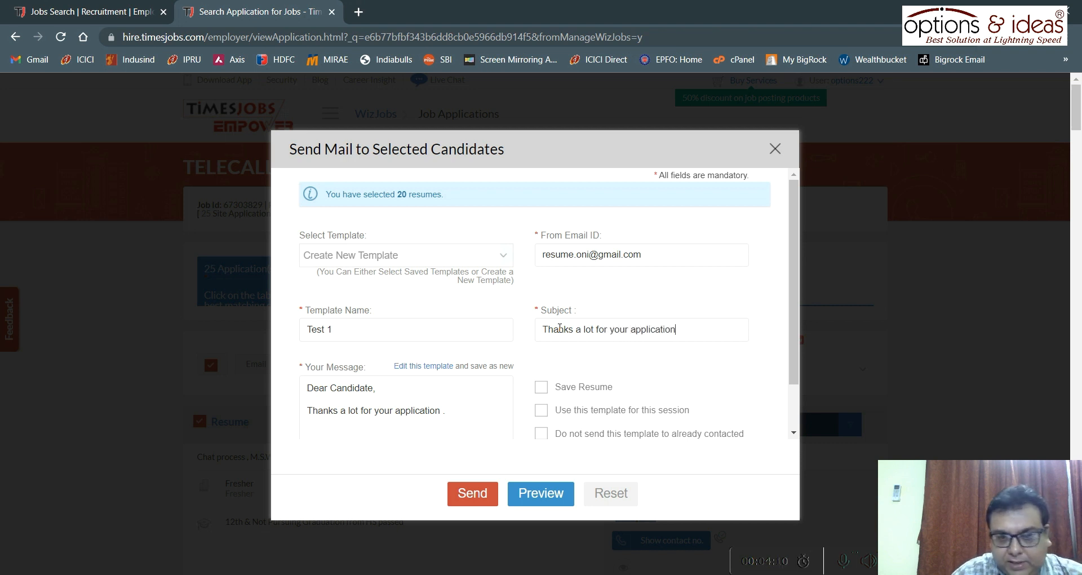
mouse_move(621, 401)
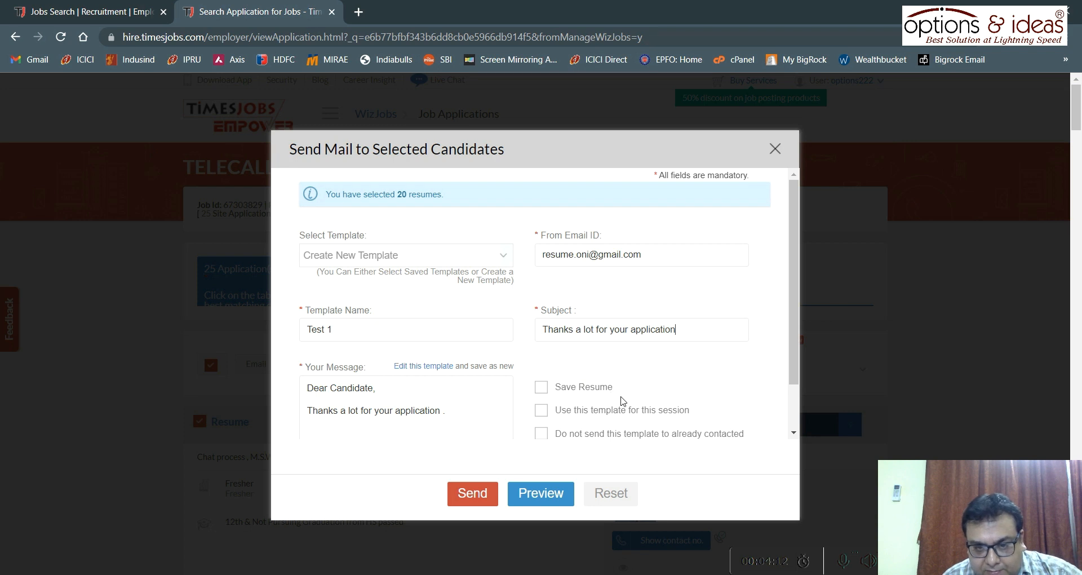
scroll(down, 3)
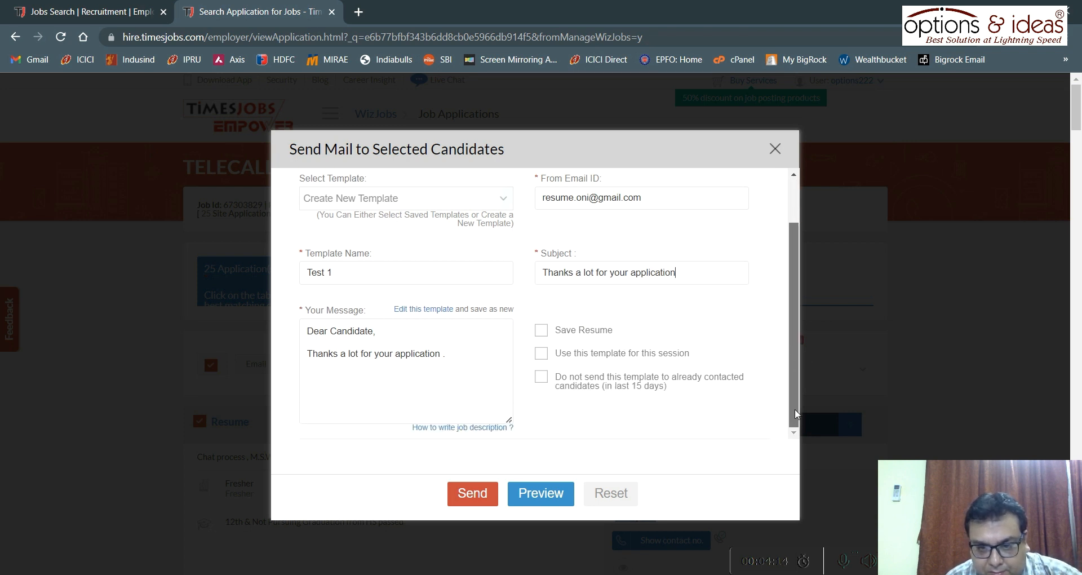
scroll(up, 3)
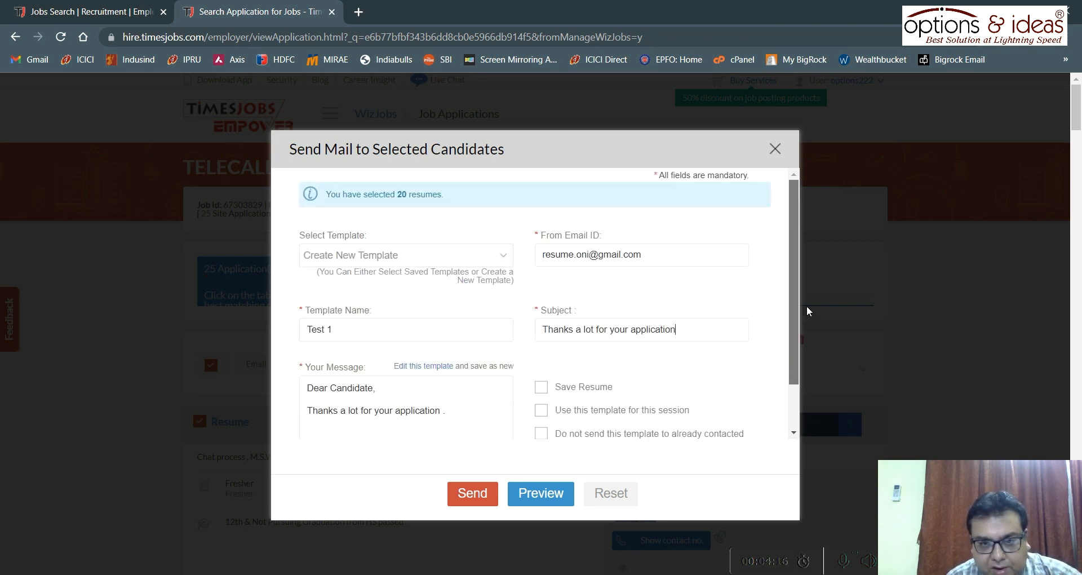
mouse_move(647, 417)
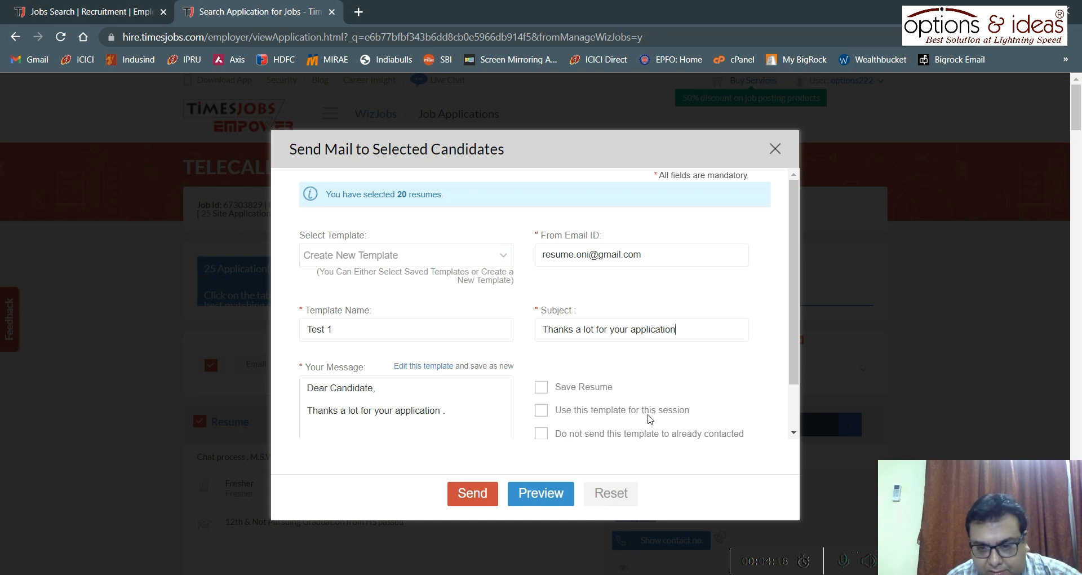
scroll(down, 3)
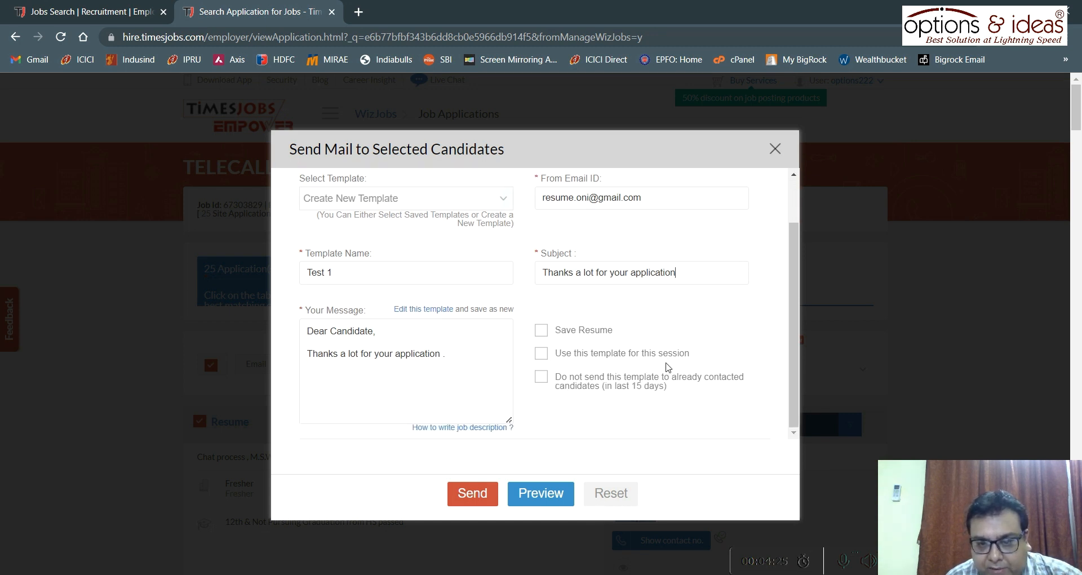
mouse_move(679, 362)
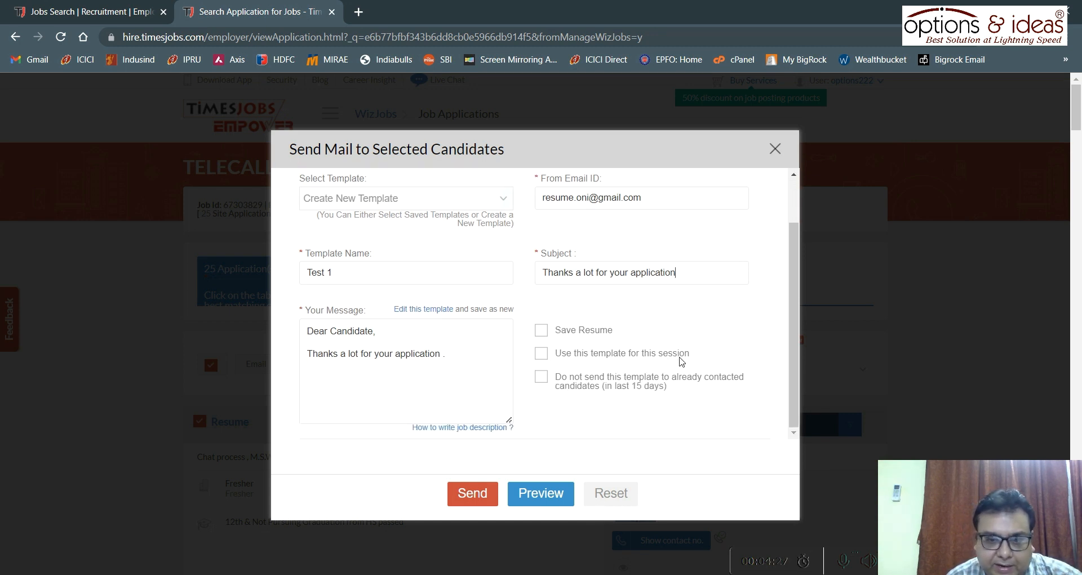
mouse_move(548, 357)
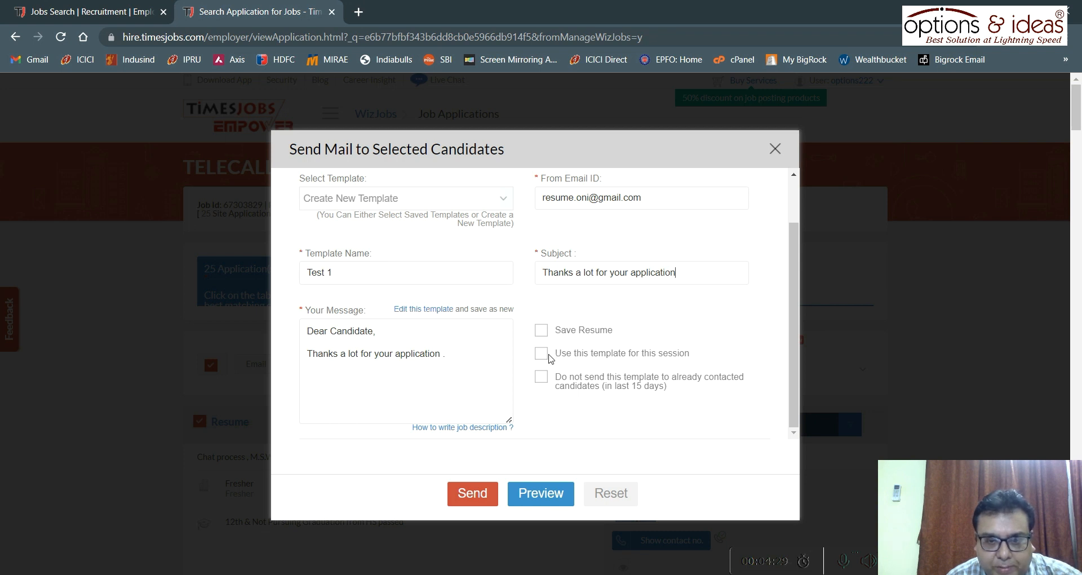
mouse_move(505, 293)
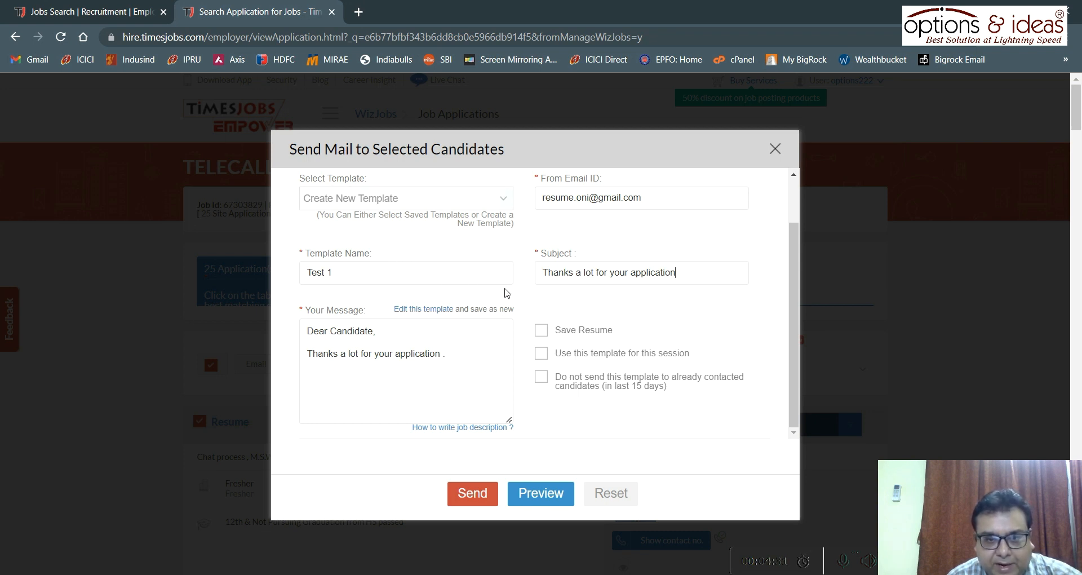
mouse_move(544, 370)
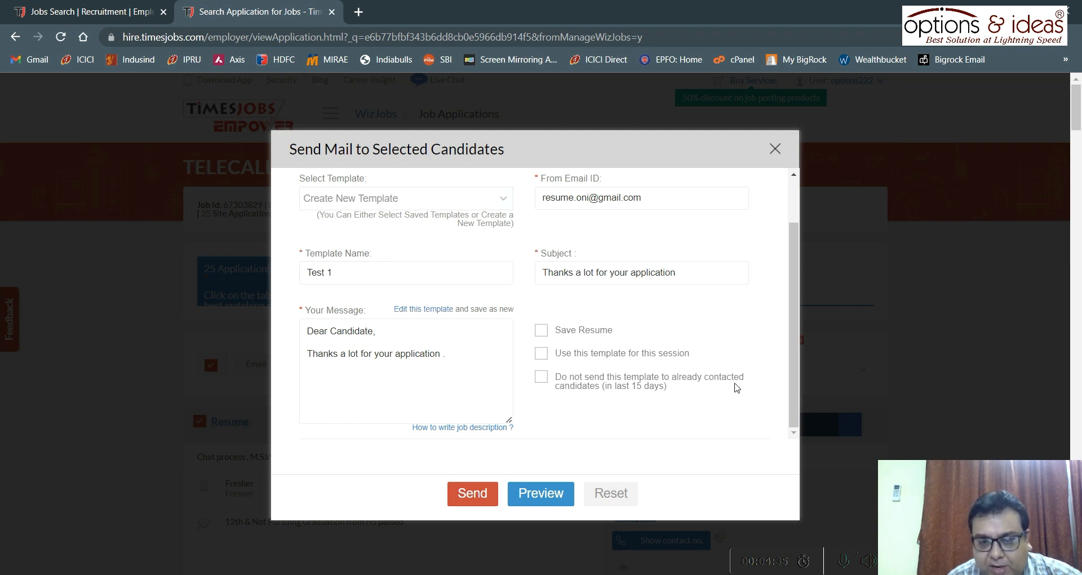
mouse_move(655, 396)
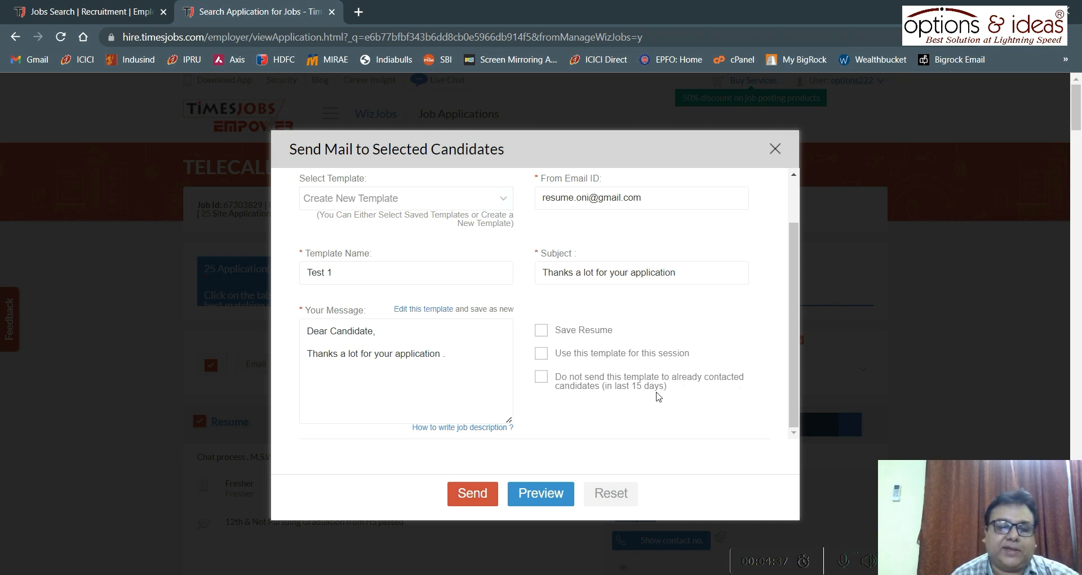
mouse_move(558, 390)
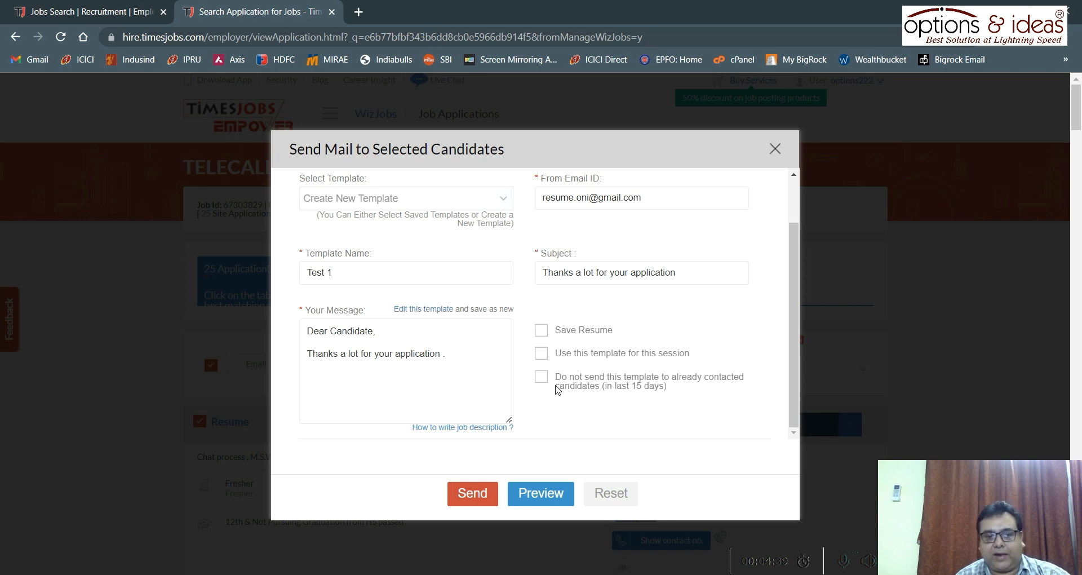
mouse_move(543, 386)
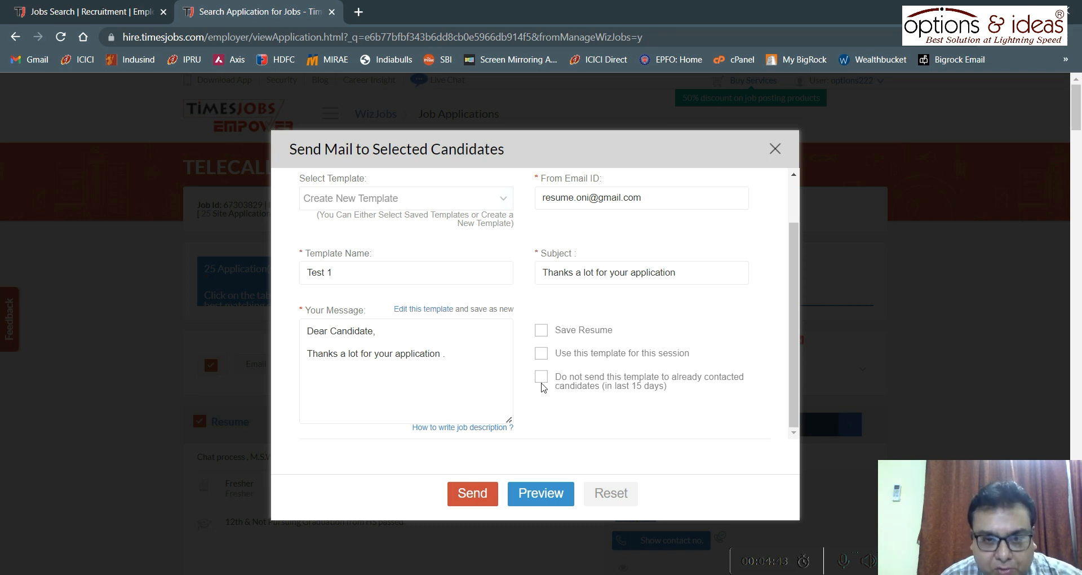
Step: Exclude candidates contacted in the last 15 days and preview the thank-you mail
click(641, 272)
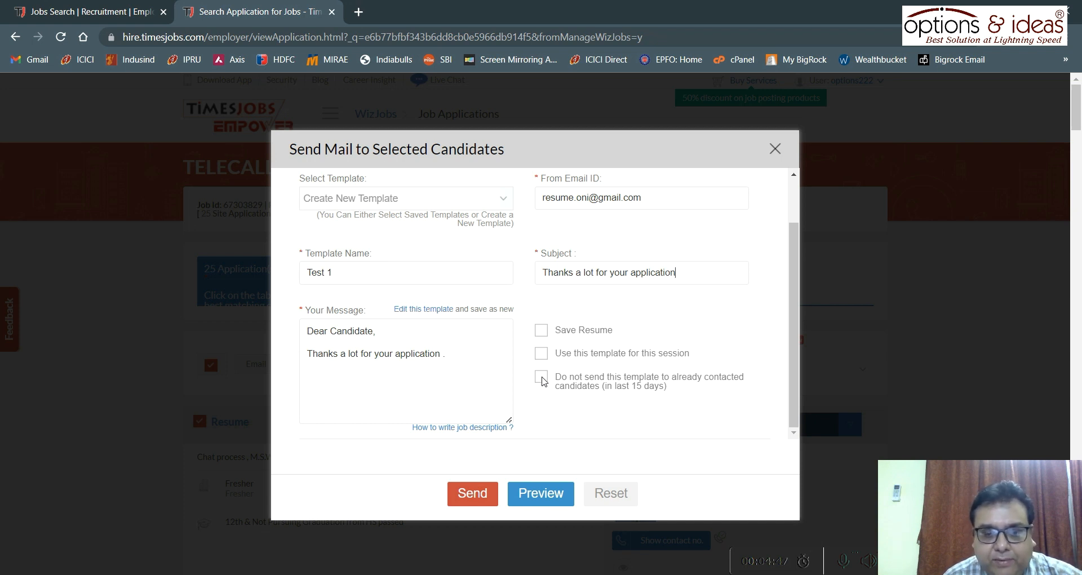
click(541, 376)
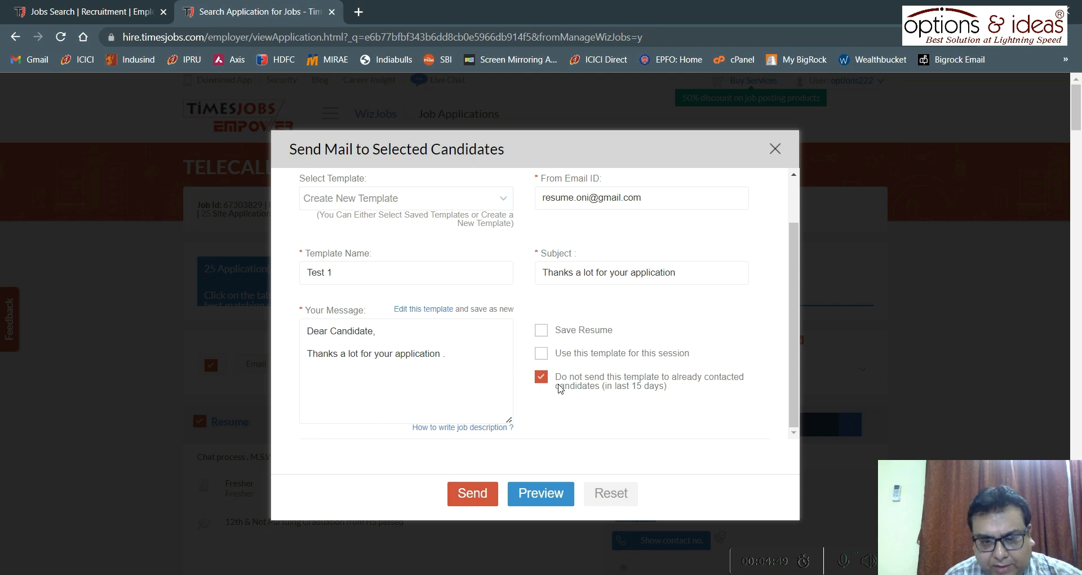
click(540, 493)
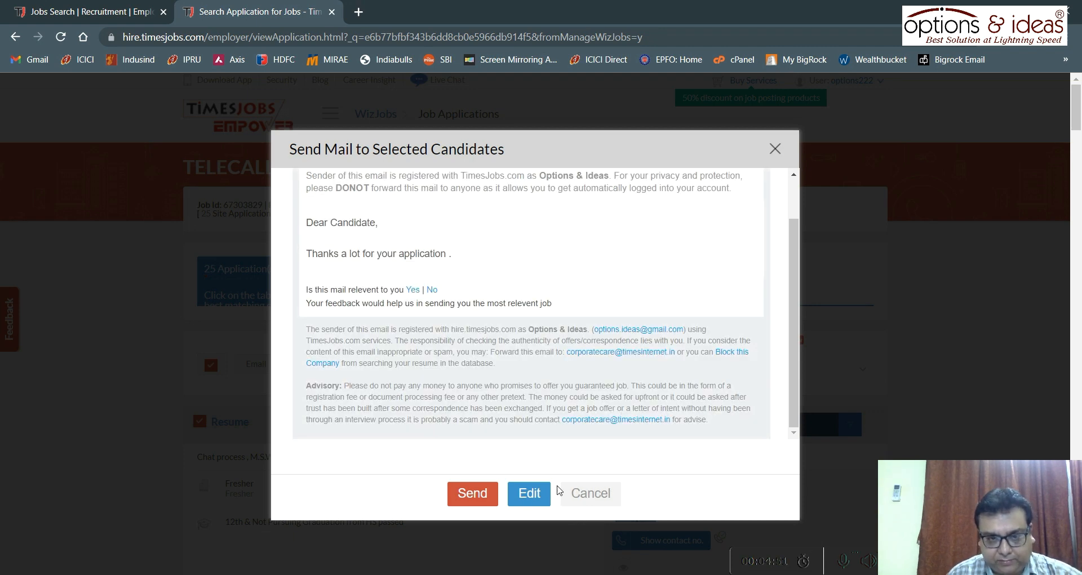
scroll(up, 3)
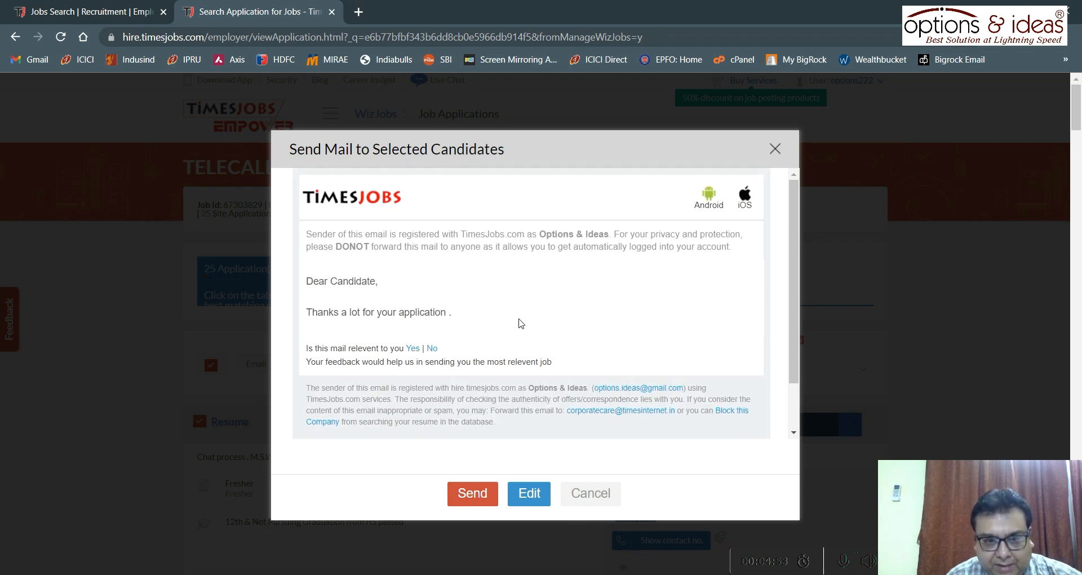
mouse_move(406, 327)
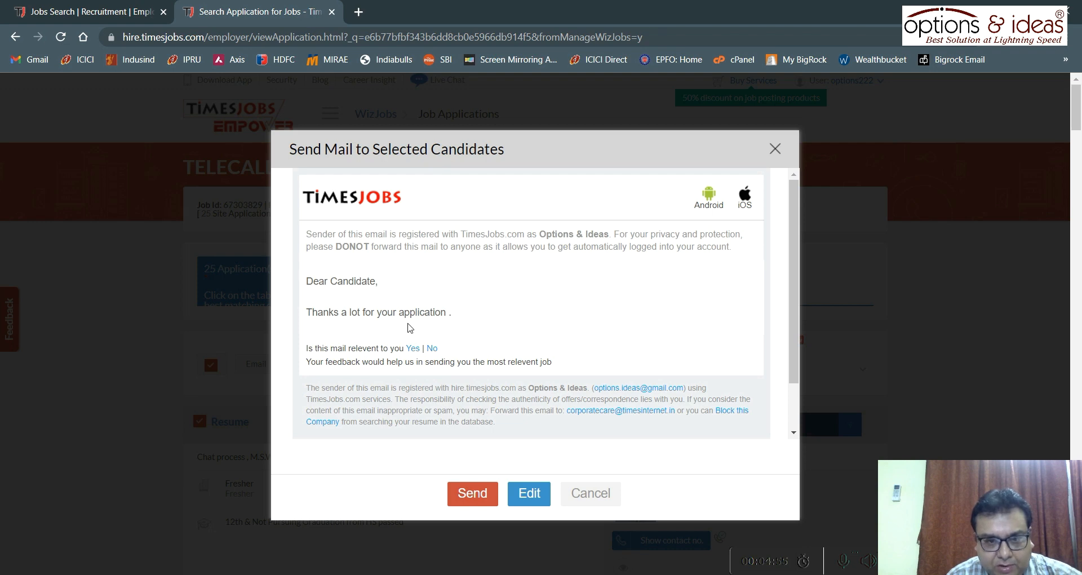
mouse_move(477, 466)
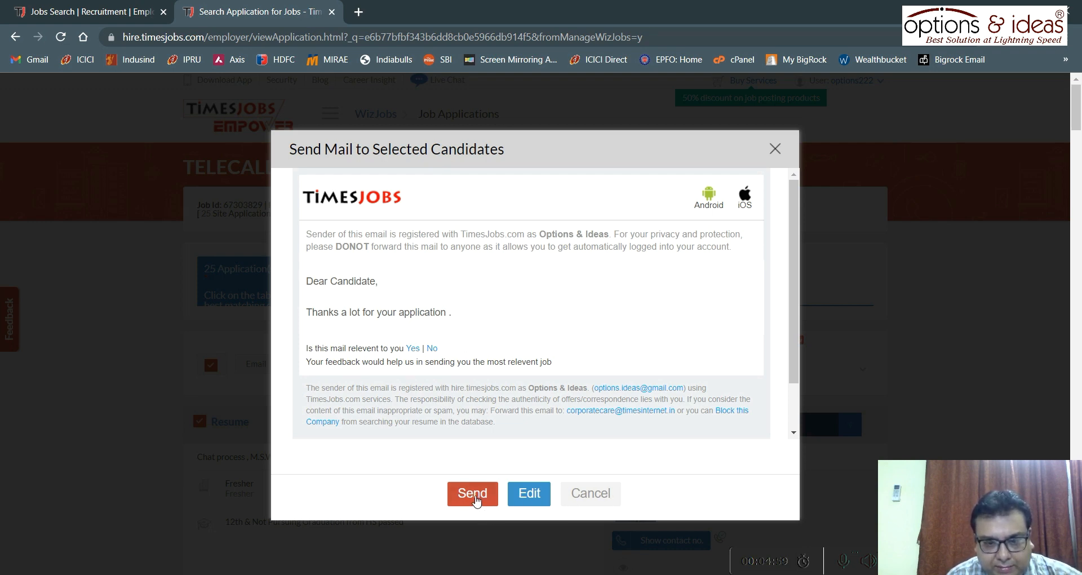
Step: Send the mail to the 20 candidates, dismiss the confirmation and reselect all 20 resumes
click(473, 493)
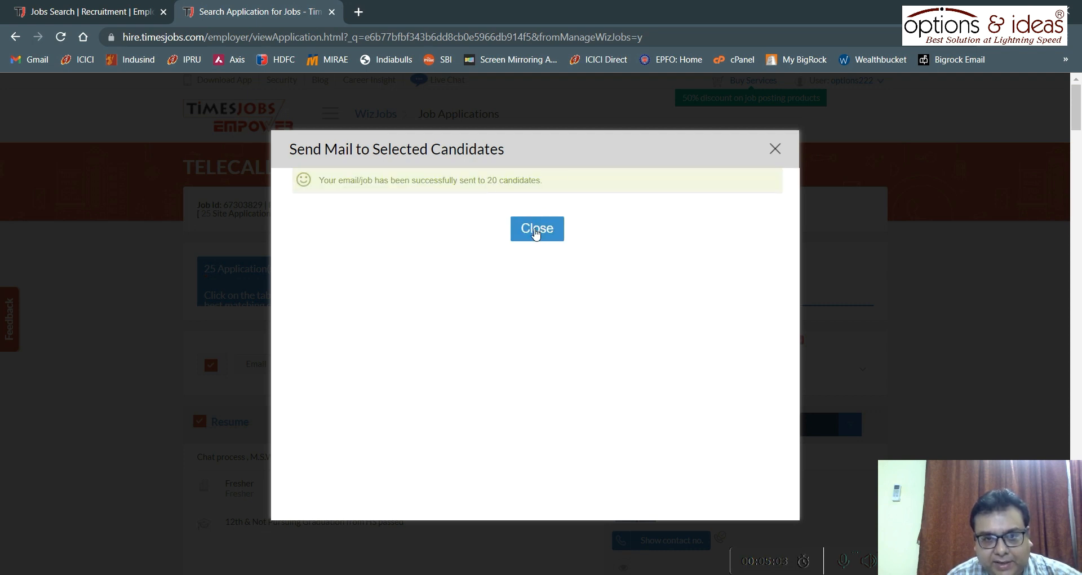
click(537, 229)
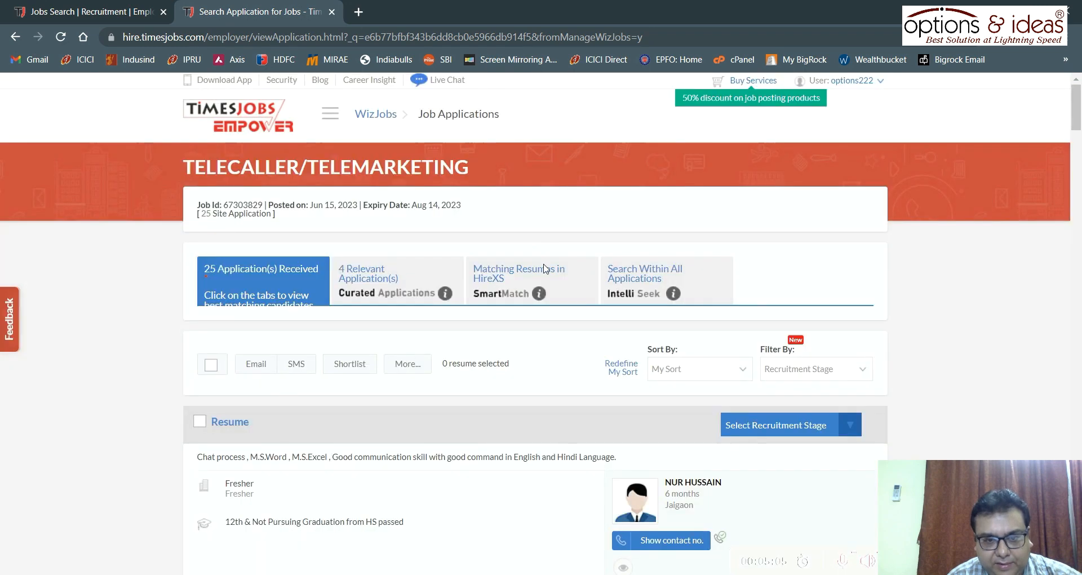
click(212, 364)
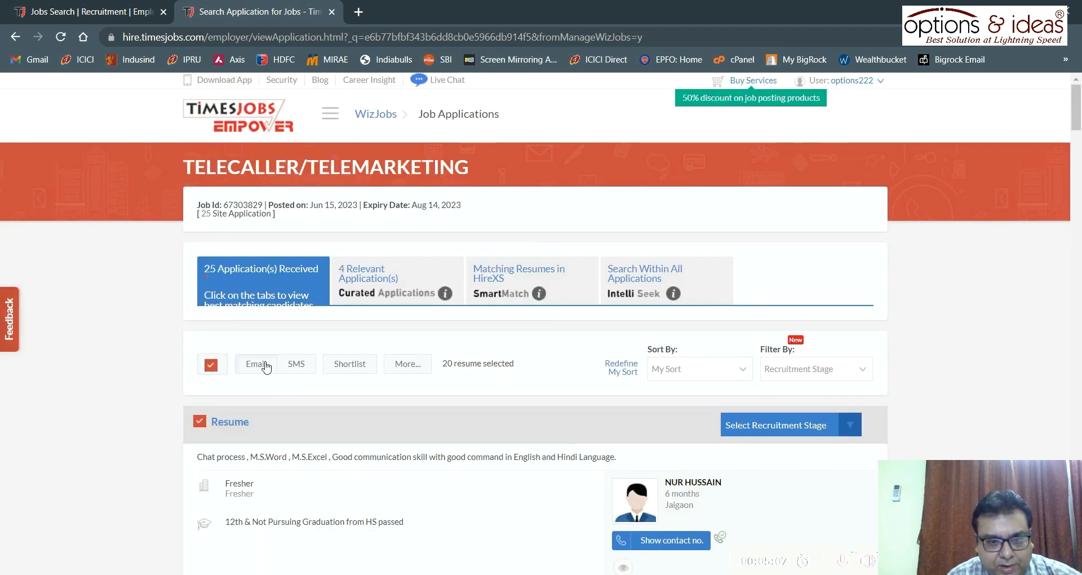
mouse_move(303, 364)
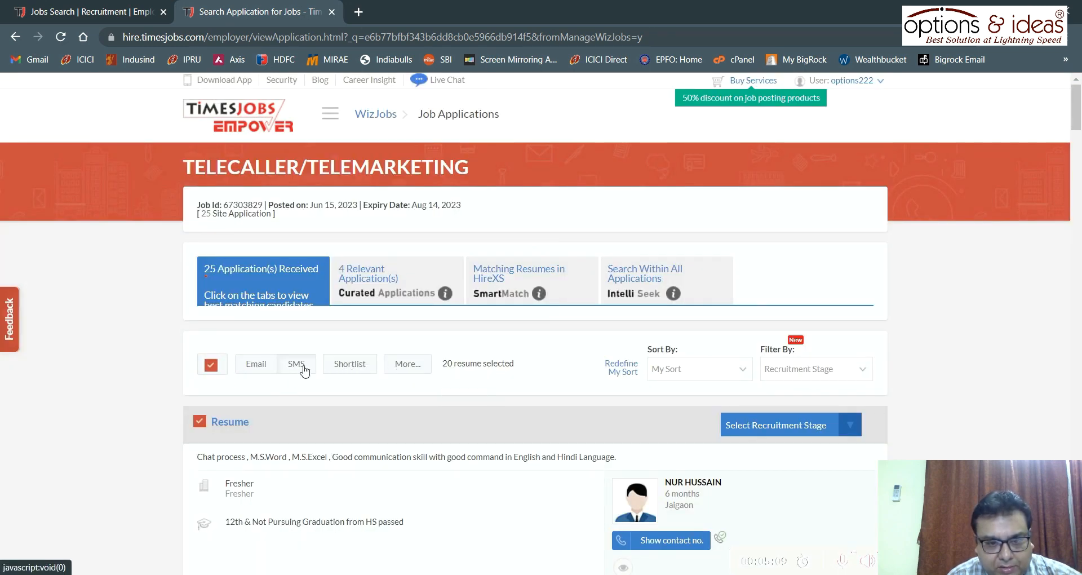
Step: Open a mail form with the General Mailer template, review its message, then close it unsent
click(256, 364)
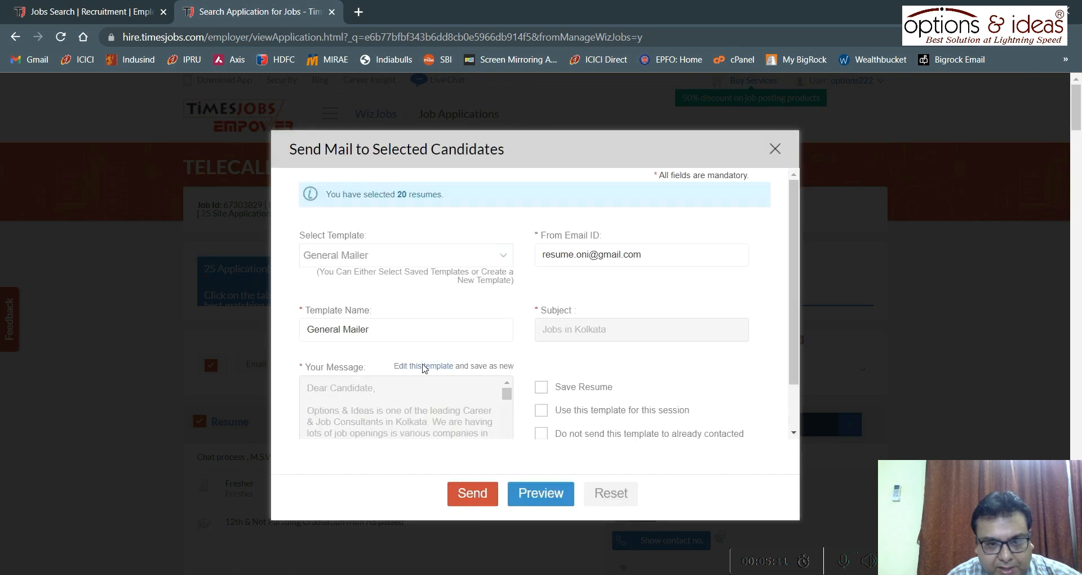
click(405, 255)
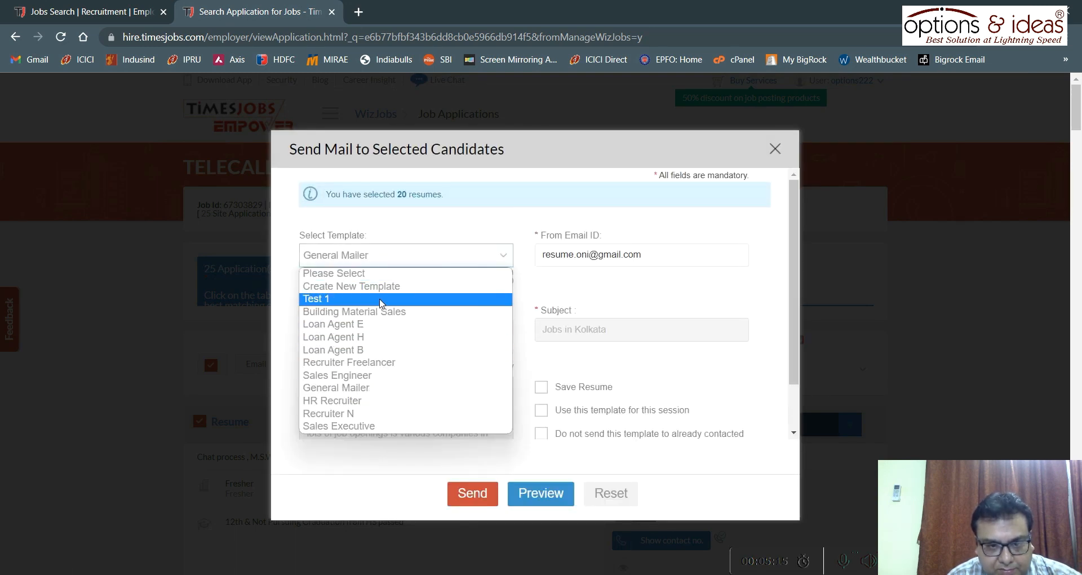
mouse_move(336, 387)
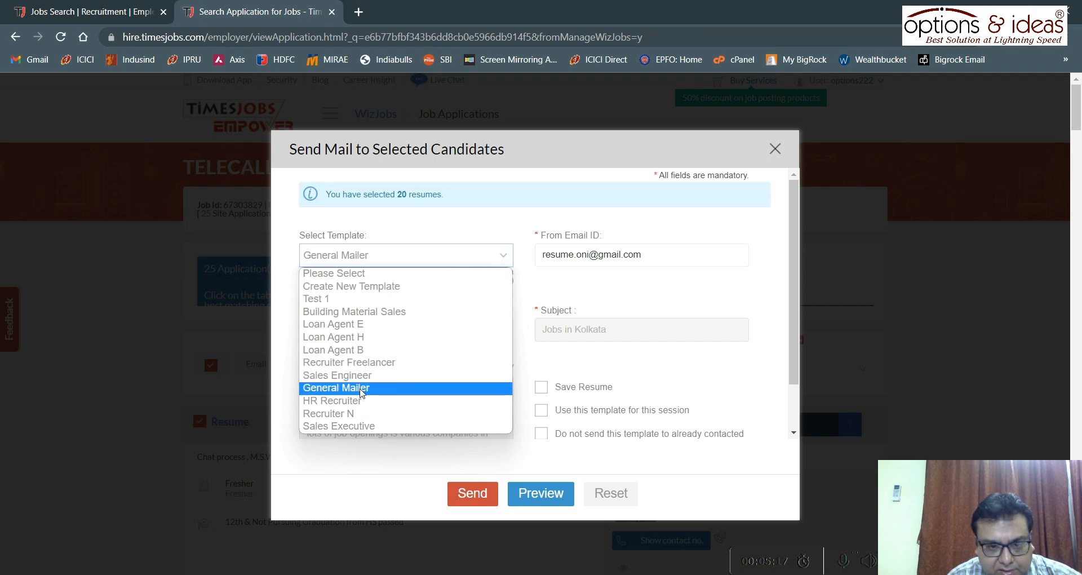
click(336, 387)
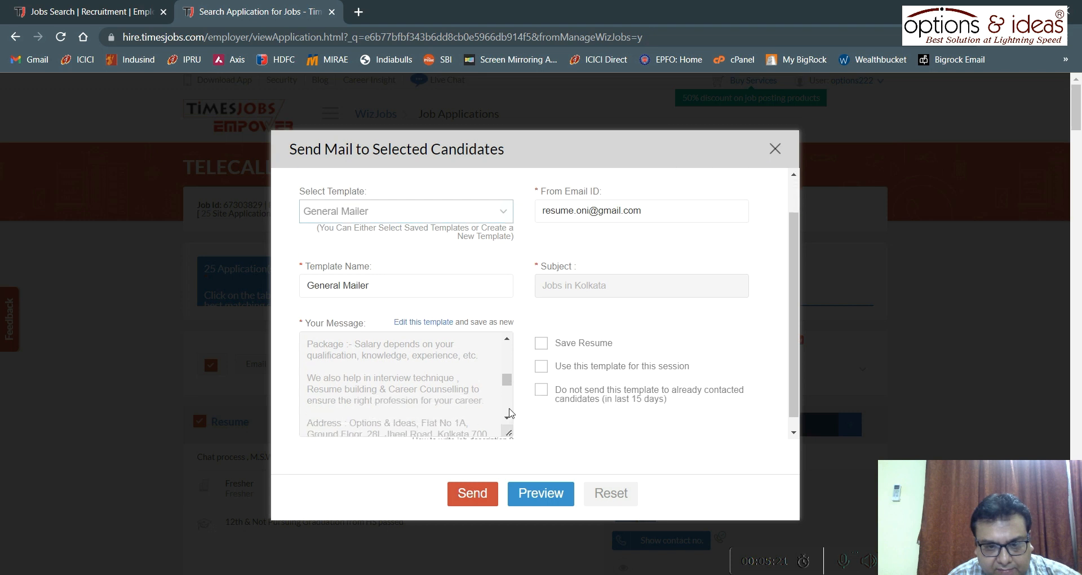
scroll(down, 3)
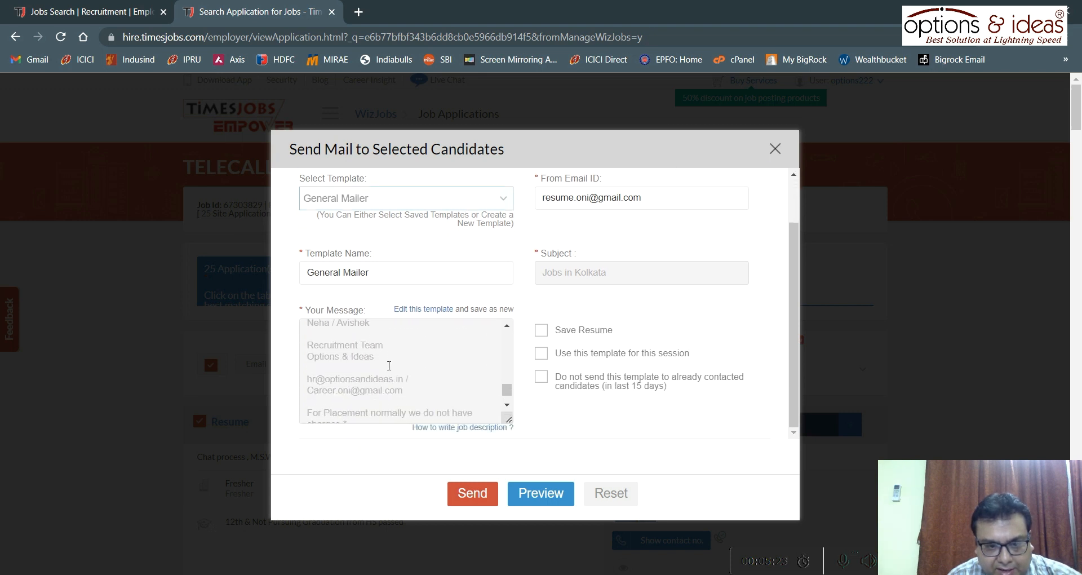
scroll(down, 3)
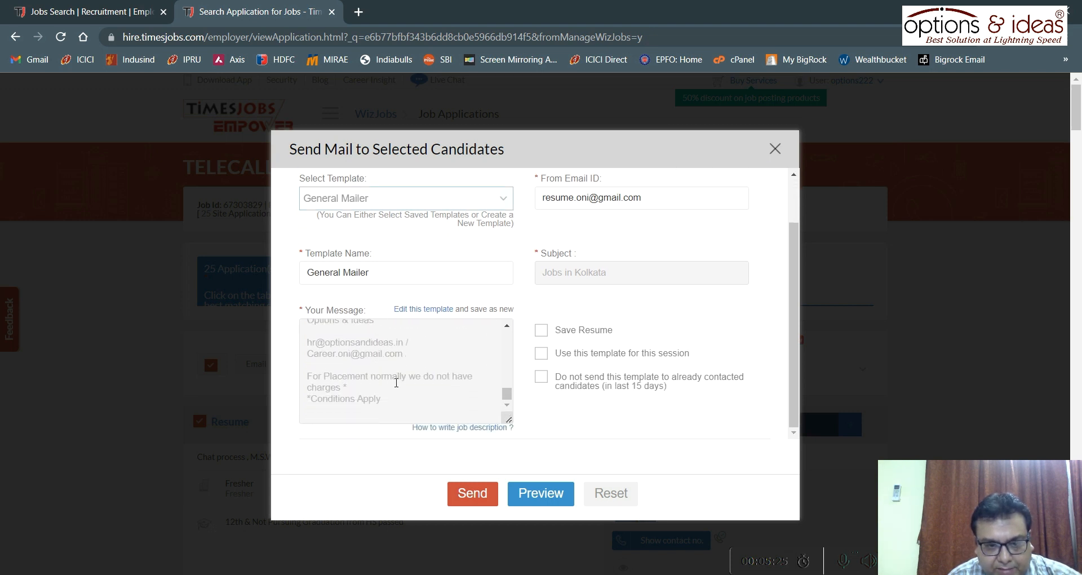
mouse_move(462, 371)
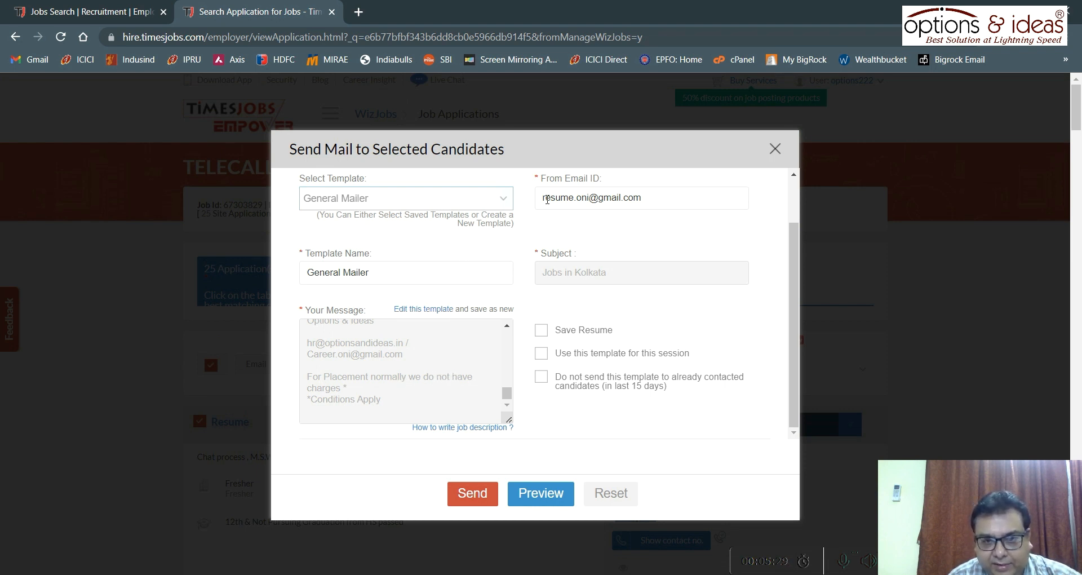
scroll(up, 3)
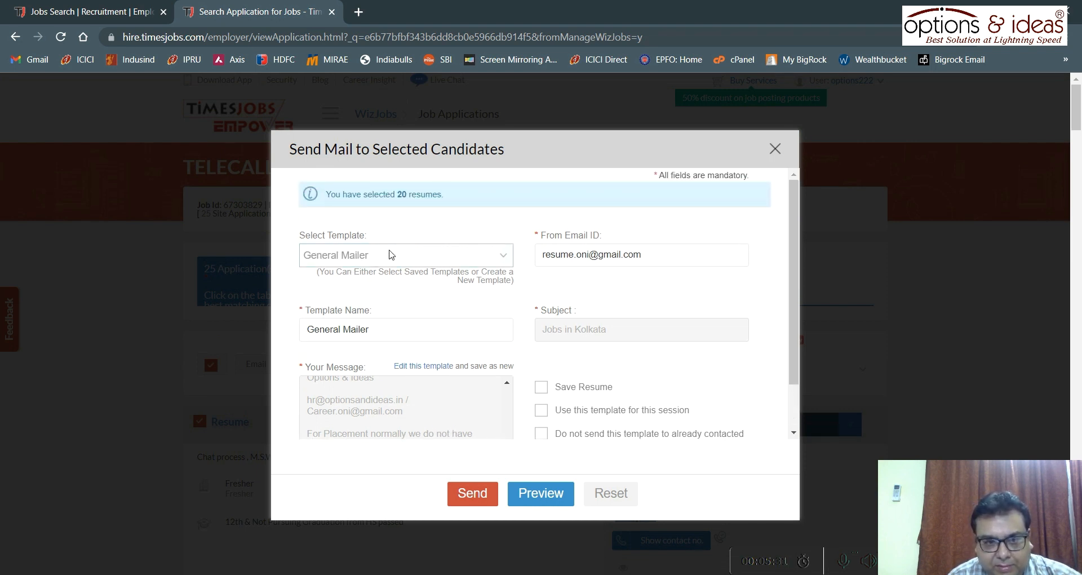
mouse_move(303, 256)
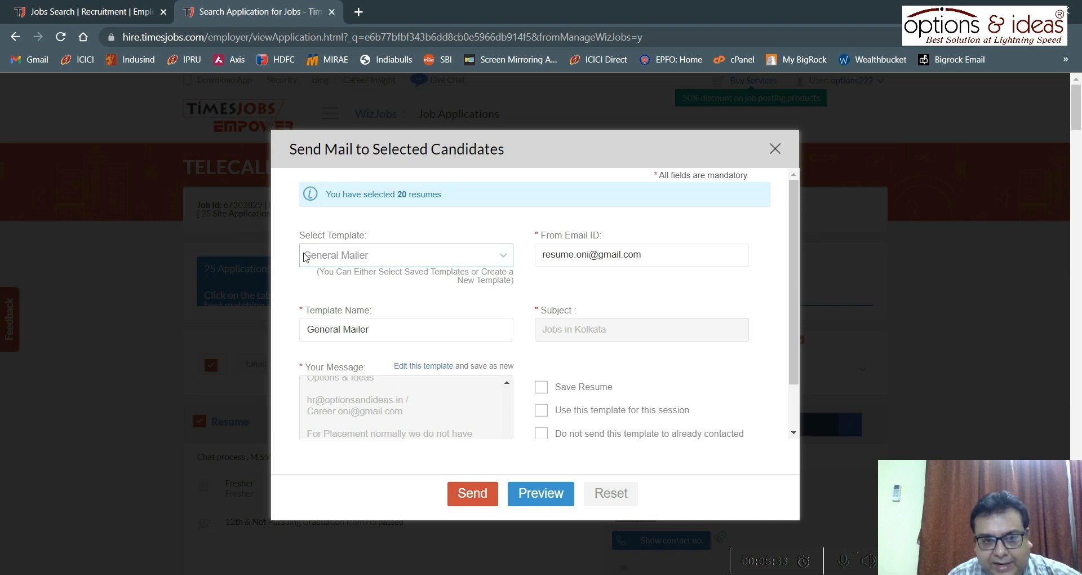
mouse_move(391, 260)
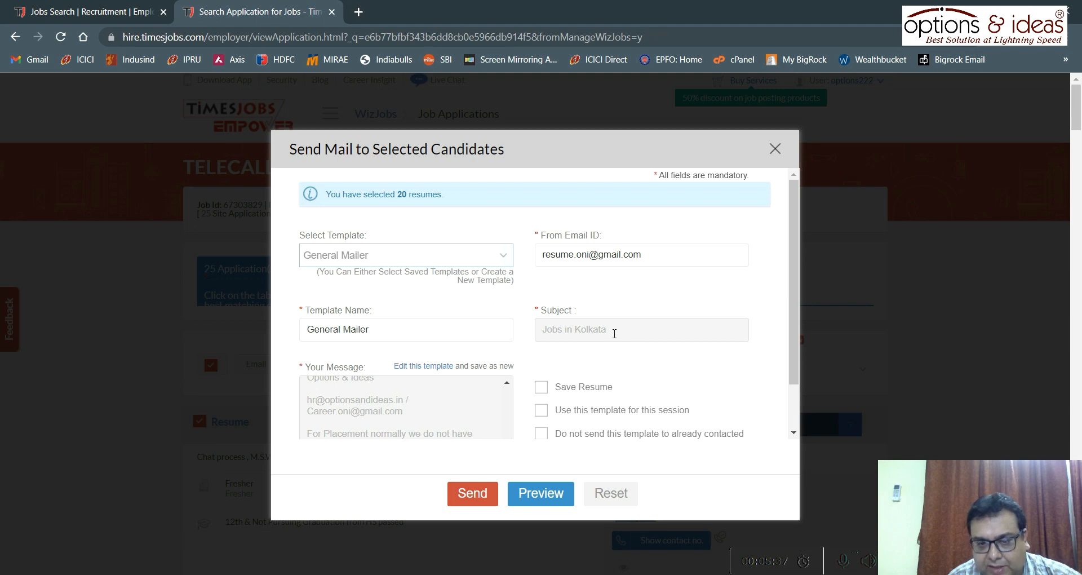
click(610, 492)
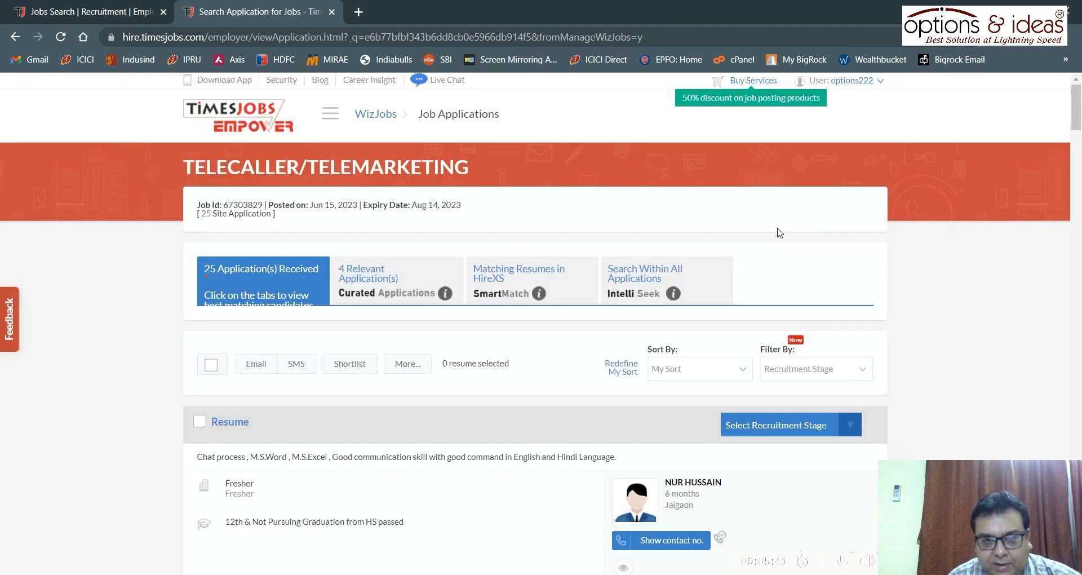
Step: Select all five listed resumes, briefly showing and dismissing the WizJobs menu
scroll(down, 3)
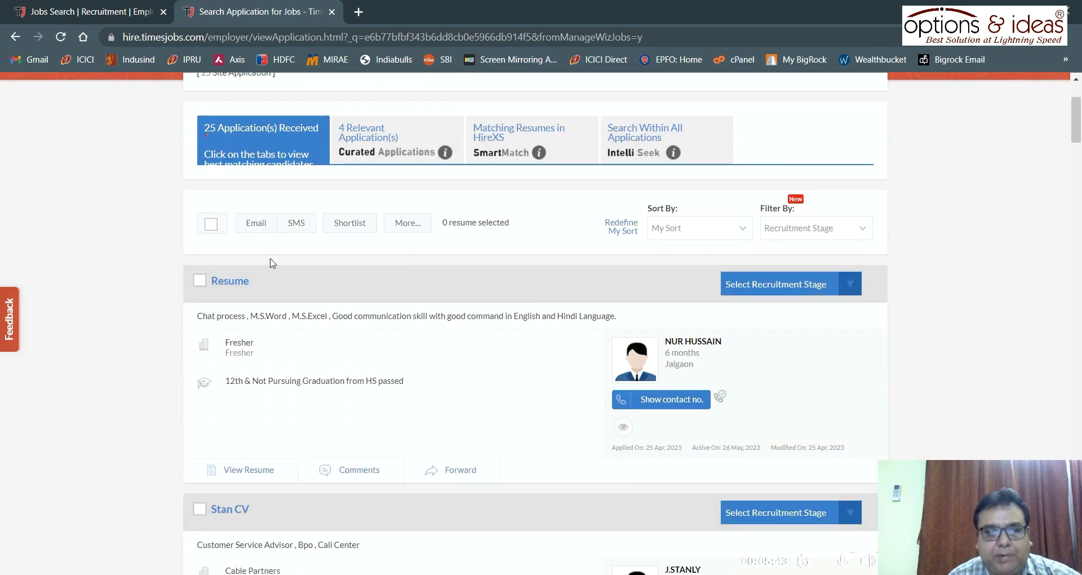
mouse_move(838, 377)
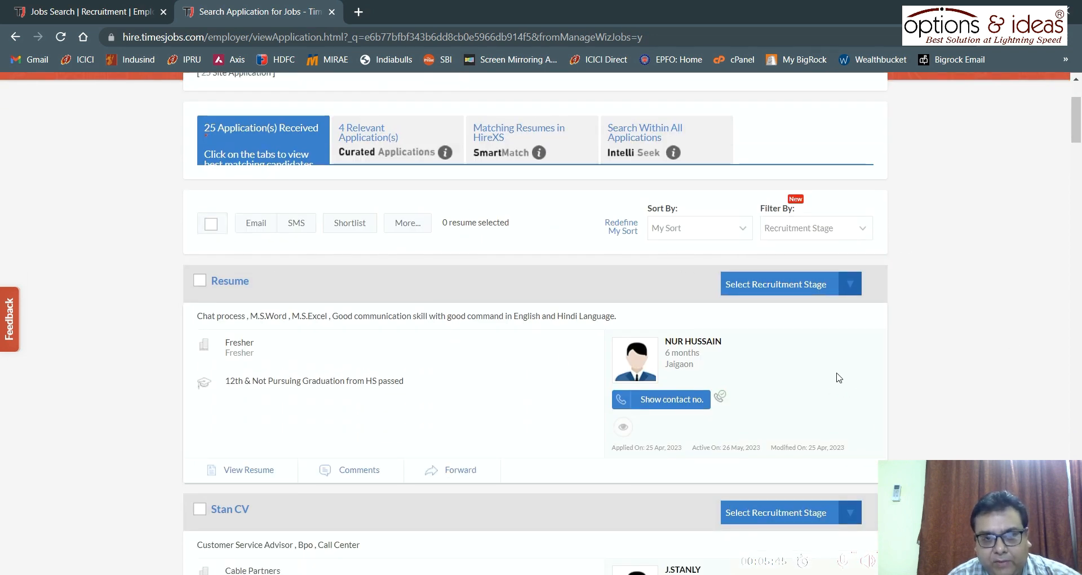
scroll(down, 3)
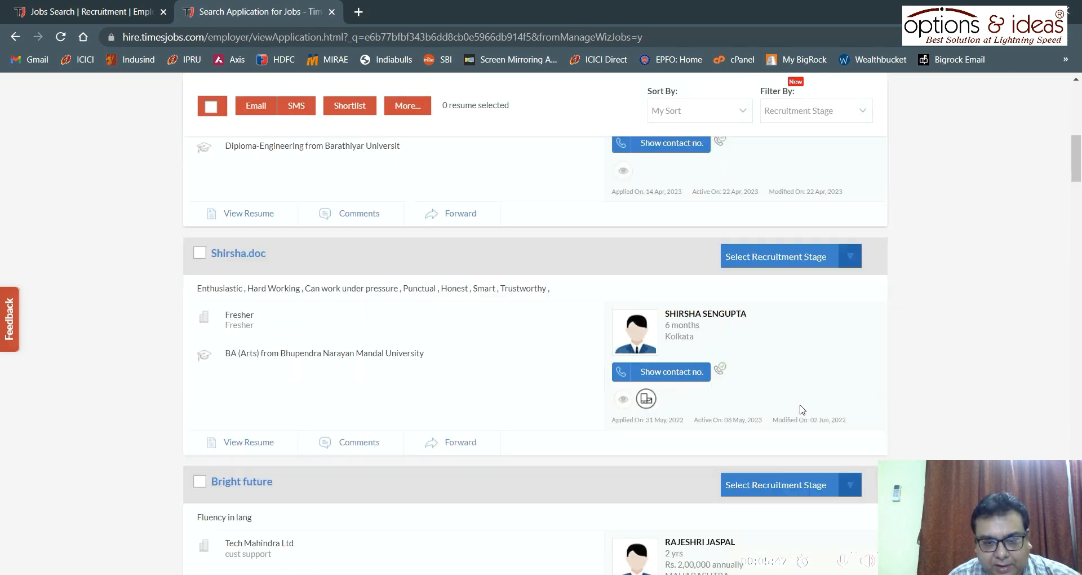
scroll(up, 3)
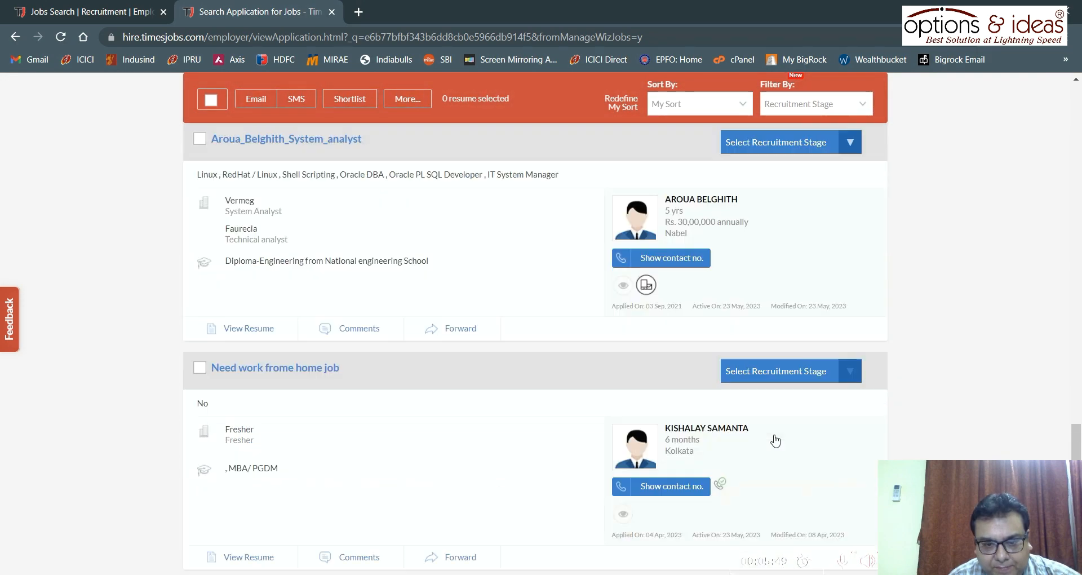
scroll(down, 3)
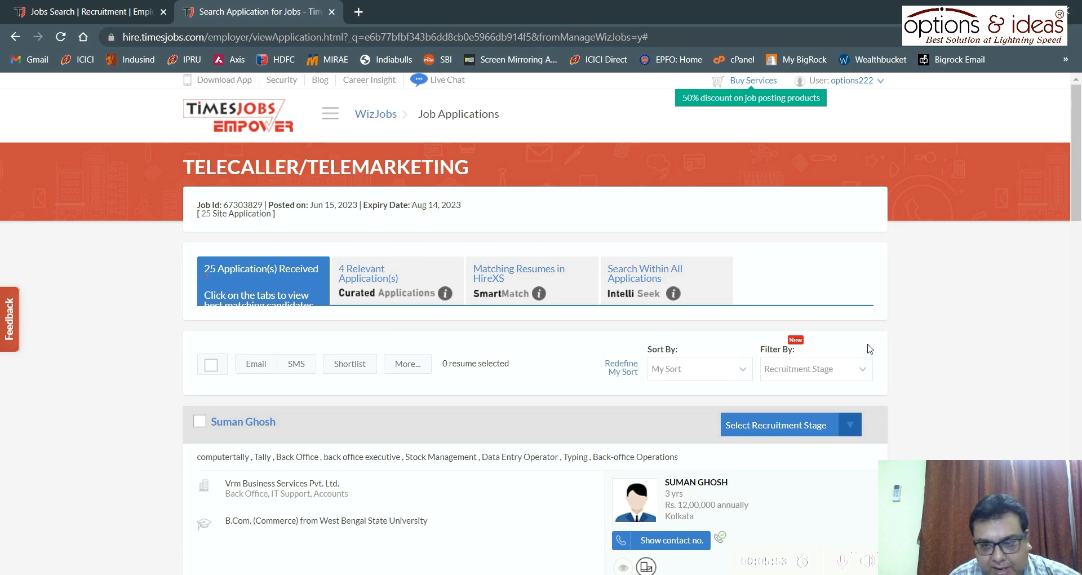
click(211, 364)
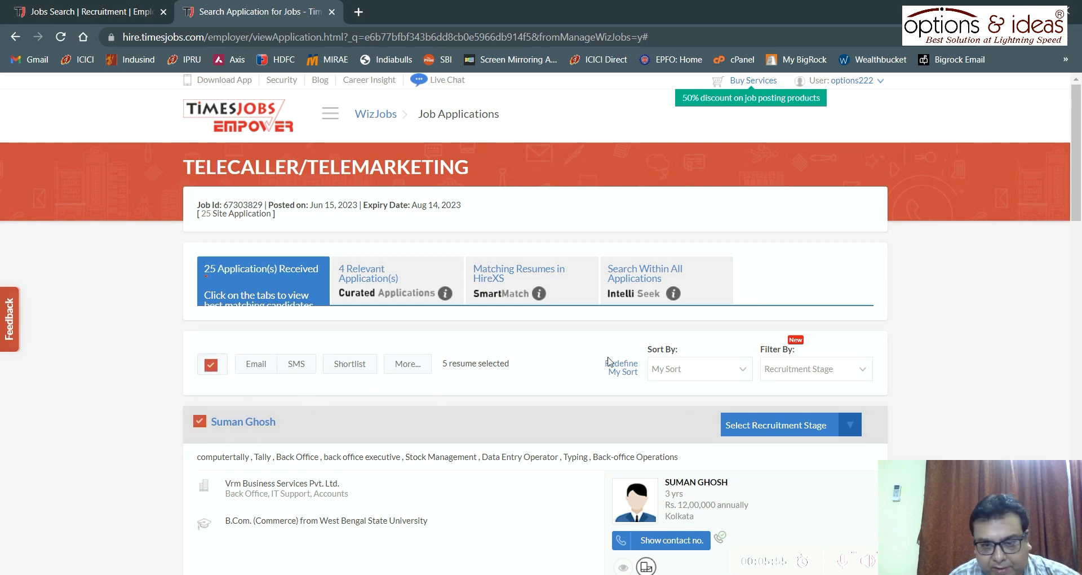
mouse_move(351, 249)
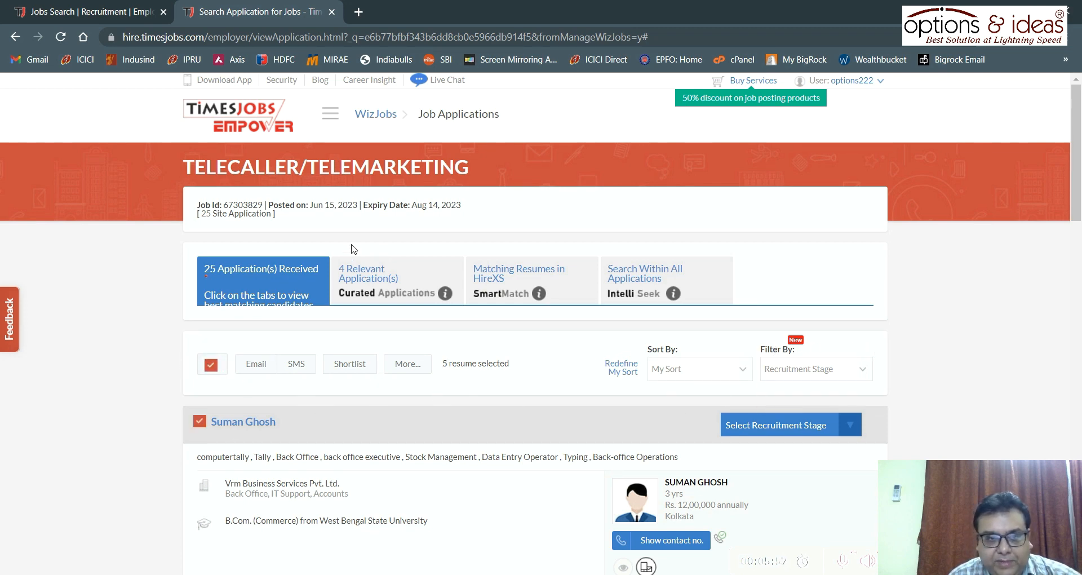
click(376, 113)
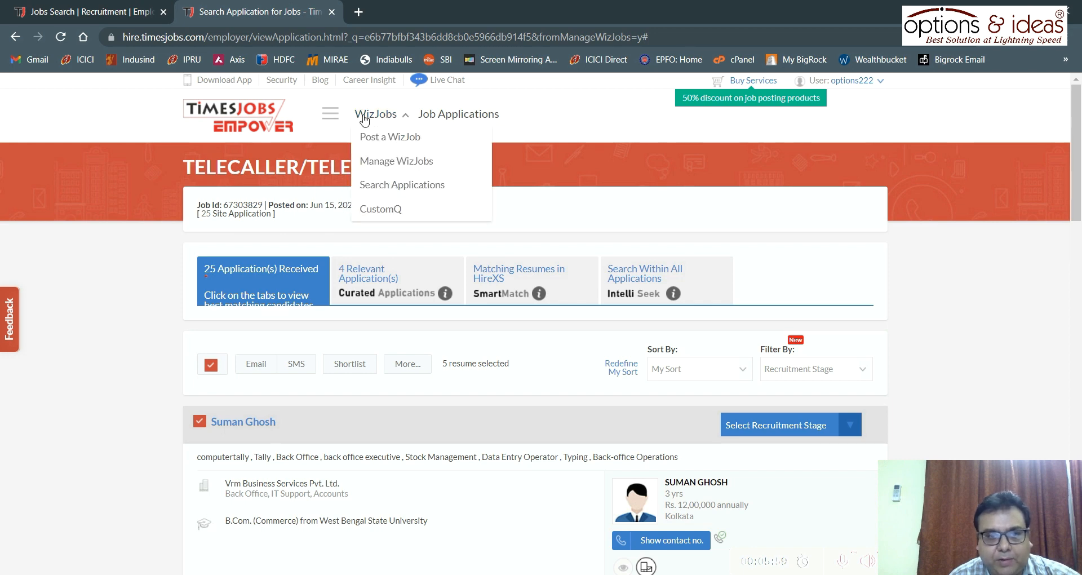
click(807, 288)
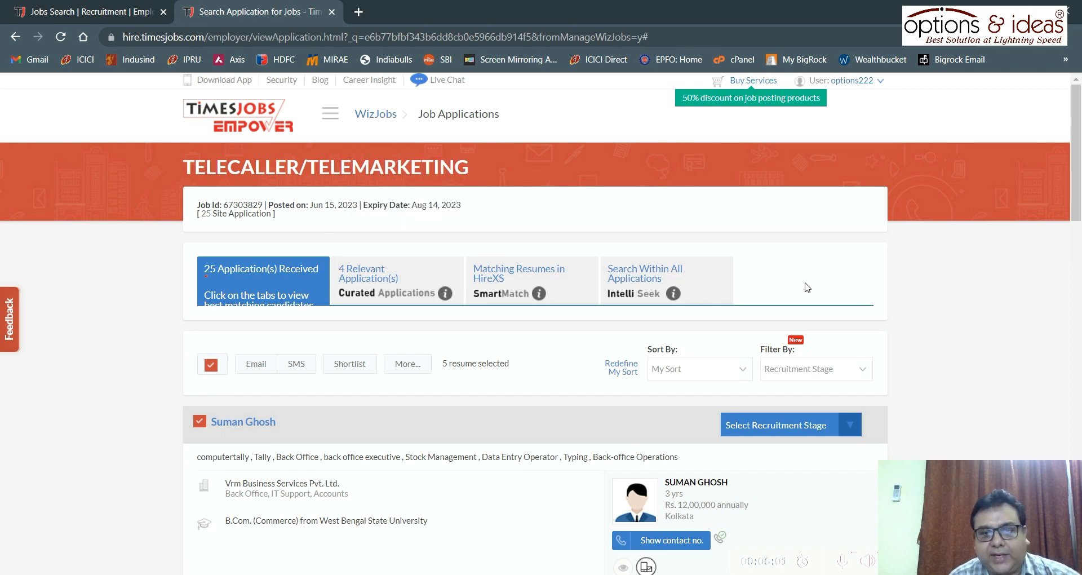
scroll(down, 3)
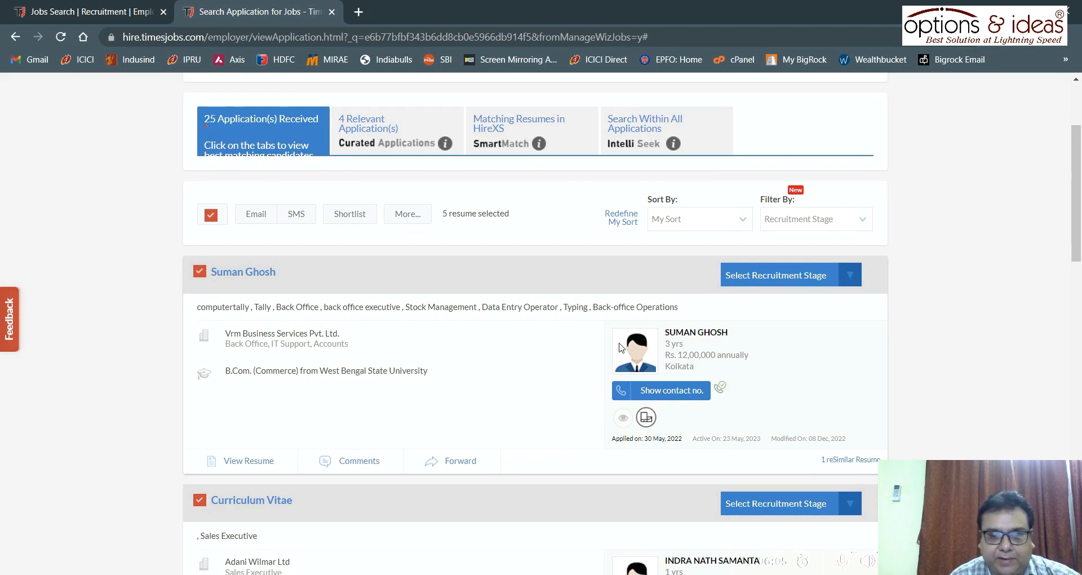
scroll(down, 3)
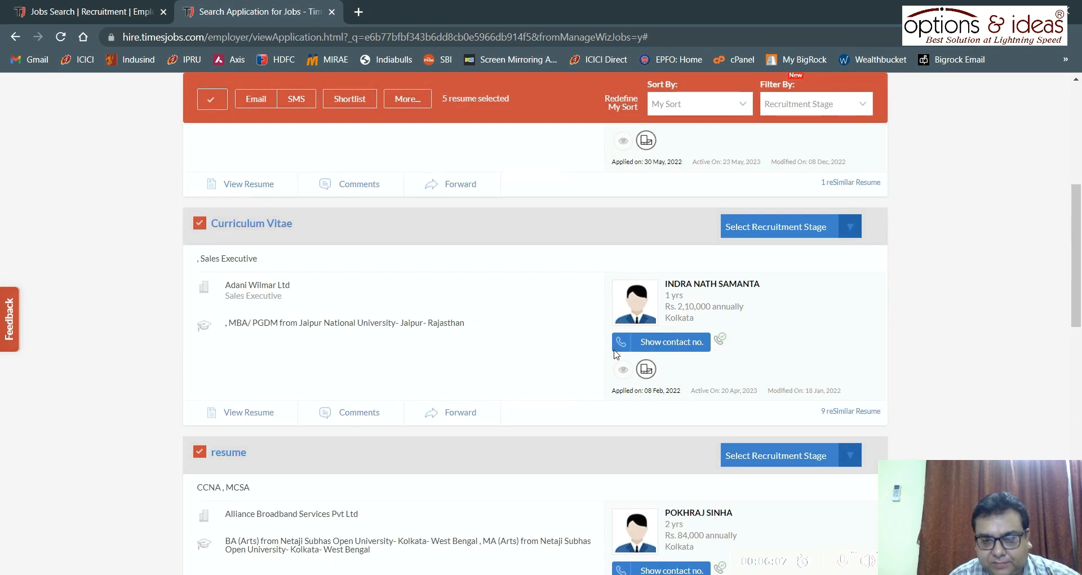
scroll(up, 3)
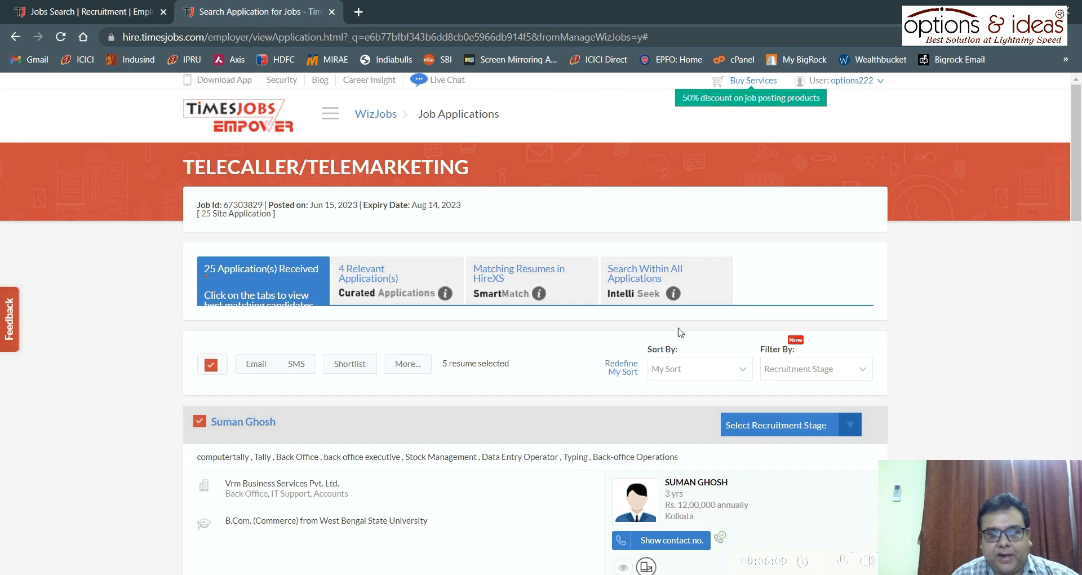
mouse_move(795, 258)
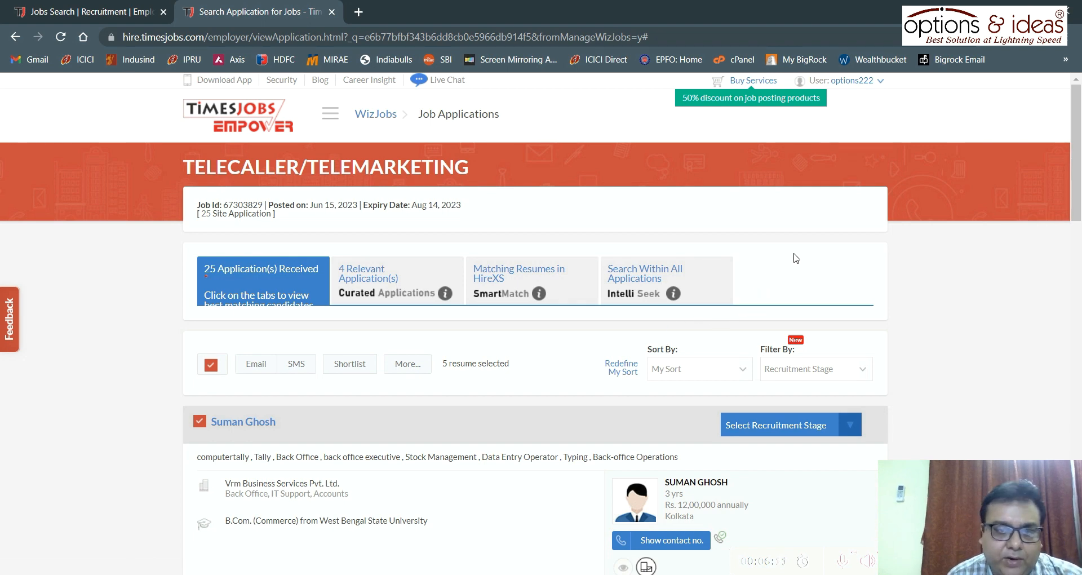
mouse_move(800, 204)
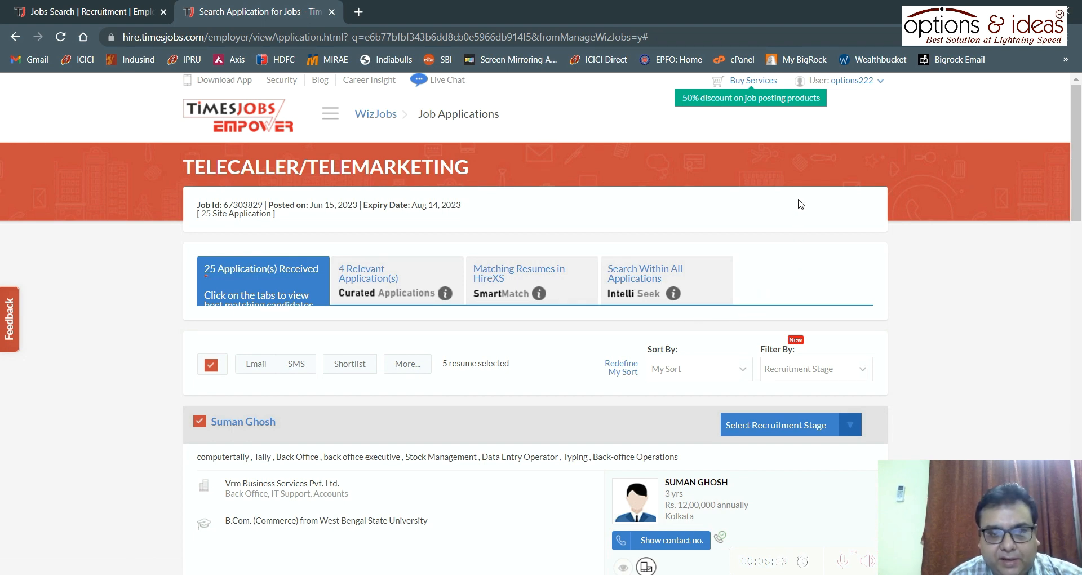
mouse_move(668, 194)
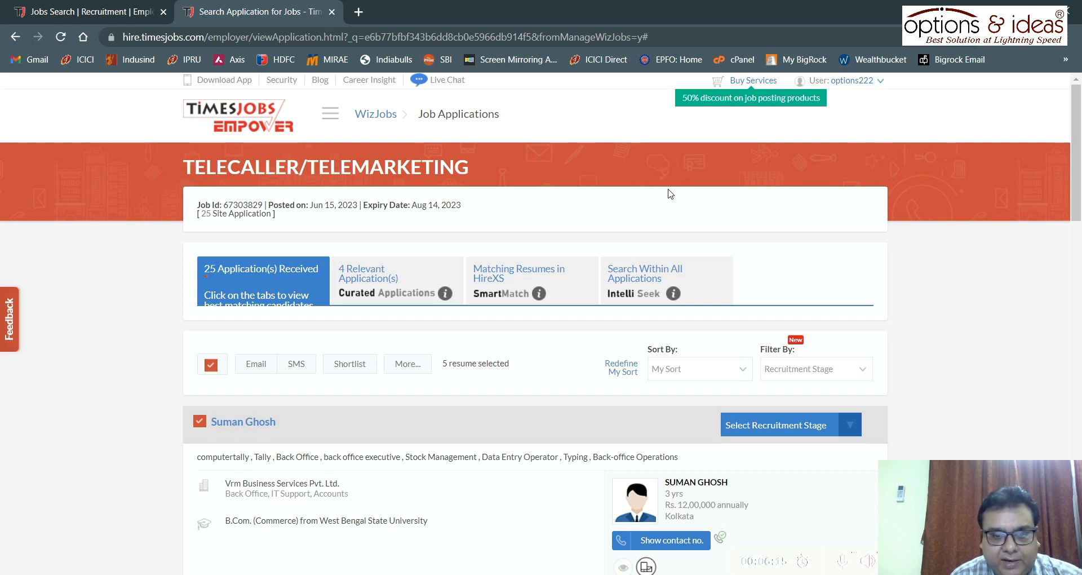
mouse_move(728, 188)
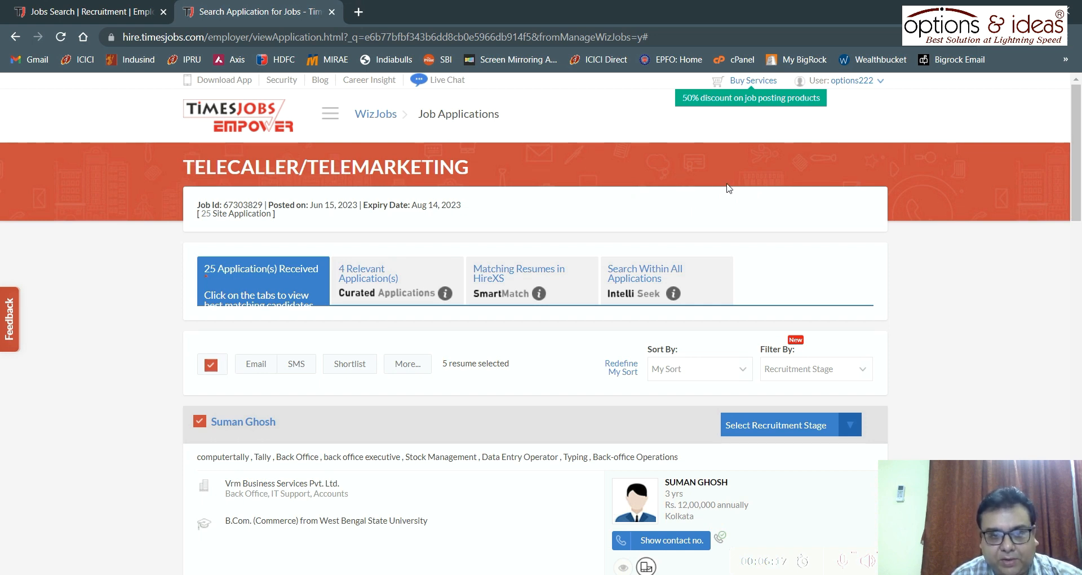
Step: From the site navigation reach advanced resume search and add Execution Engineer as a keyword
click(375, 113)
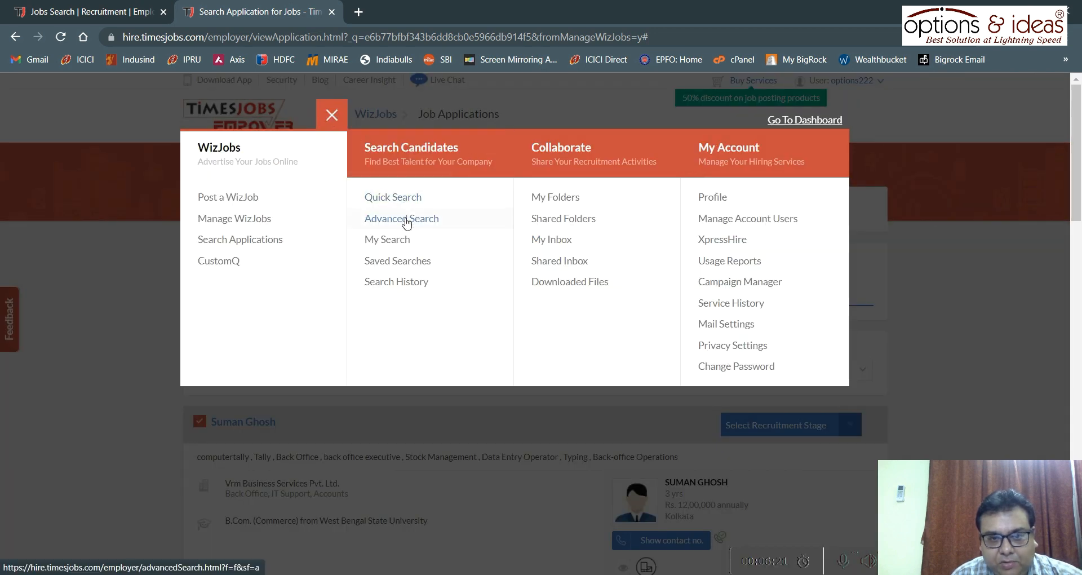
click(401, 217)
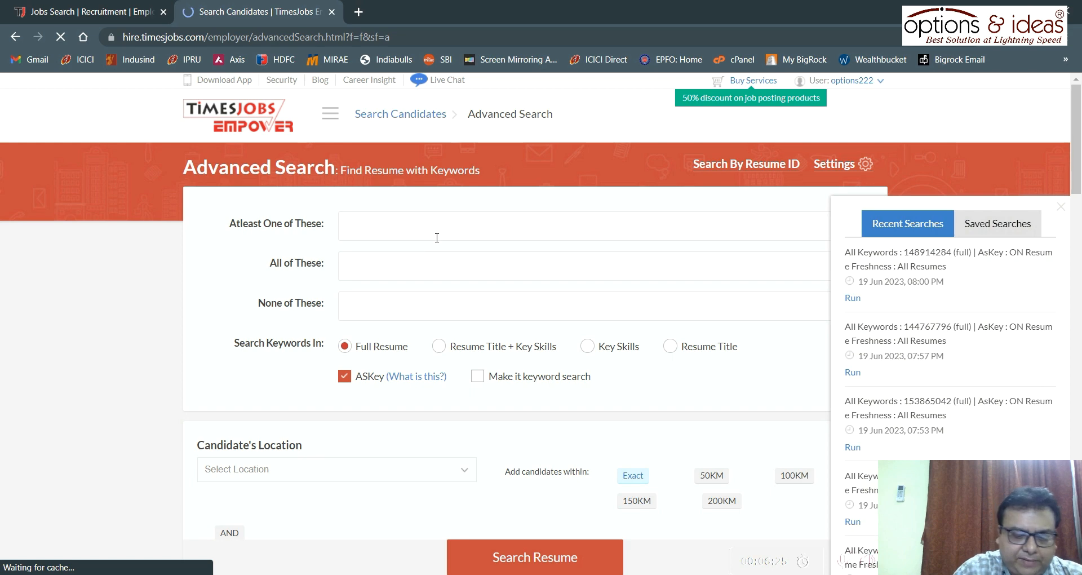
text(Exe)
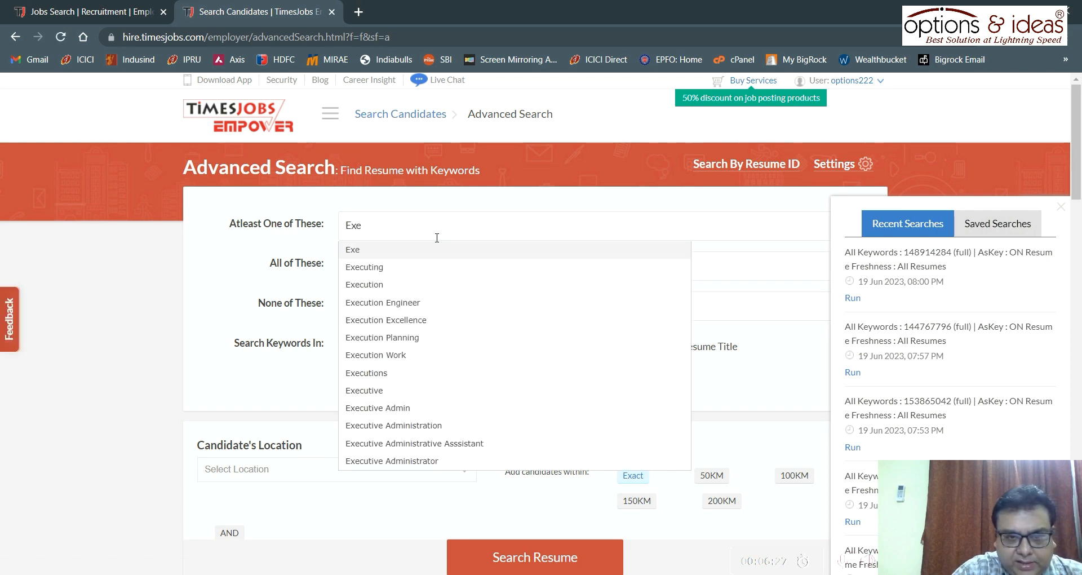
mouse_move(363, 267)
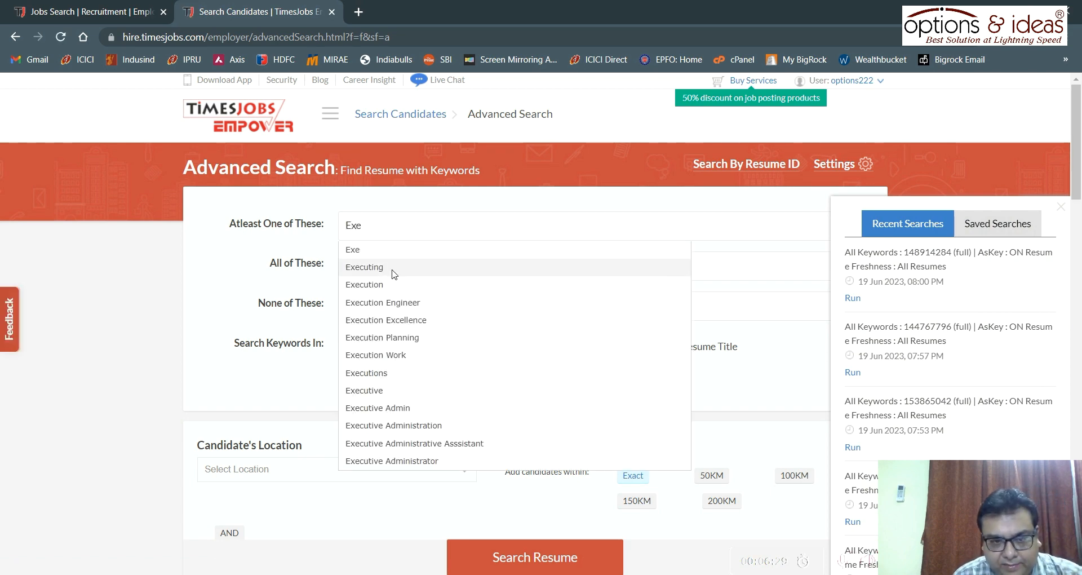
click(382, 302)
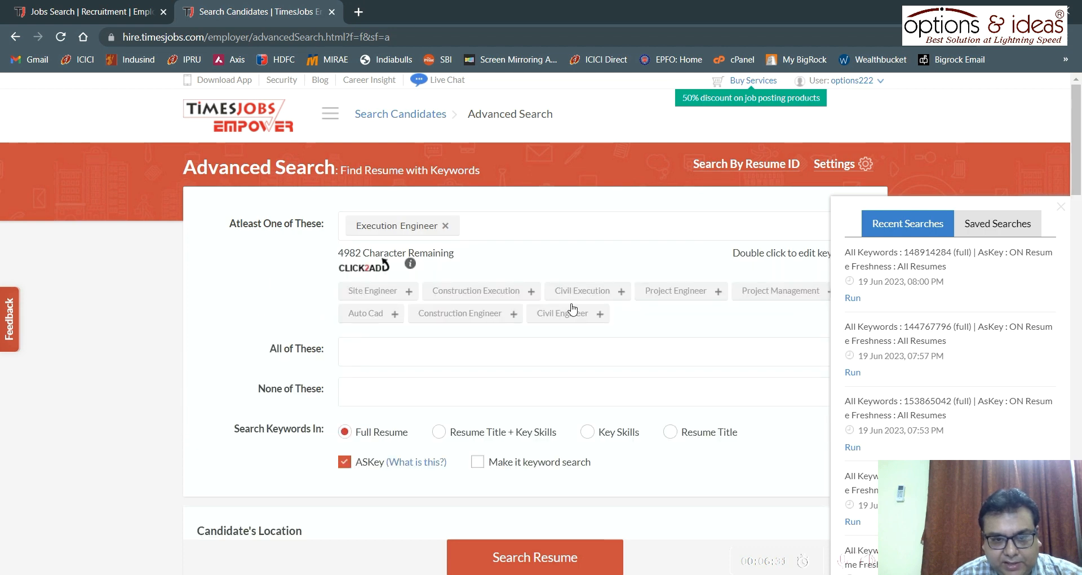
Step: Set Candidate's Location to Kolkata under Metros and move down to Search Resume
scroll(down, 3)
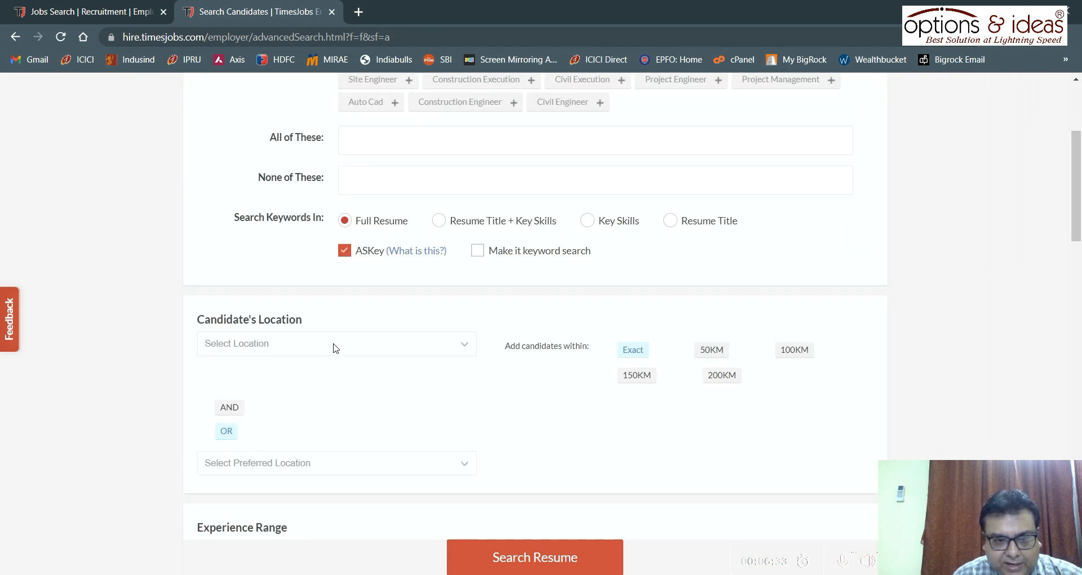
click(336, 342)
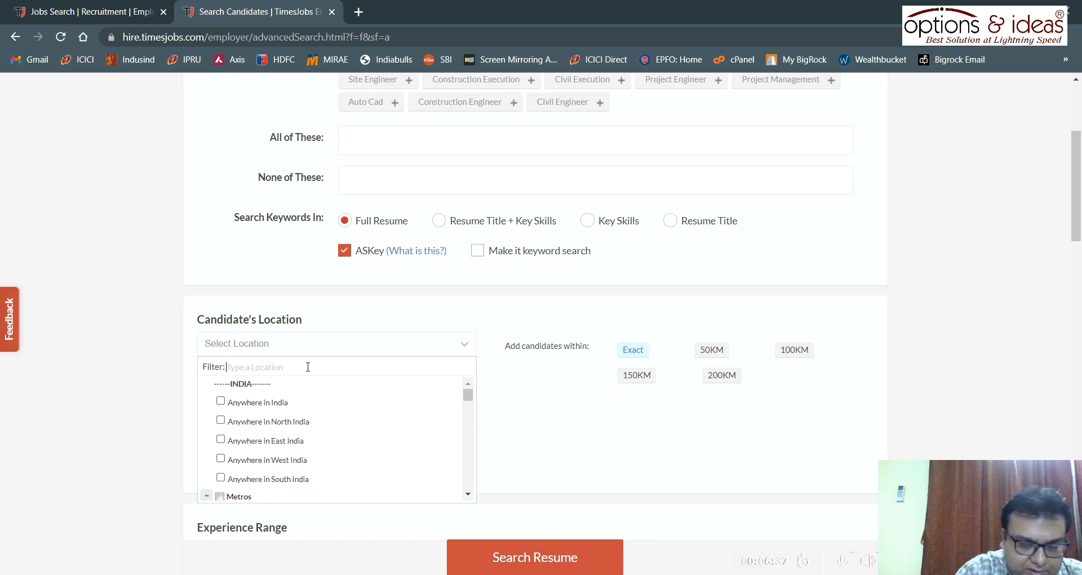
text(Kol)
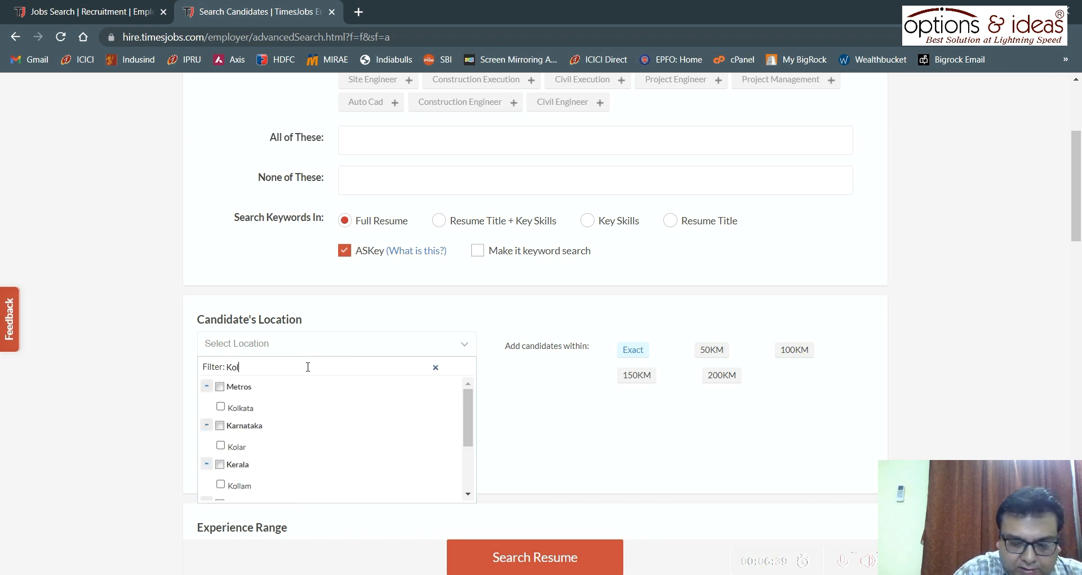
text(kata)
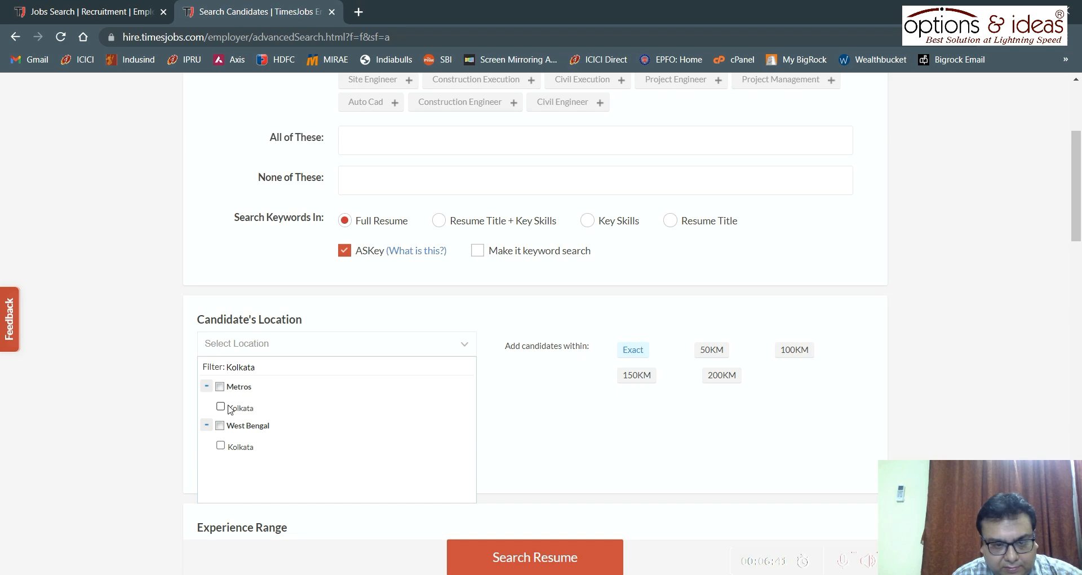
scroll(down, 3)
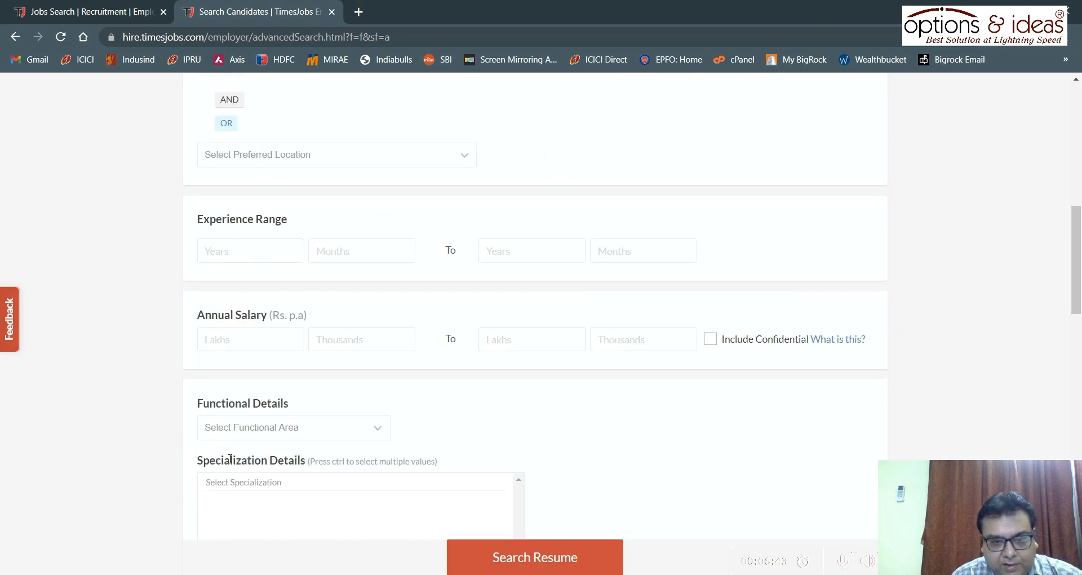
scroll(up, 3)
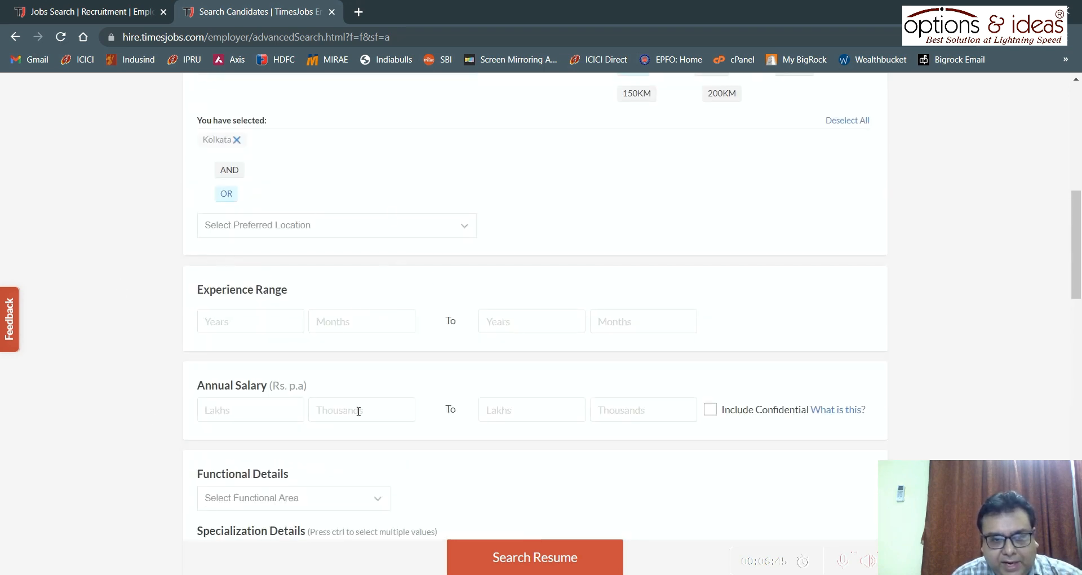
scroll(down, 3)
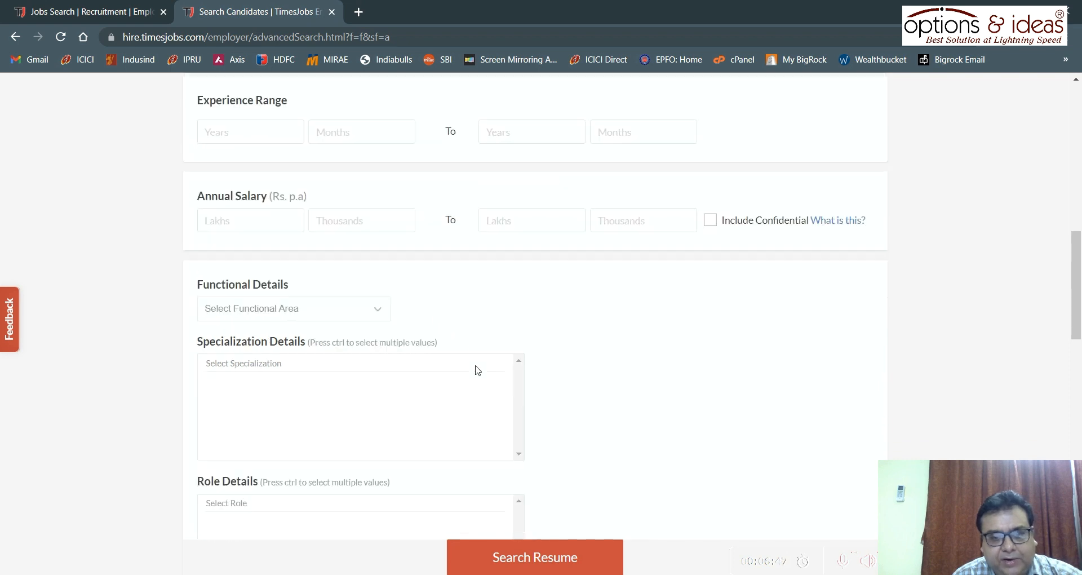
scroll(down, 3)
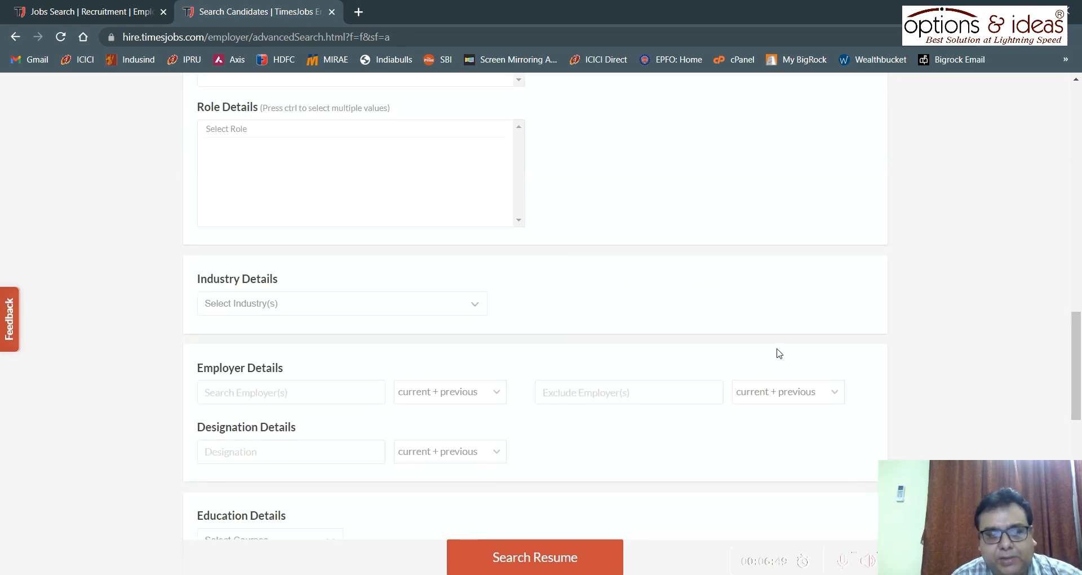
mouse_move(706, 319)
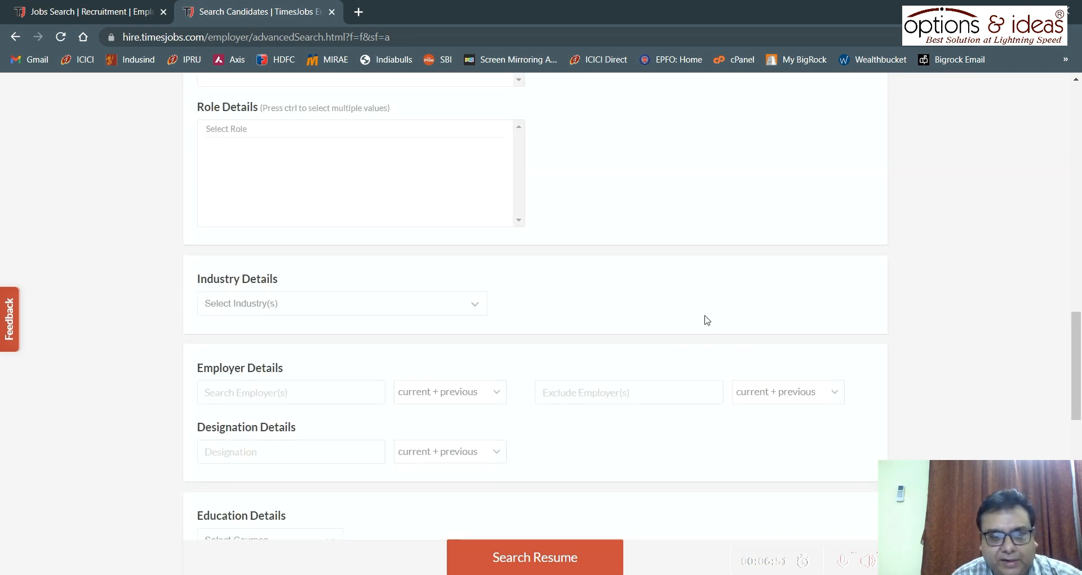
scroll(down, 3)
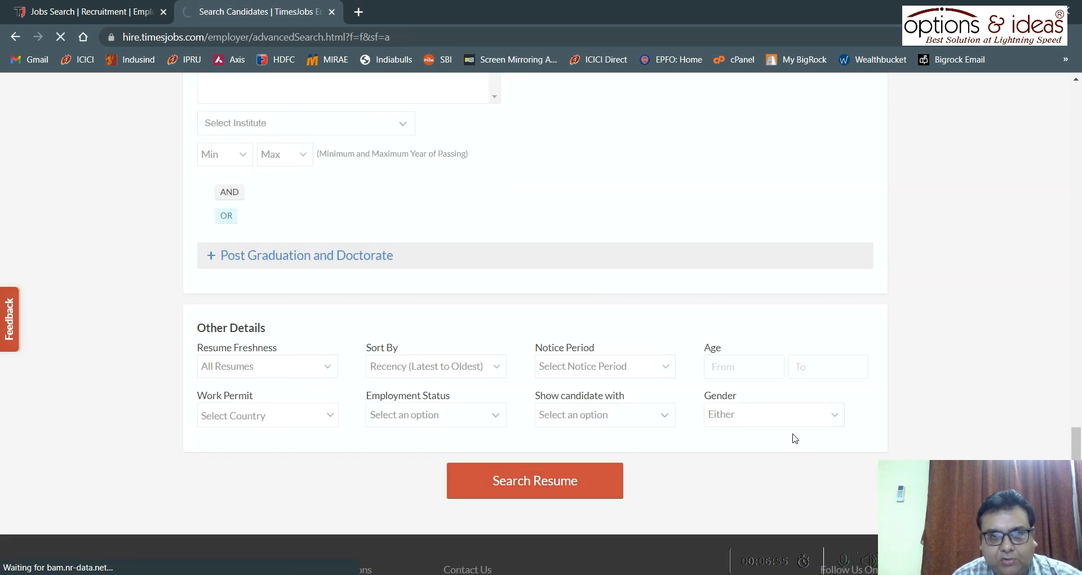
Step: Run the search, show 100 resumes per page and select all 100 on page one
click(534, 480)
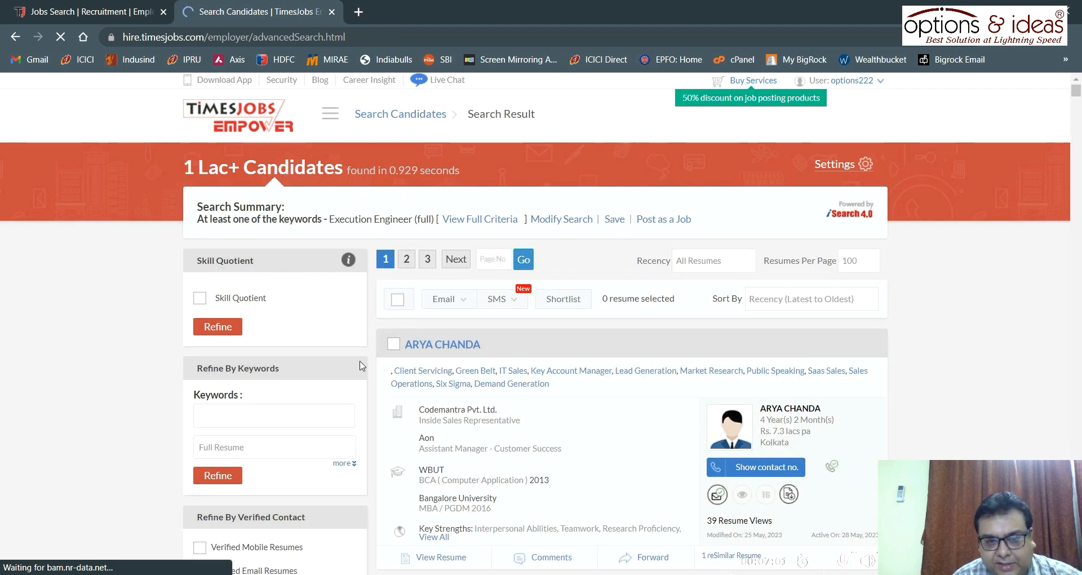
scroll(down, 3)
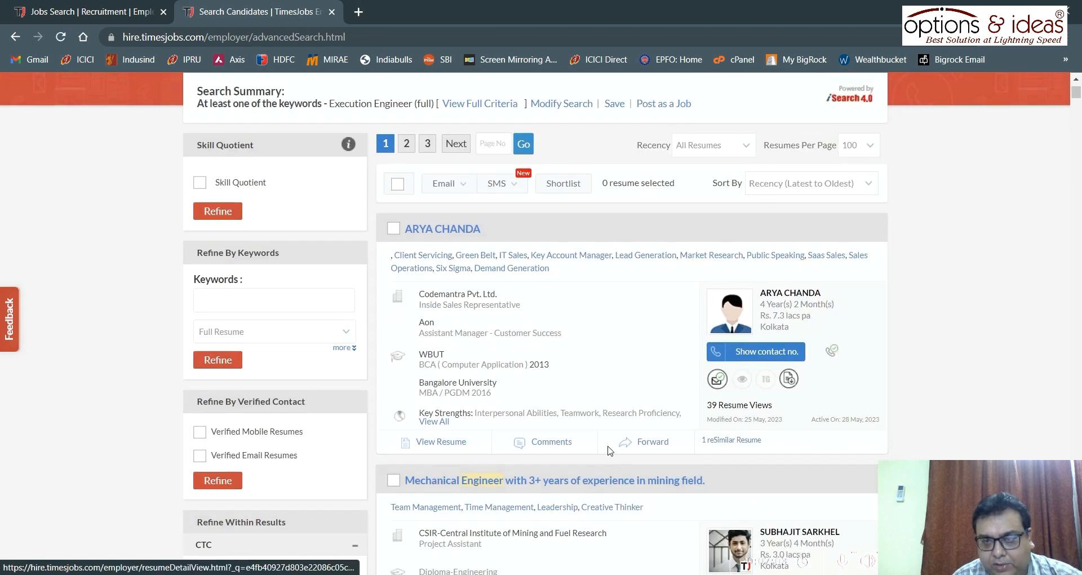
click(857, 260)
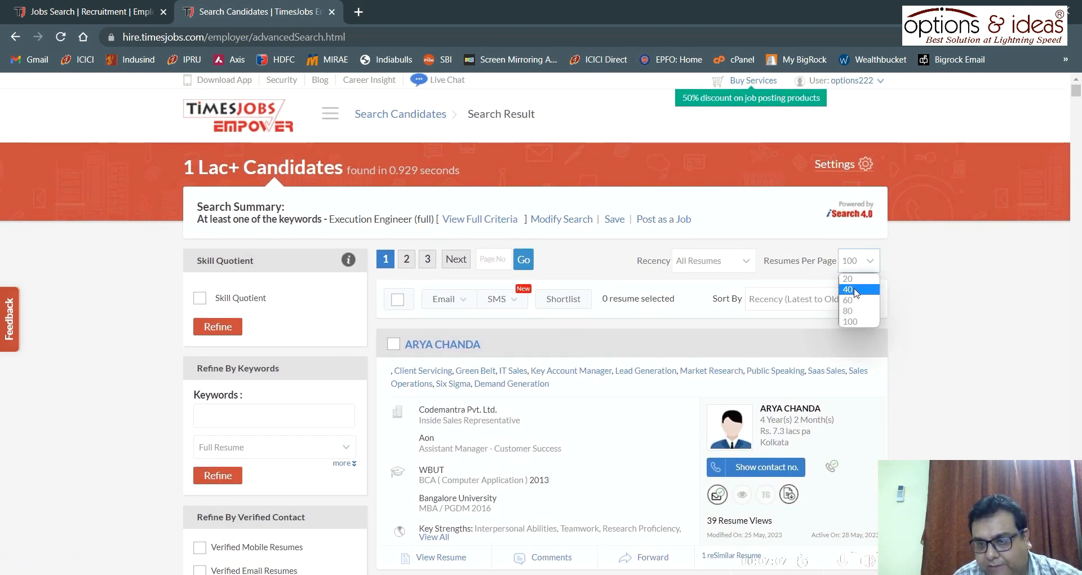
mouse_move(850, 321)
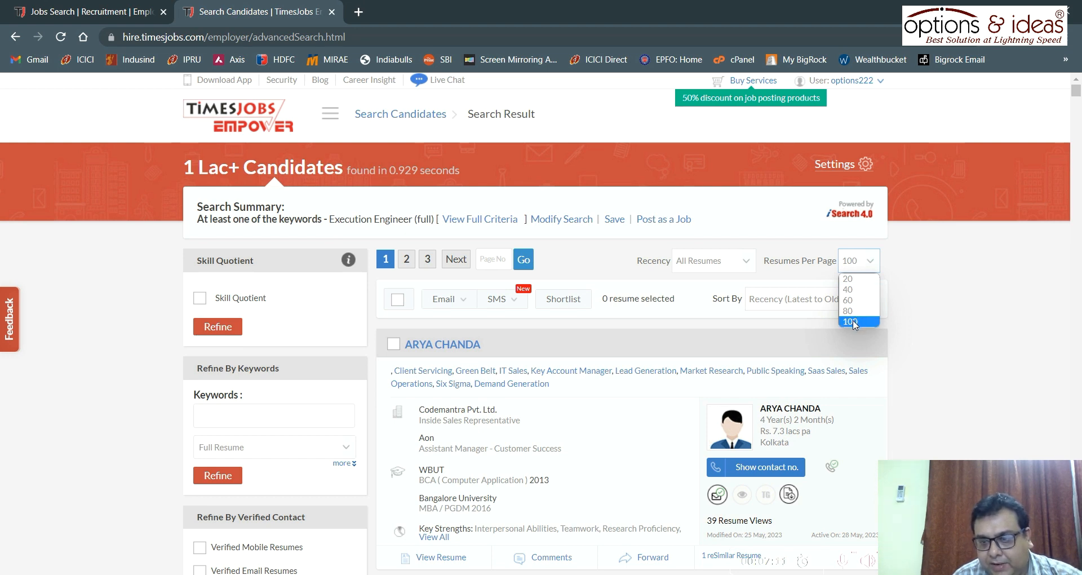
click(849, 321)
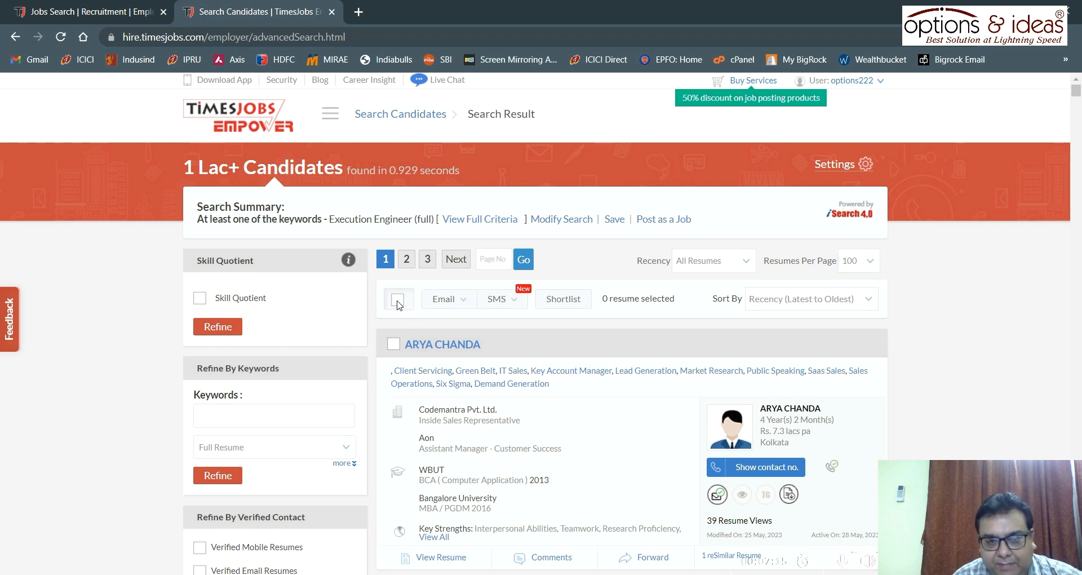
click(397, 297)
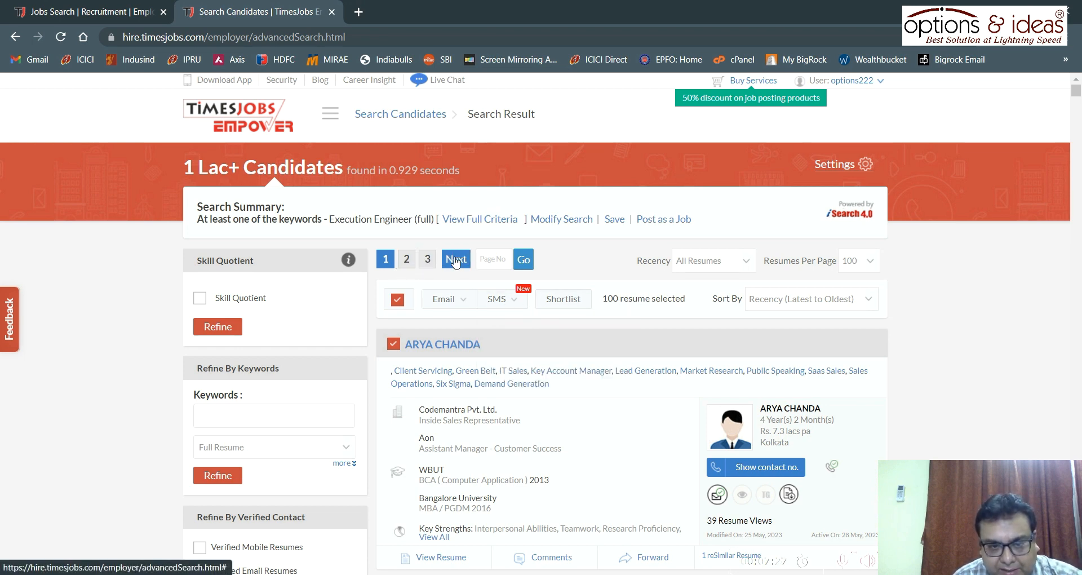
Step: Select all resumes on page 2 for 200 total, then bring up the Email options
click(455, 259)
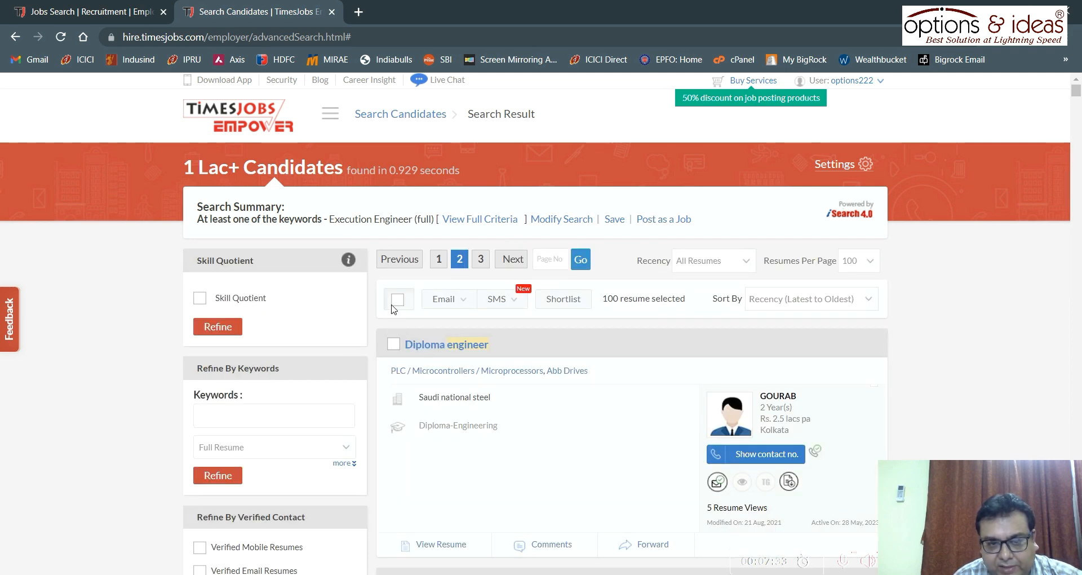
click(398, 297)
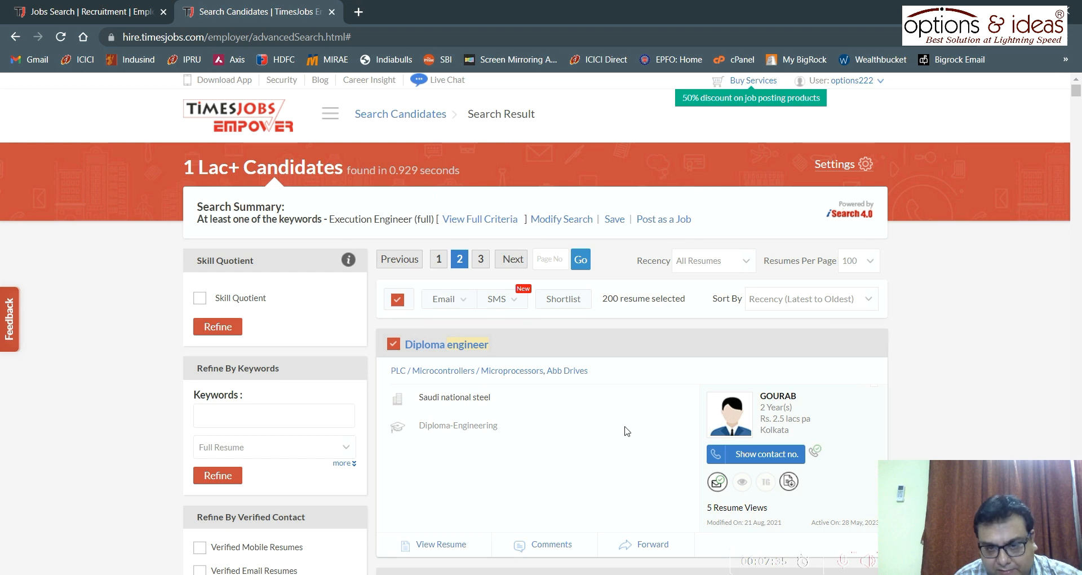
mouse_move(454, 316)
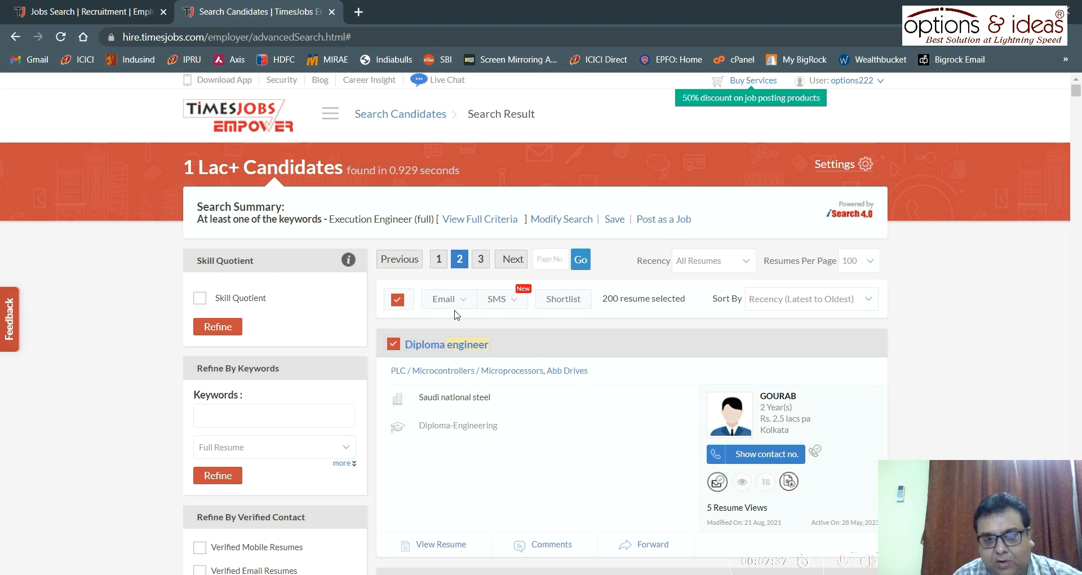
click(444, 298)
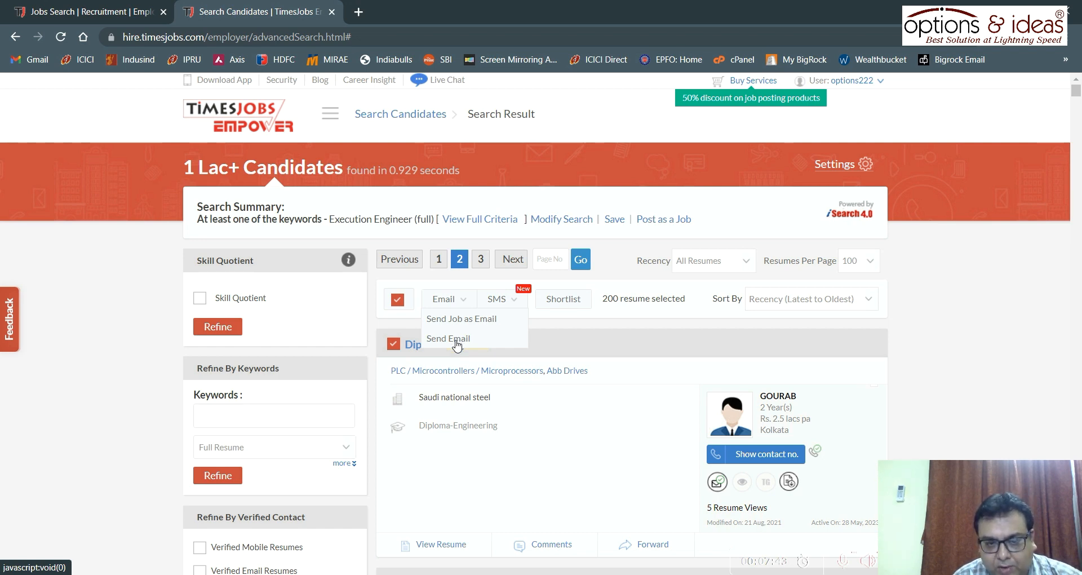
mouse_move(457, 343)
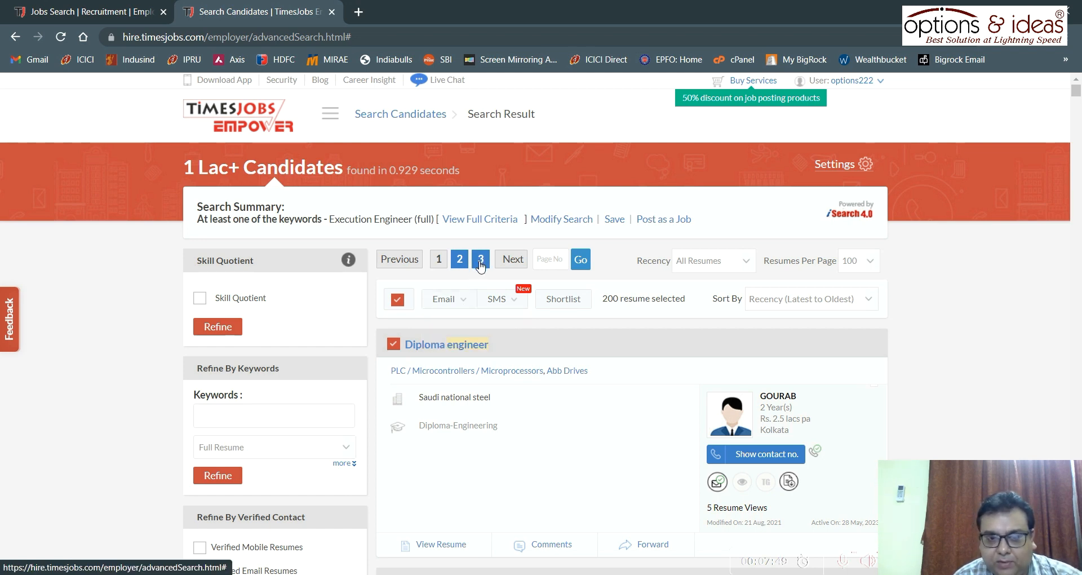
click(447, 297)
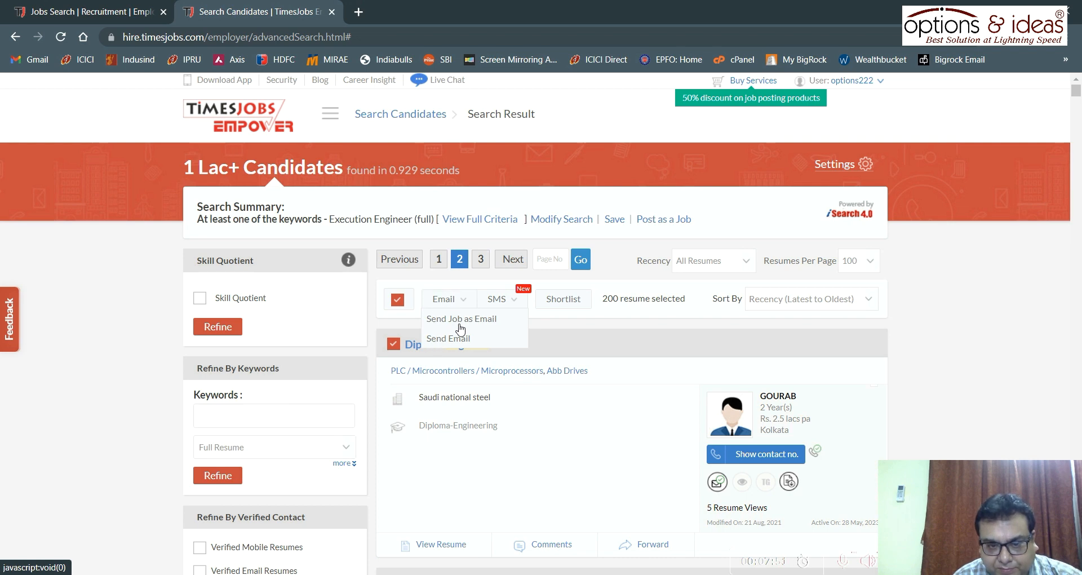
mouse_move(475, 350)
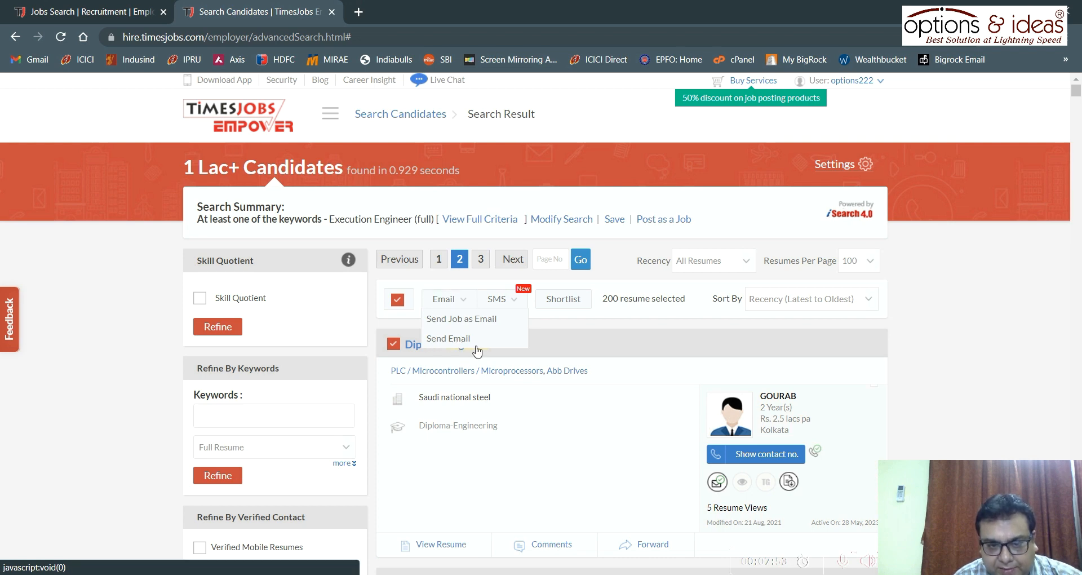
Step: Start Send Email to the 200 selected candidates with designation Consultant
click(447, 338)
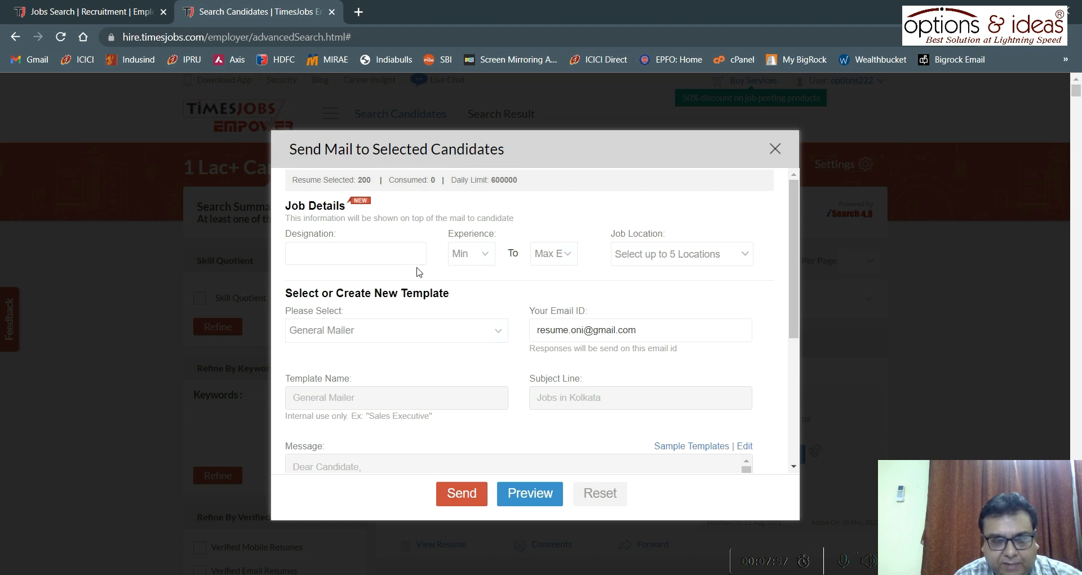
click(355, 252)
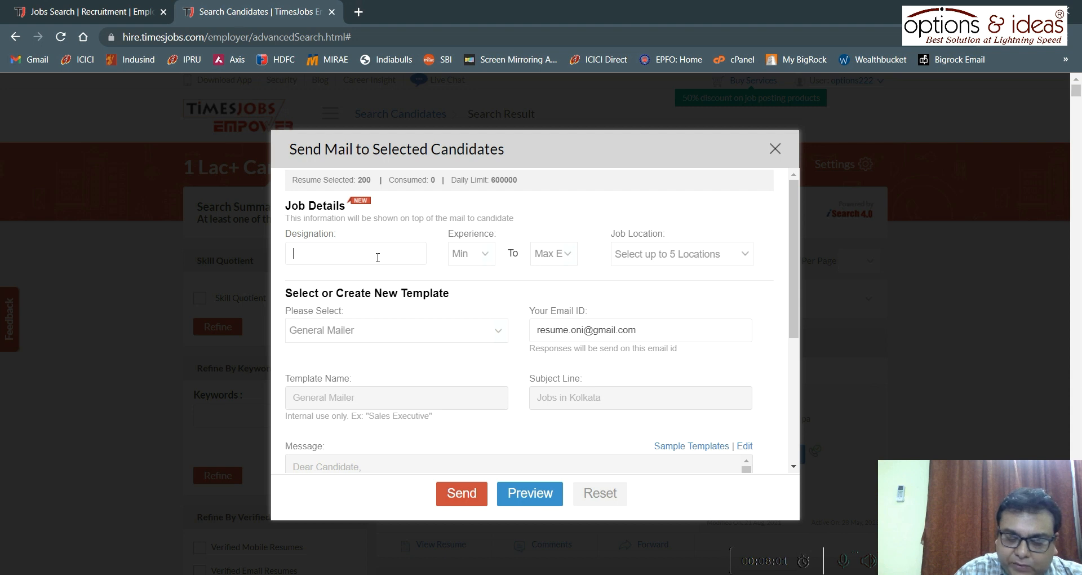
text(Con)
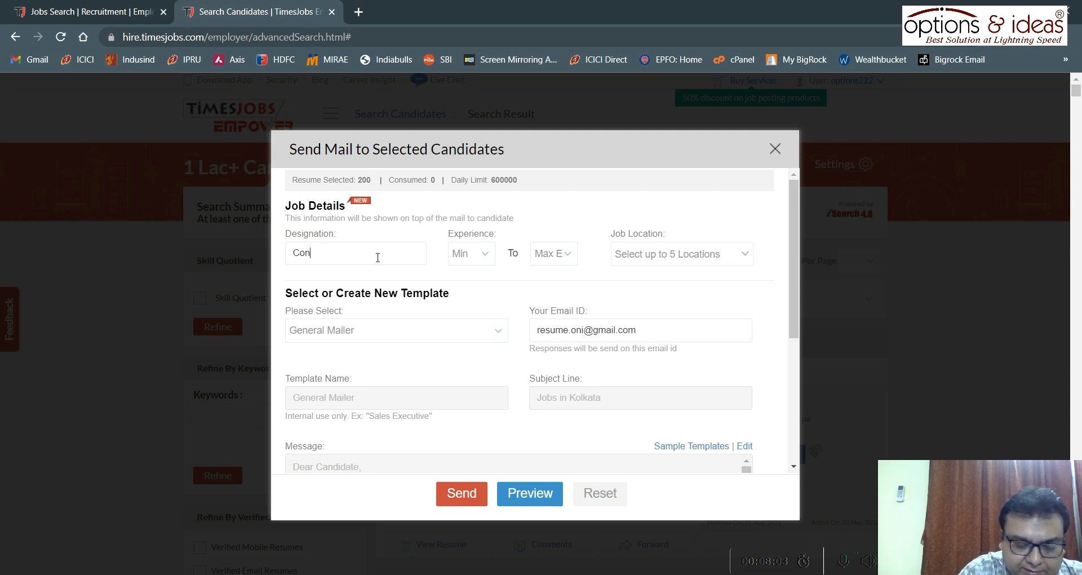
text(sultant)
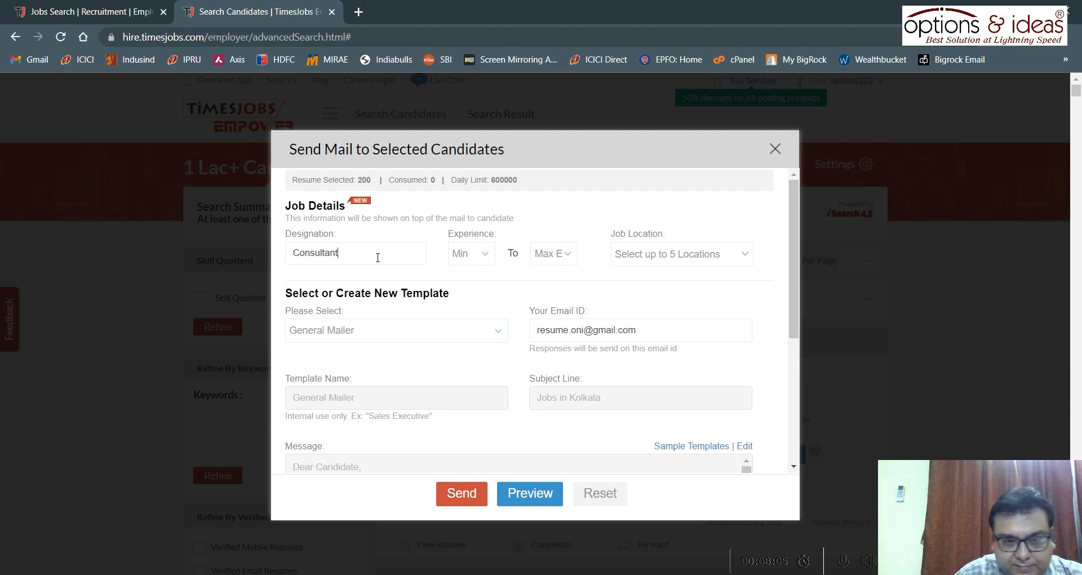
Step: Choose the saved Test 1 template for the mail
click(395, 261)
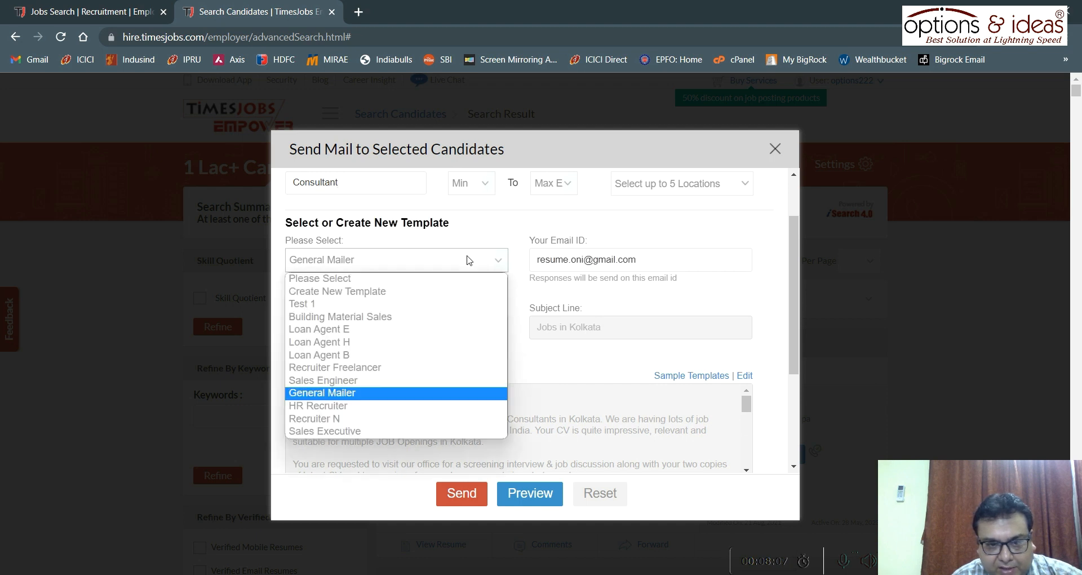
mouse_move(382, 293)
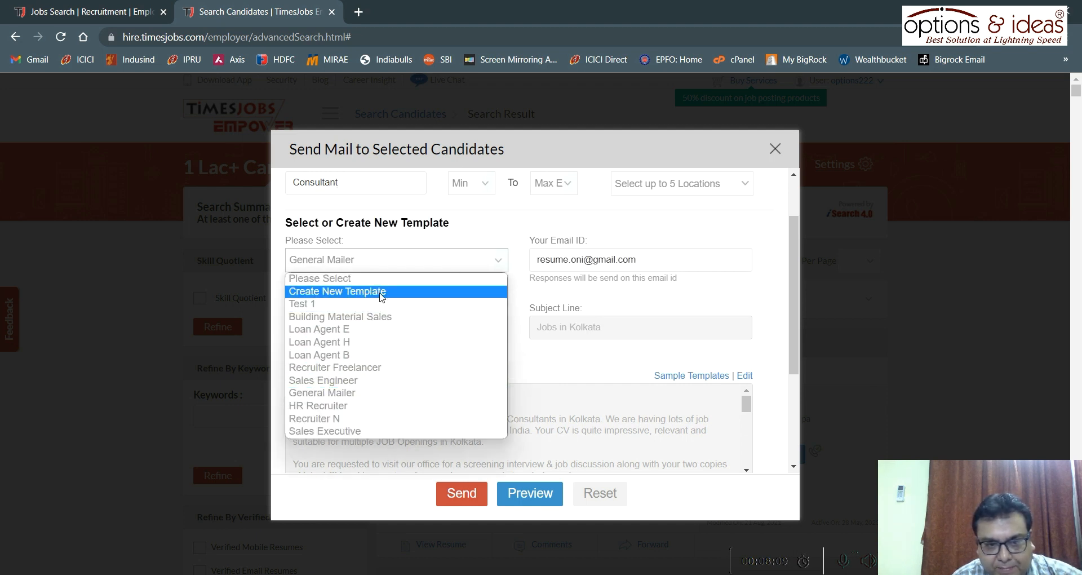
click(302, 303)
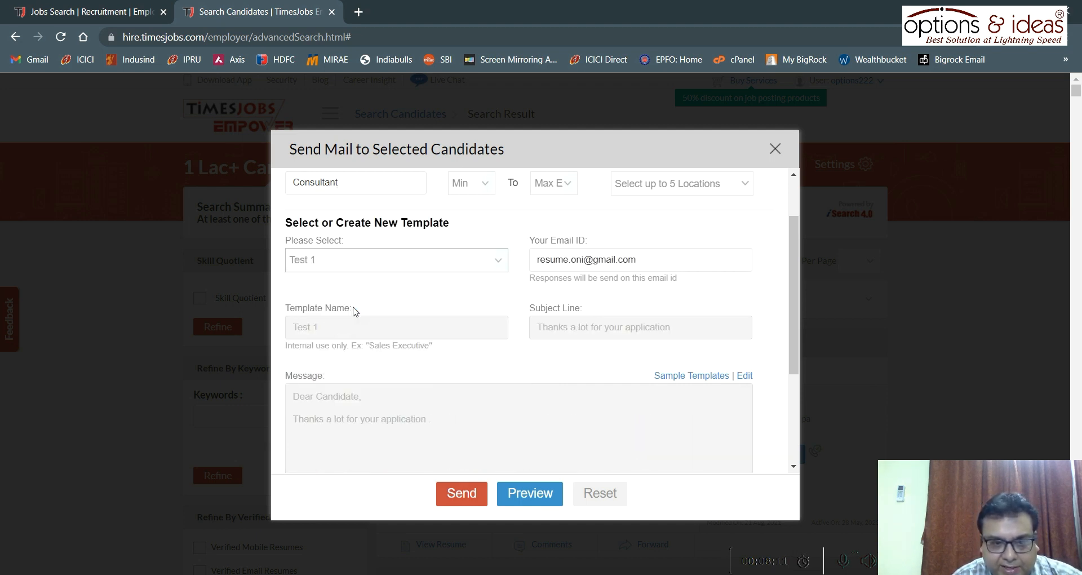
mouse_move(504, 399)
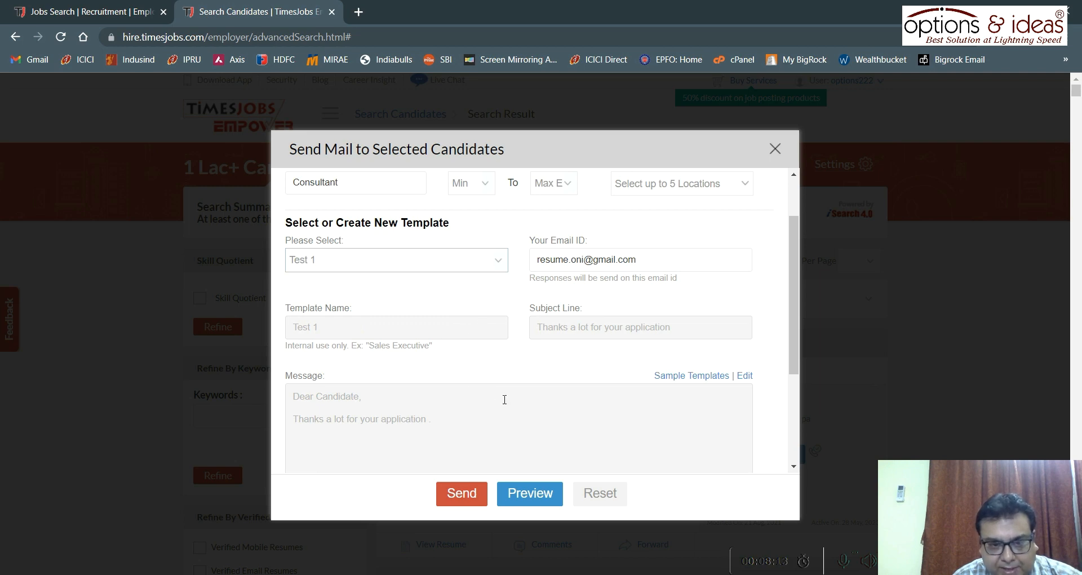
Step: Enable candidate replies, exclude those contacted in last 15 days, then close the mail unsent
scroll(down, 3)
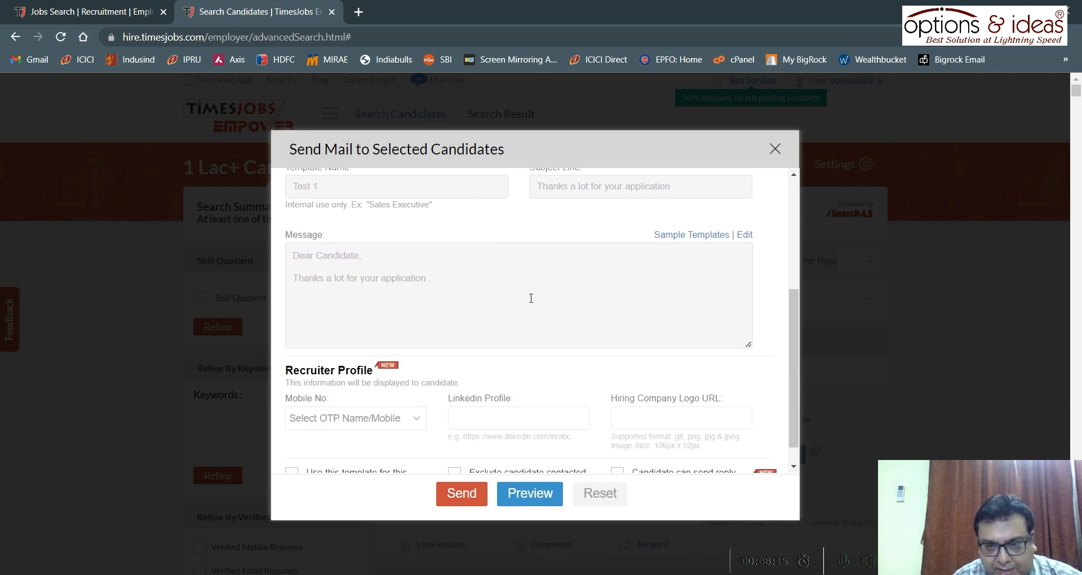
scroll(down, 3)
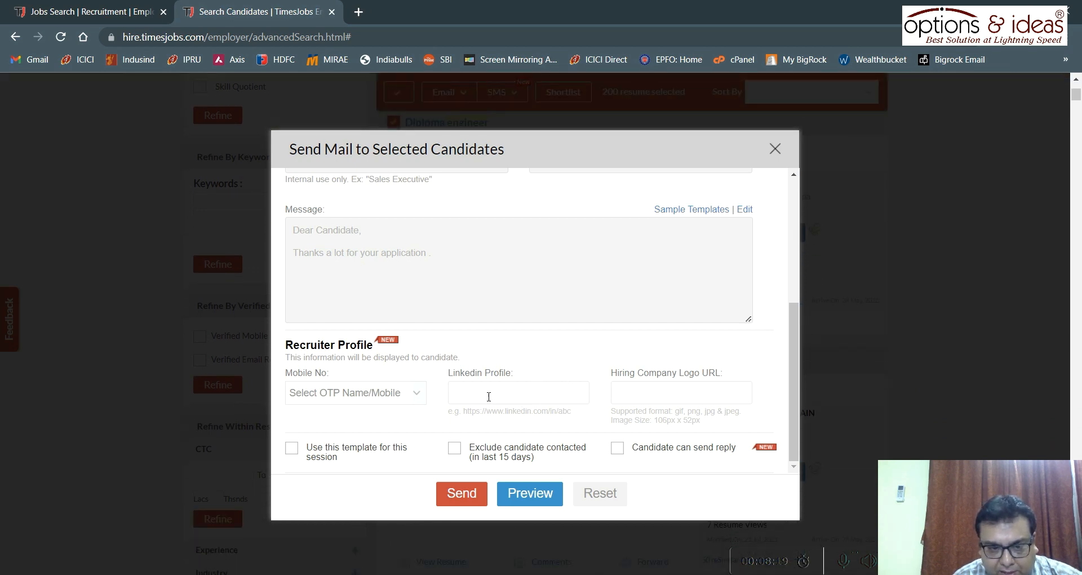
click(680, 392)
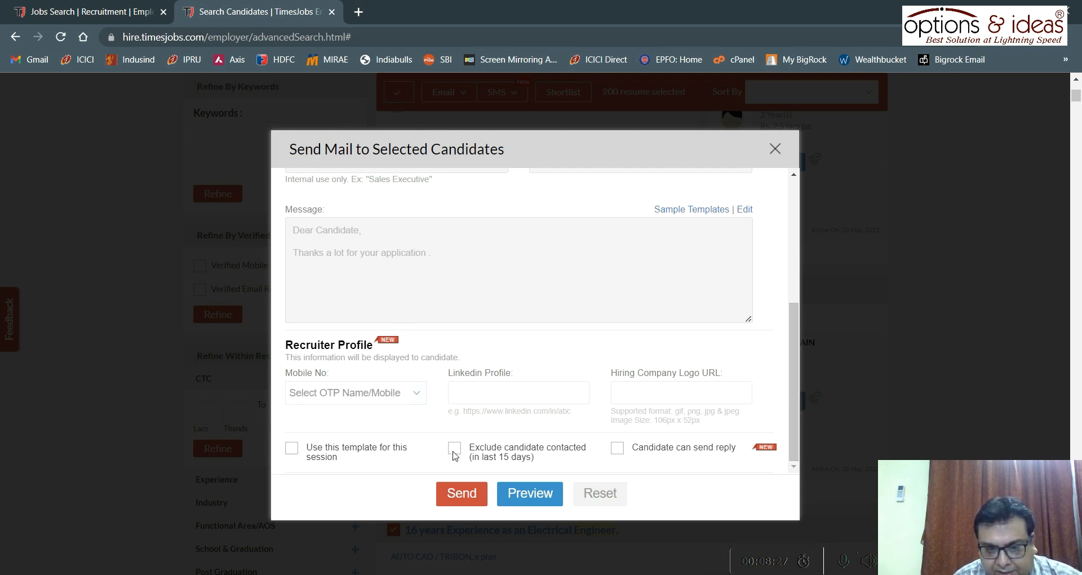
click(679, 392)
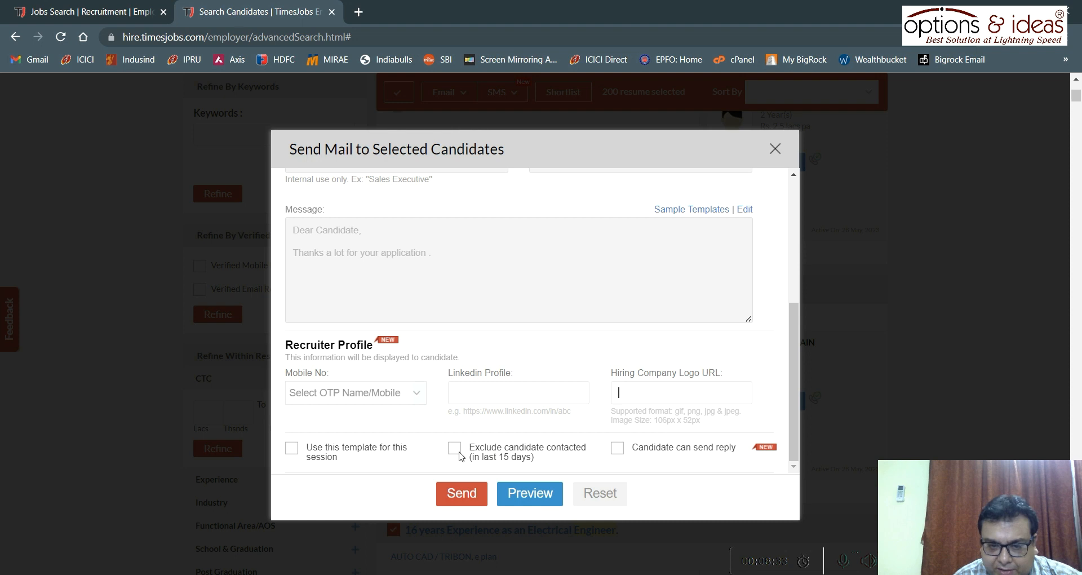
mouse_move(506, 454)
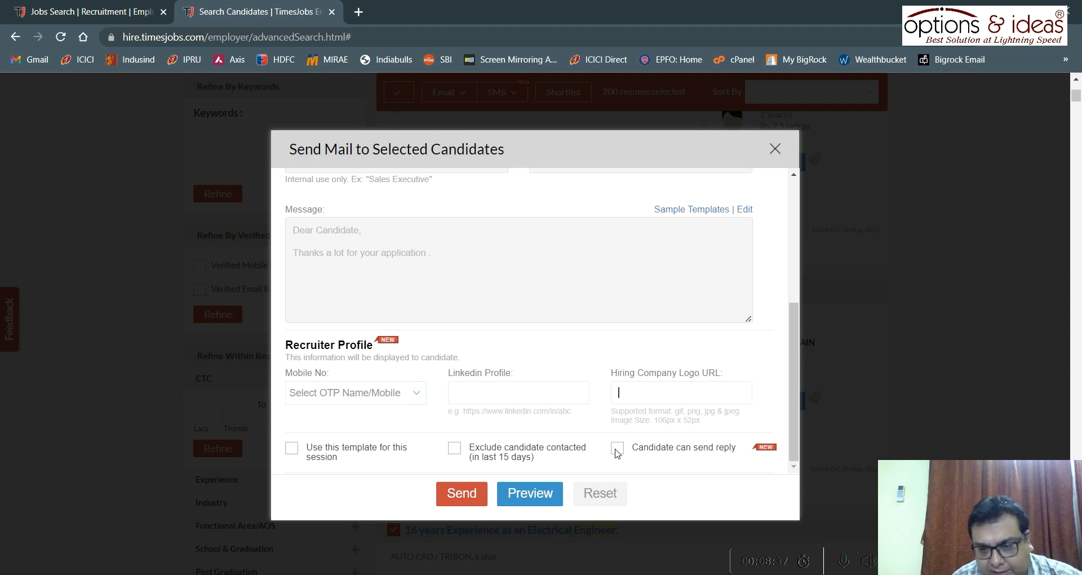
click(616, 447)
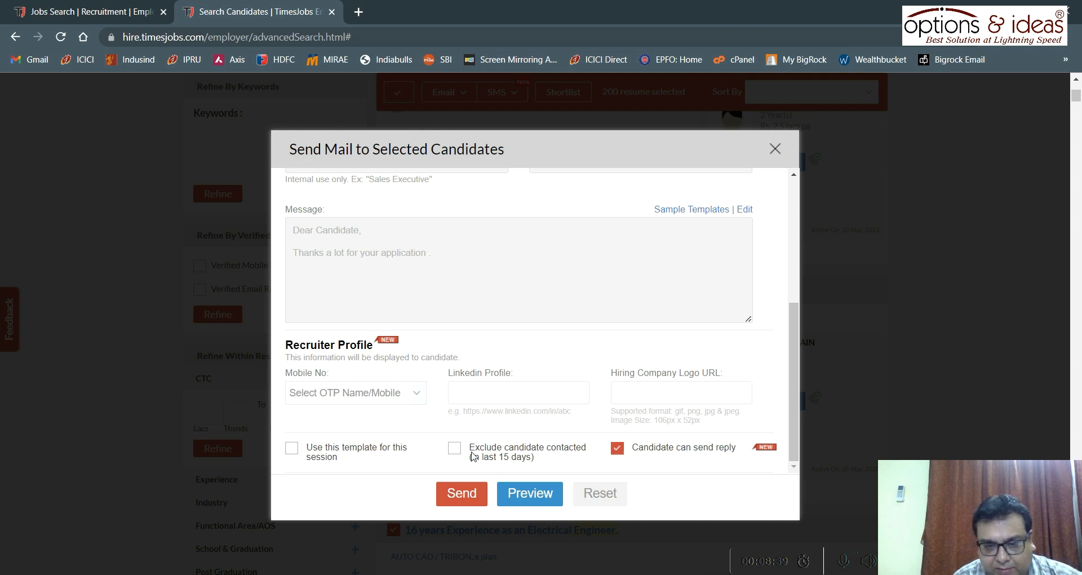
click(454, 447)
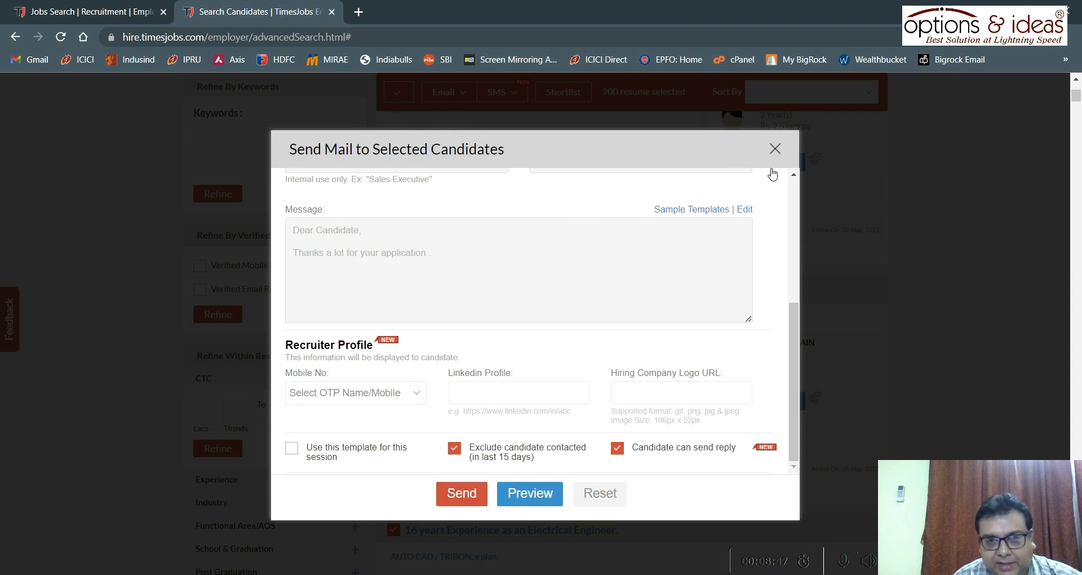
click(774, 148)
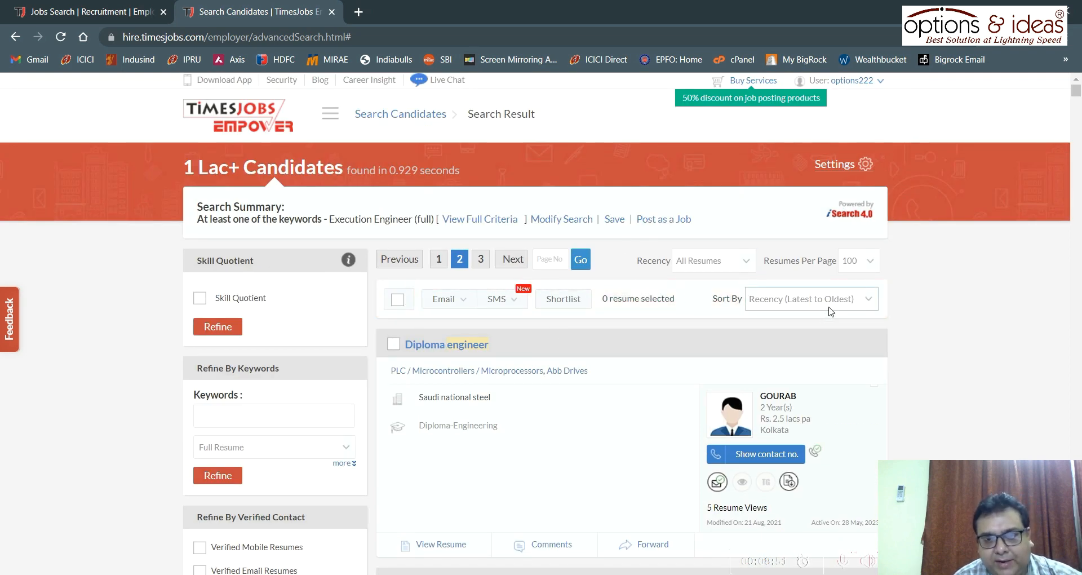
mouse_move(826, 336)
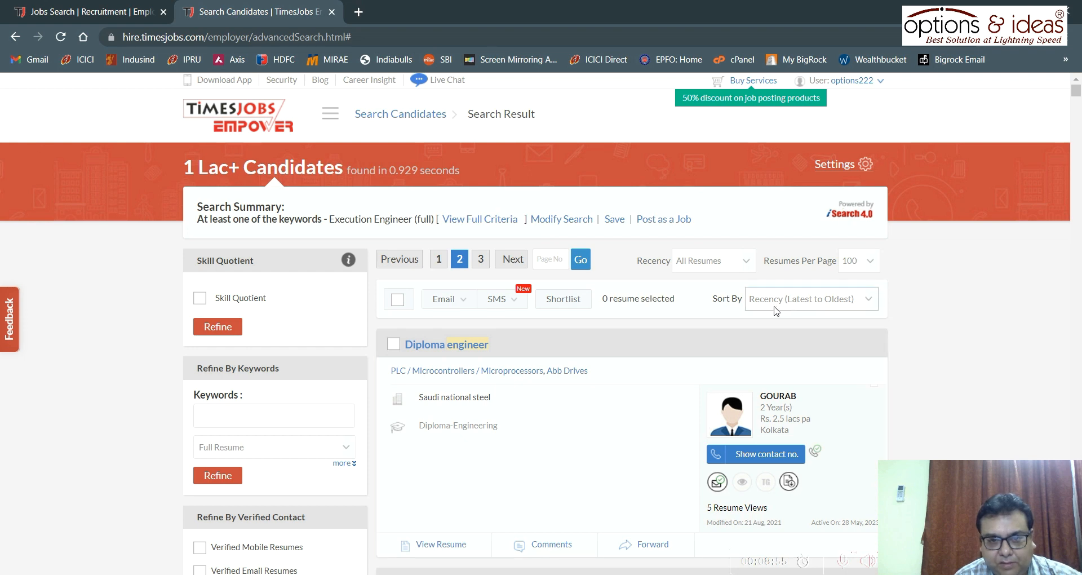
mouse_move(329, 115)
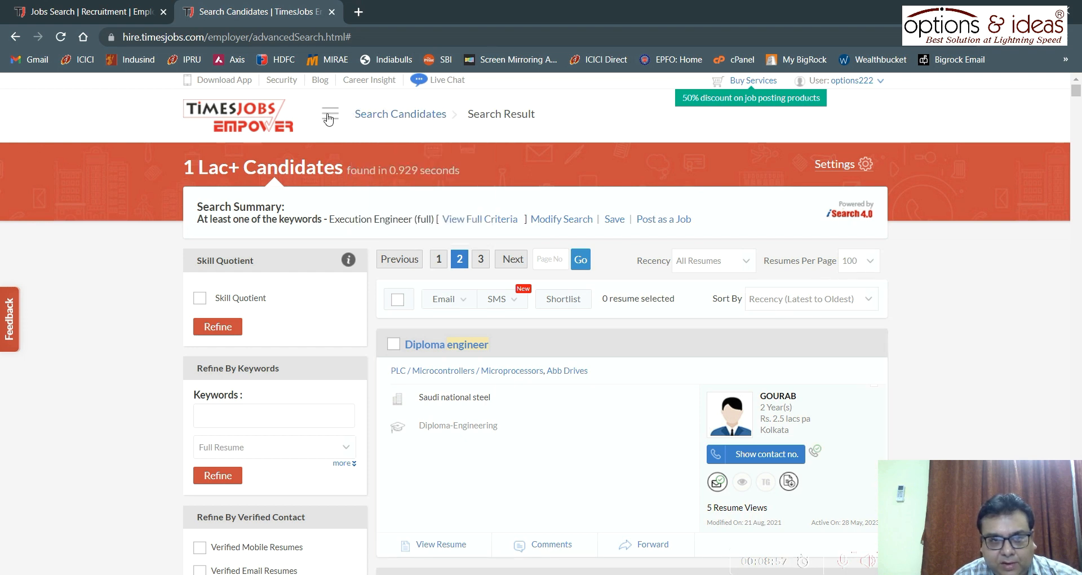
Step: Via My Account go to Mail Settings and choose Mail Templates
click(329, 113)
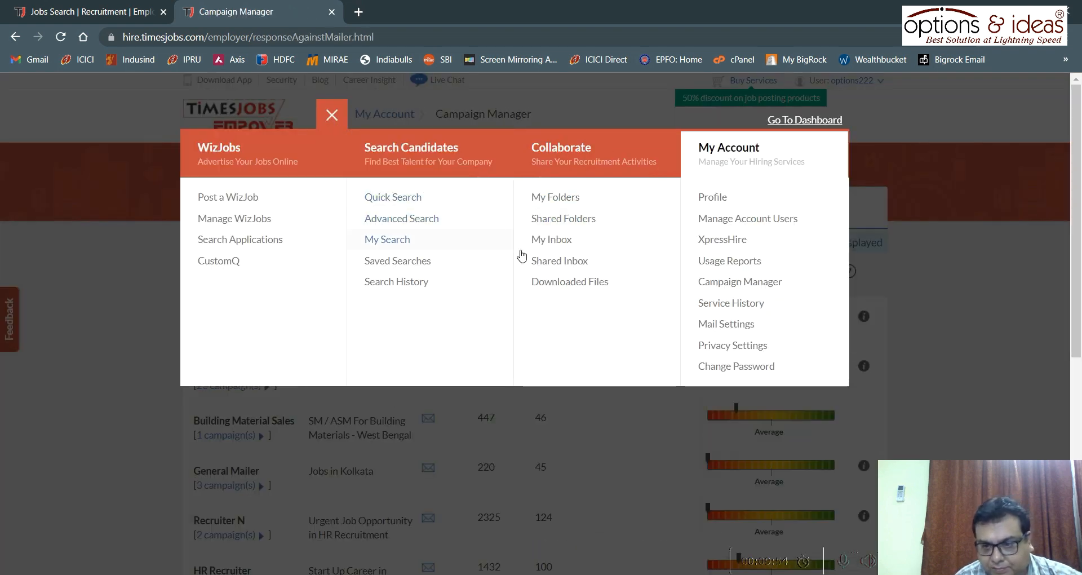
mouse_move(730, 302)
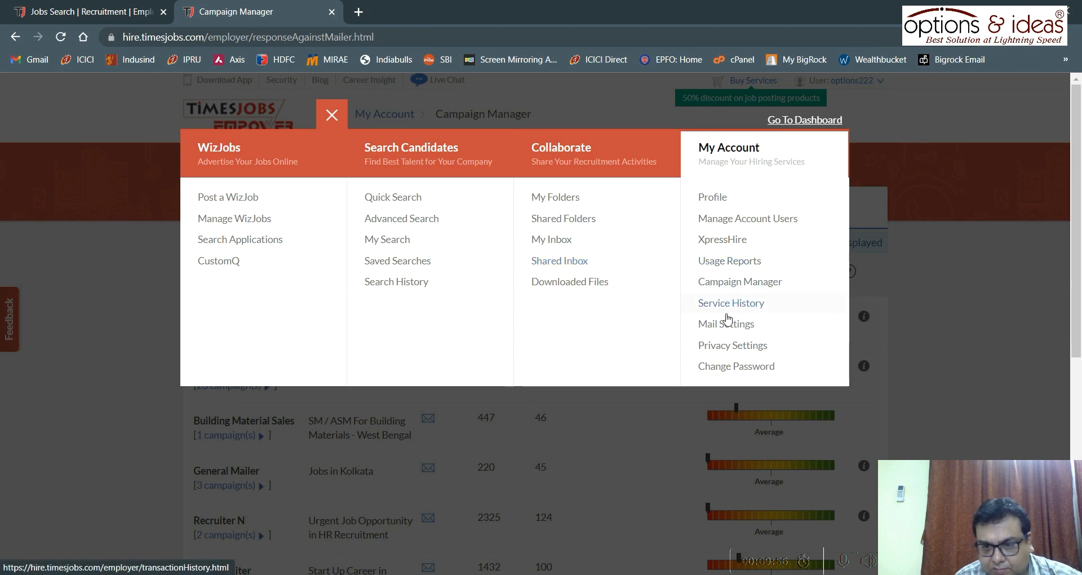
click(724, 324)
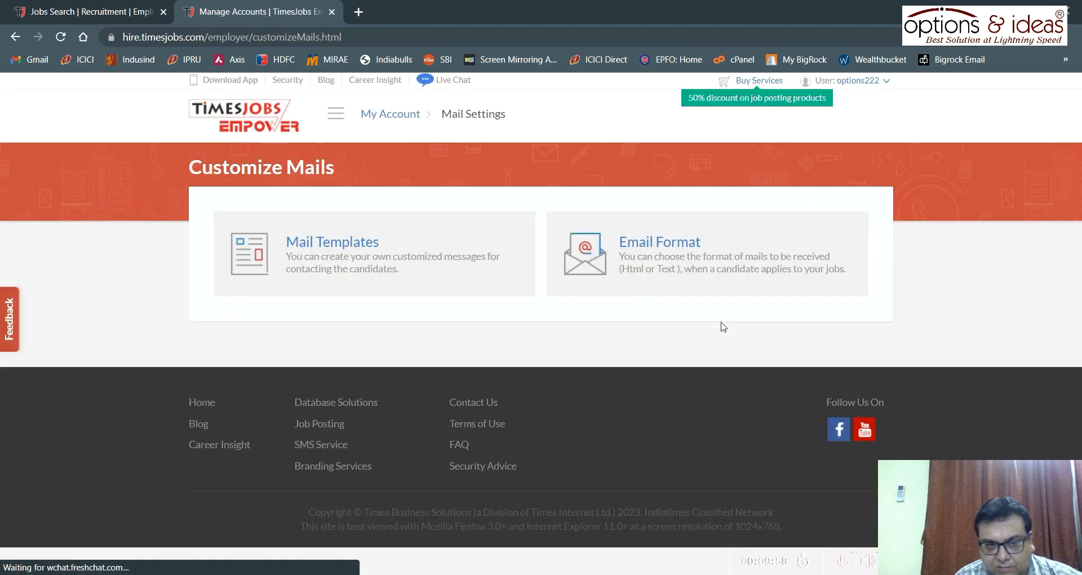
mouse_move(591, 305)
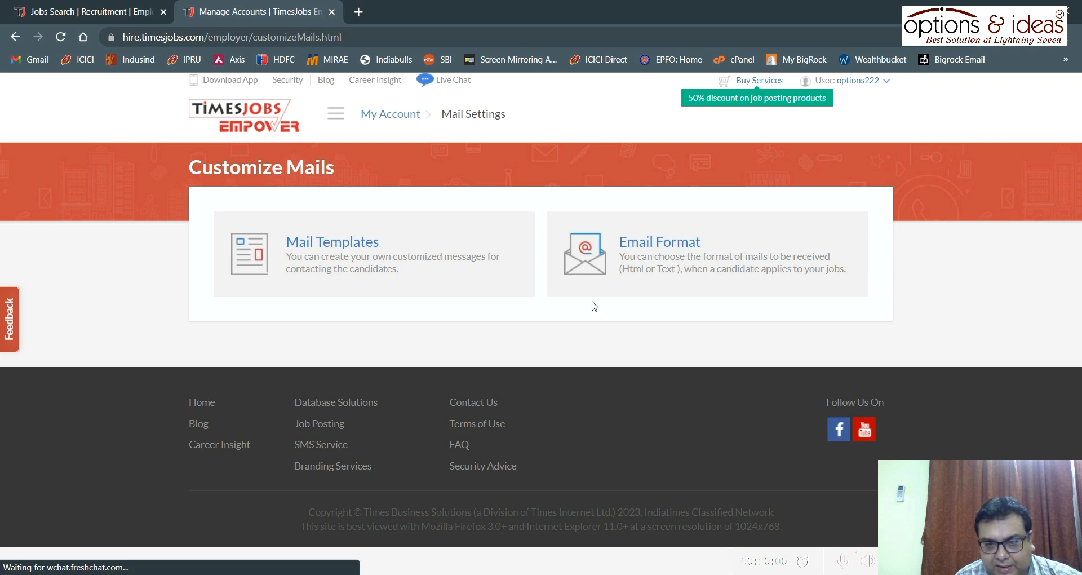
click(332, 242)
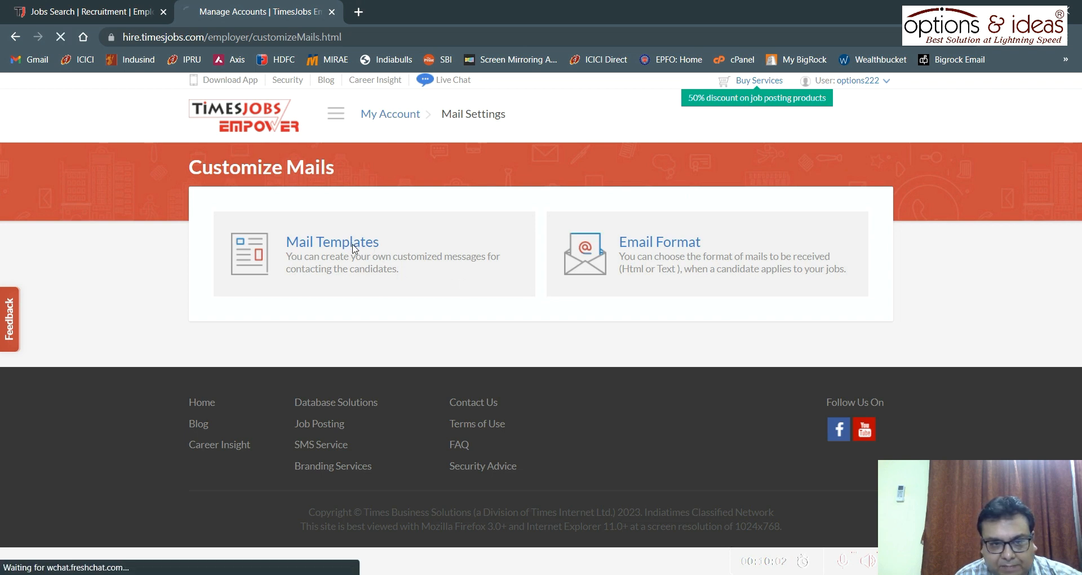
Step: Show the saved templates list, opening and dismissing the Create Mail Template form
click(331, 242)
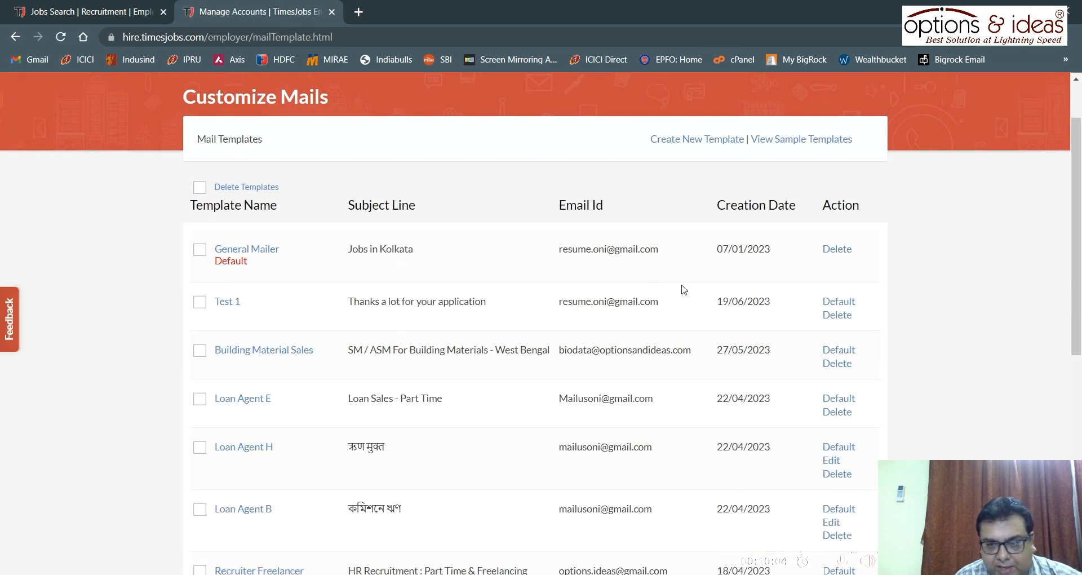
scroll(up, 3)
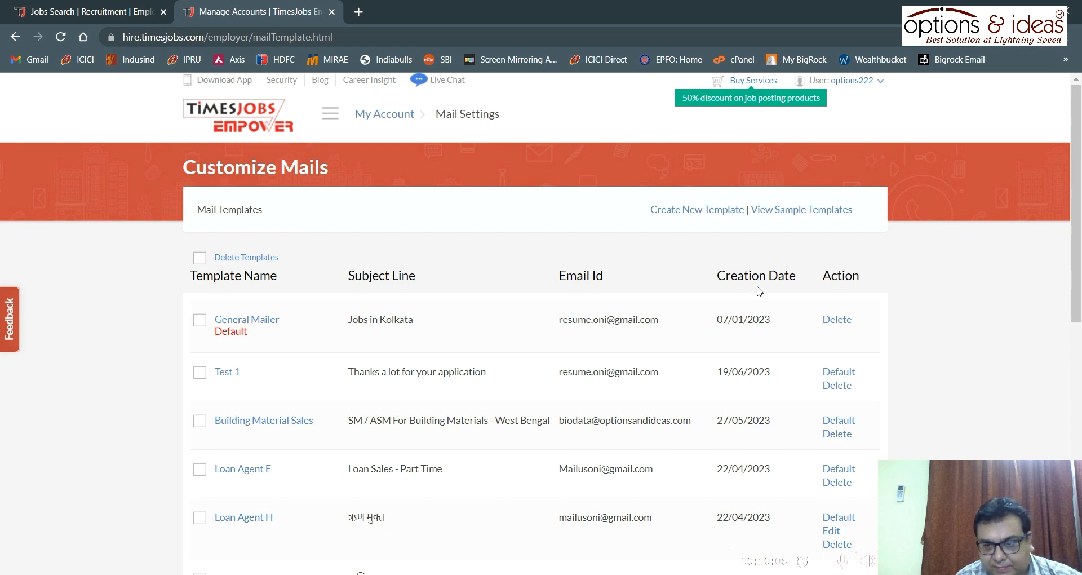
mouse_move(696, 210)
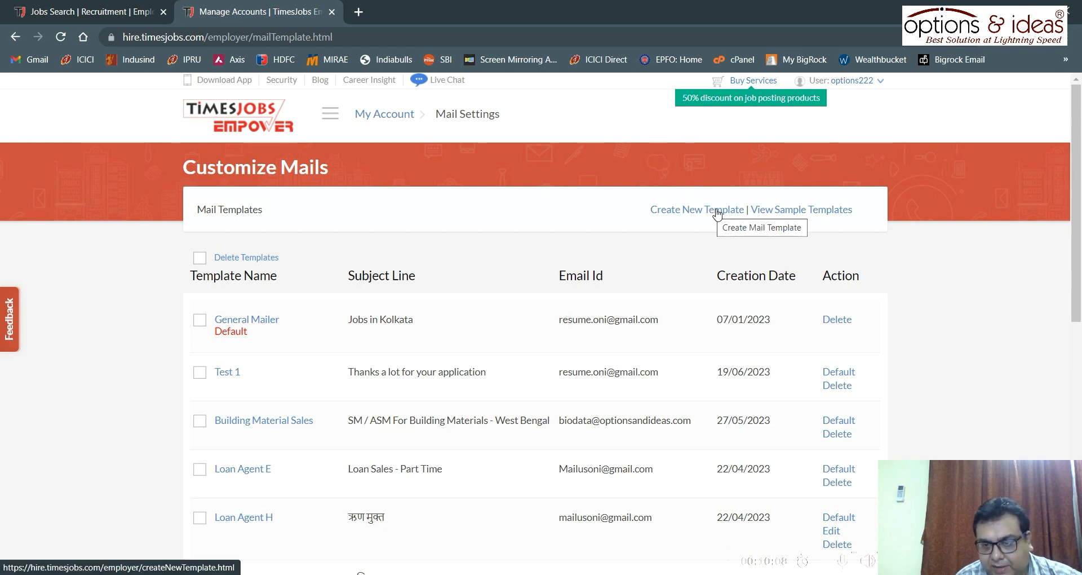
click(696, 210)
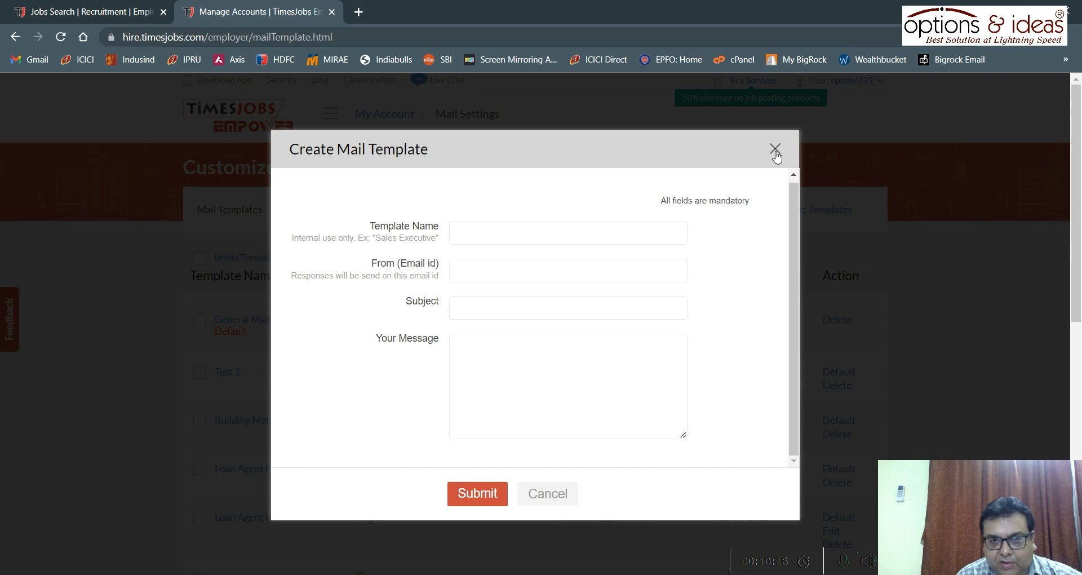
click(774, 149)
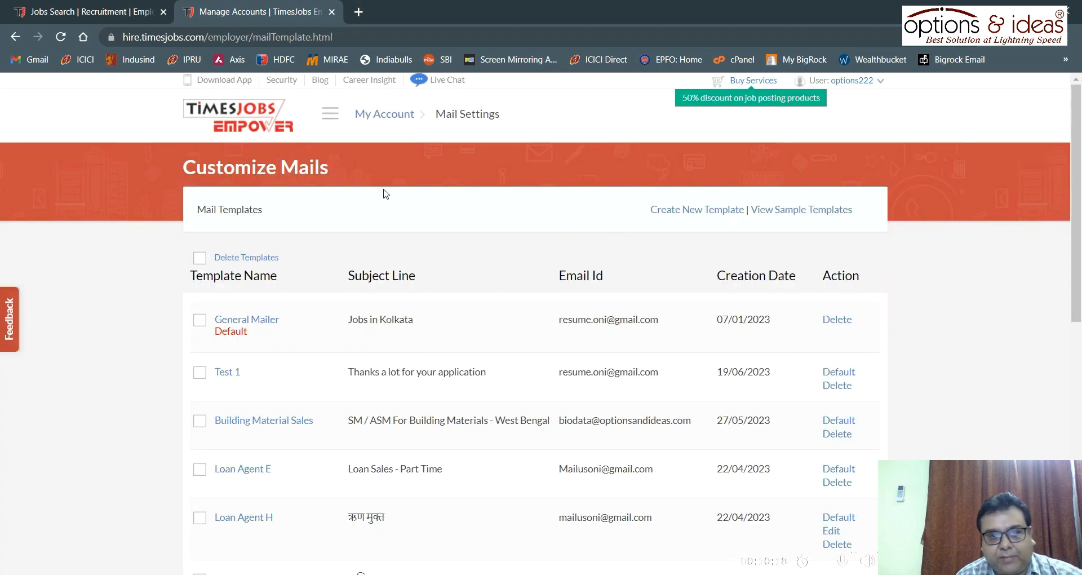
mouse_move(557, 257)
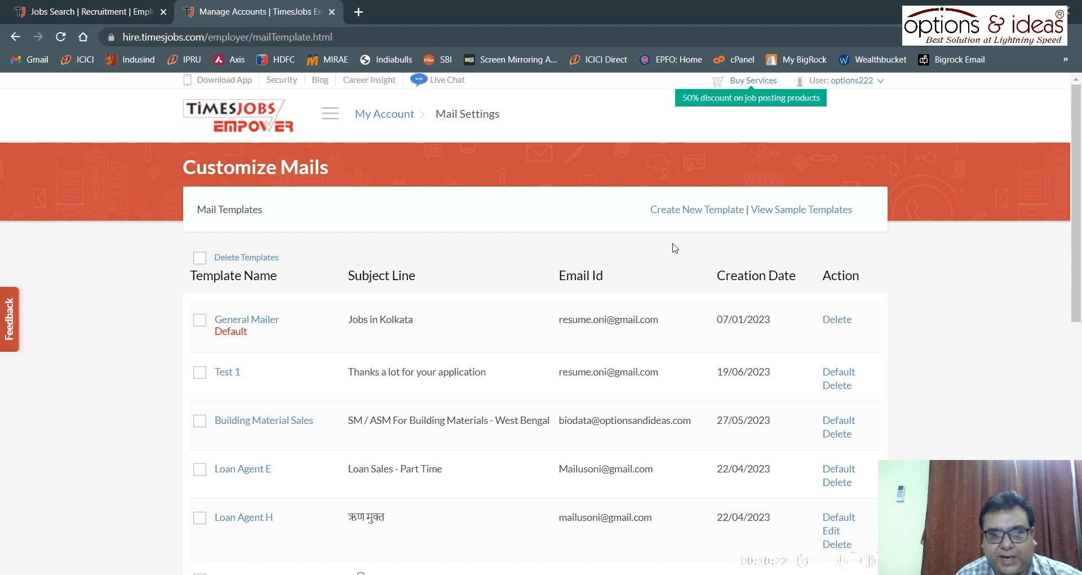
scroll(down, 3)
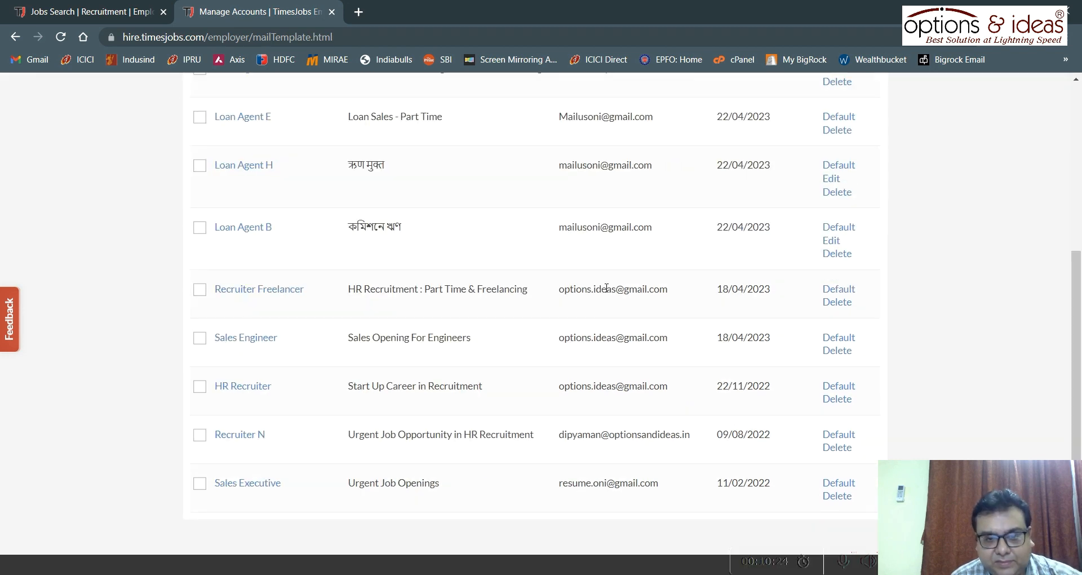
scroll(up, 3)
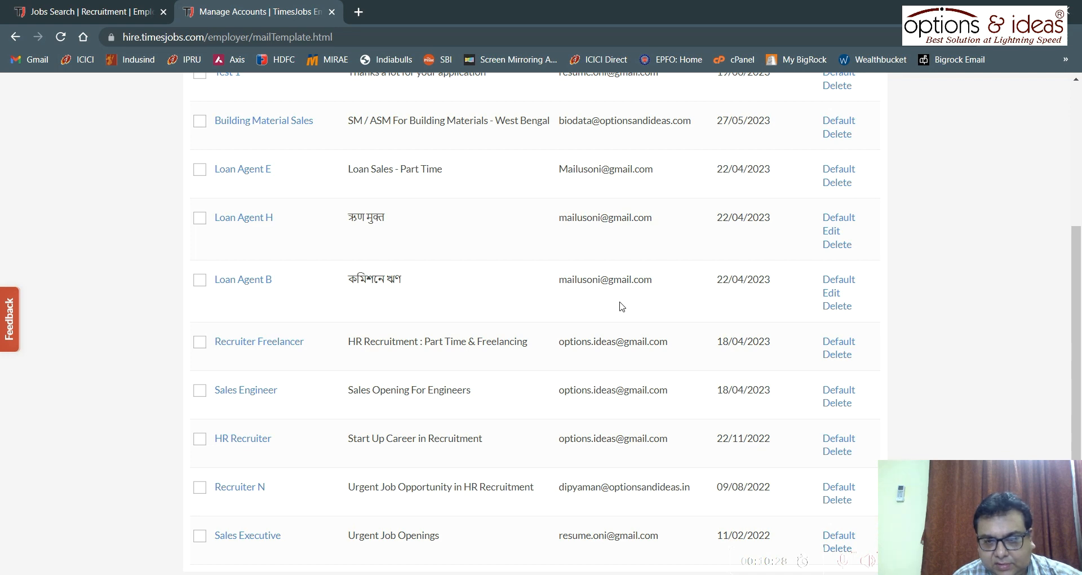
scroll(up, 3)
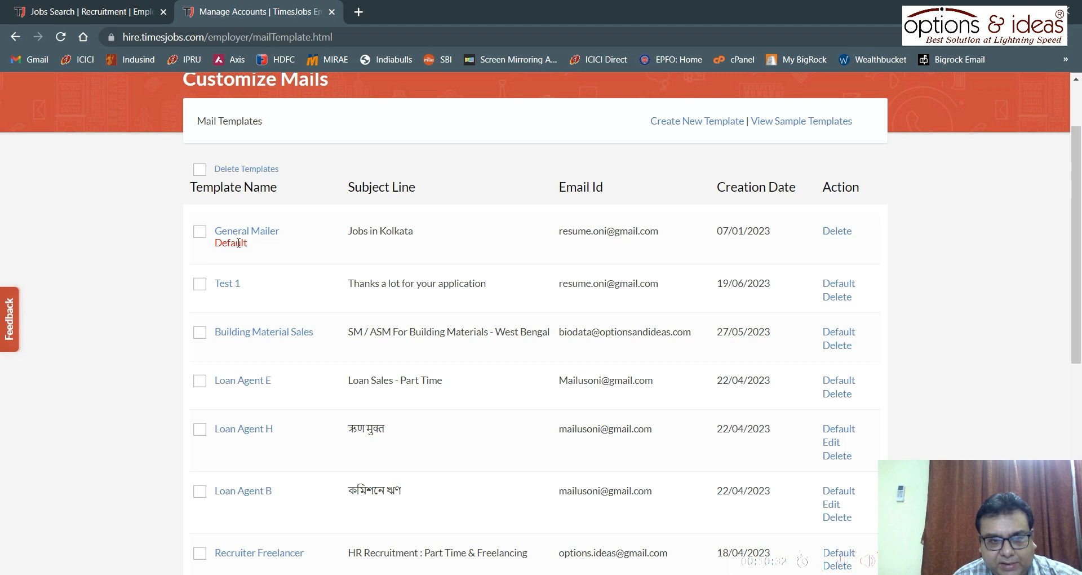
mouse_move(234, 296)
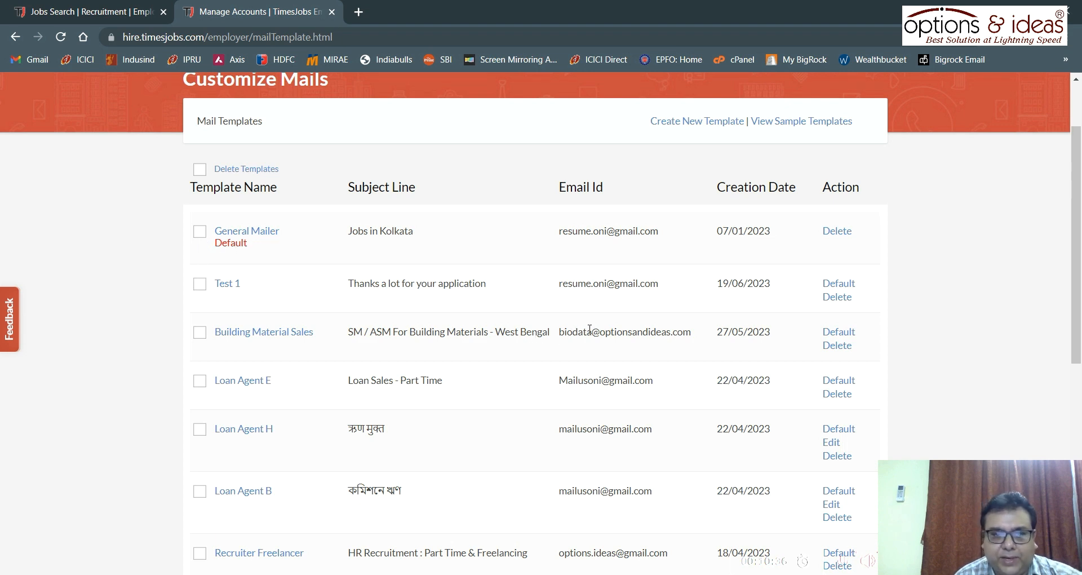
scroll(down, 3)
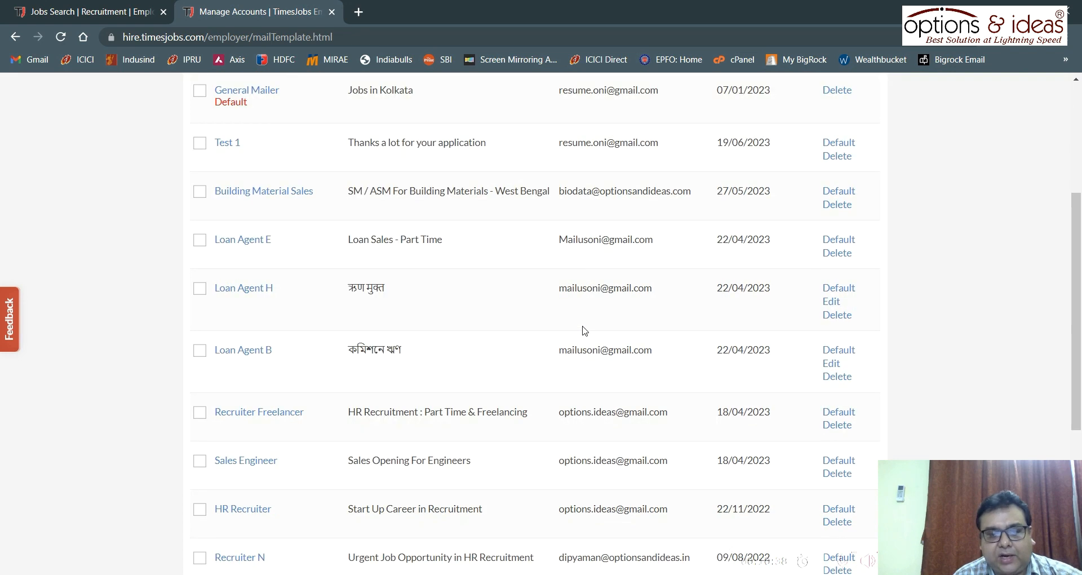
scroll(up, 3)
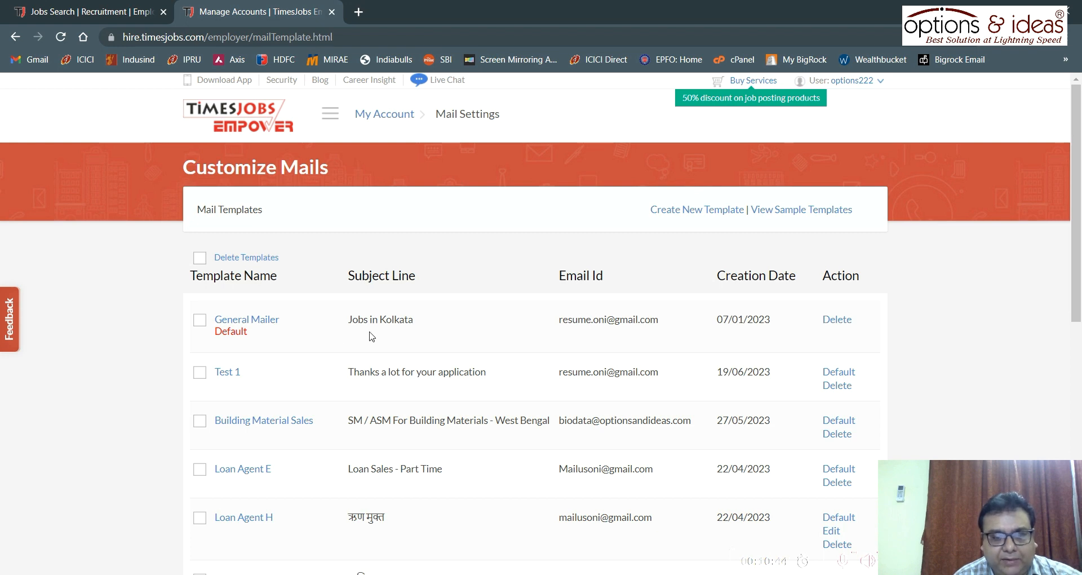
mouse_move(453, 339)
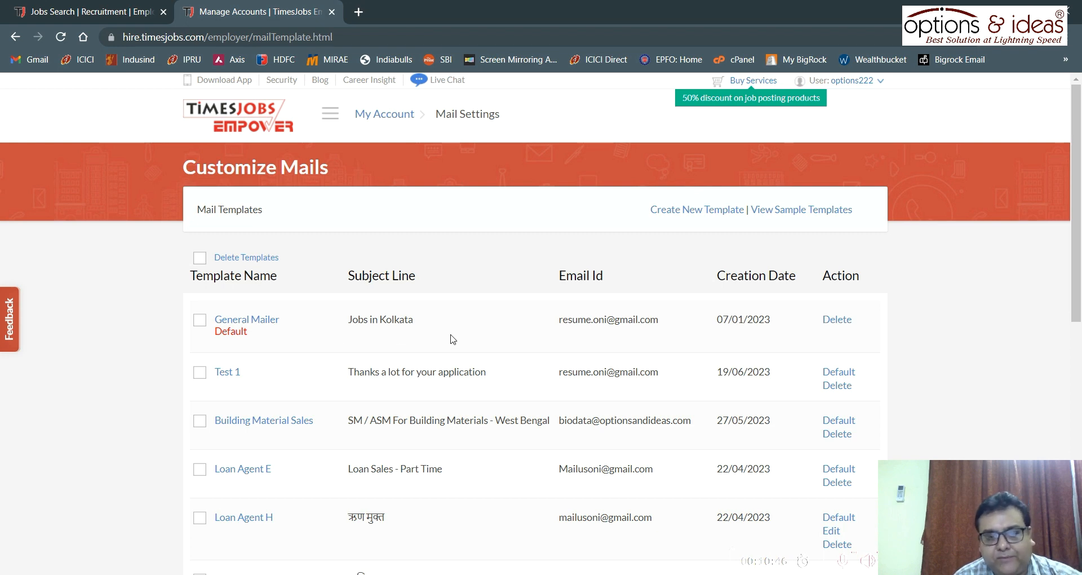
mouse_move(386, 352)
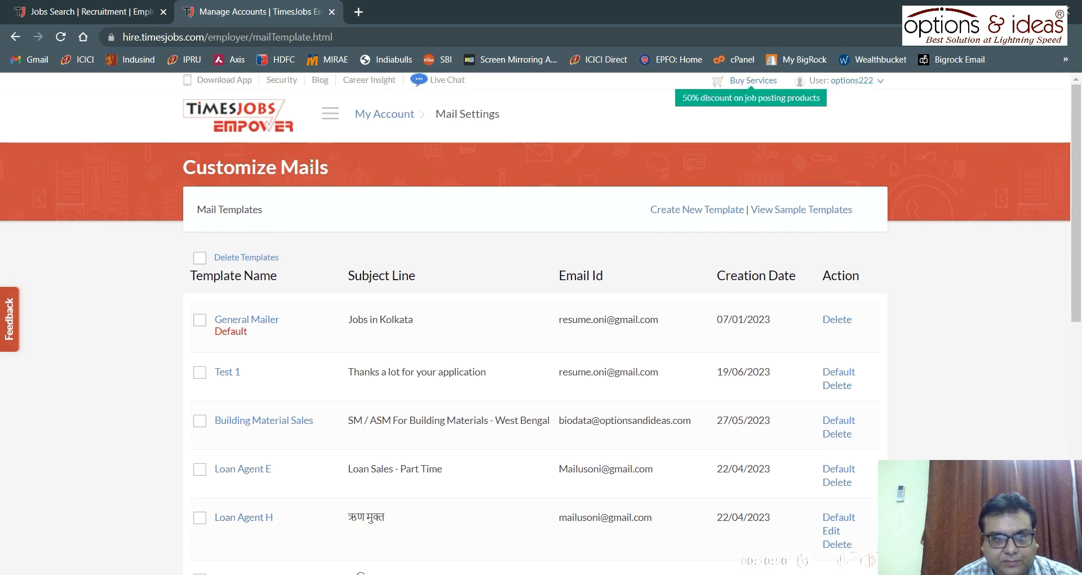
mouse_move(518, 290)
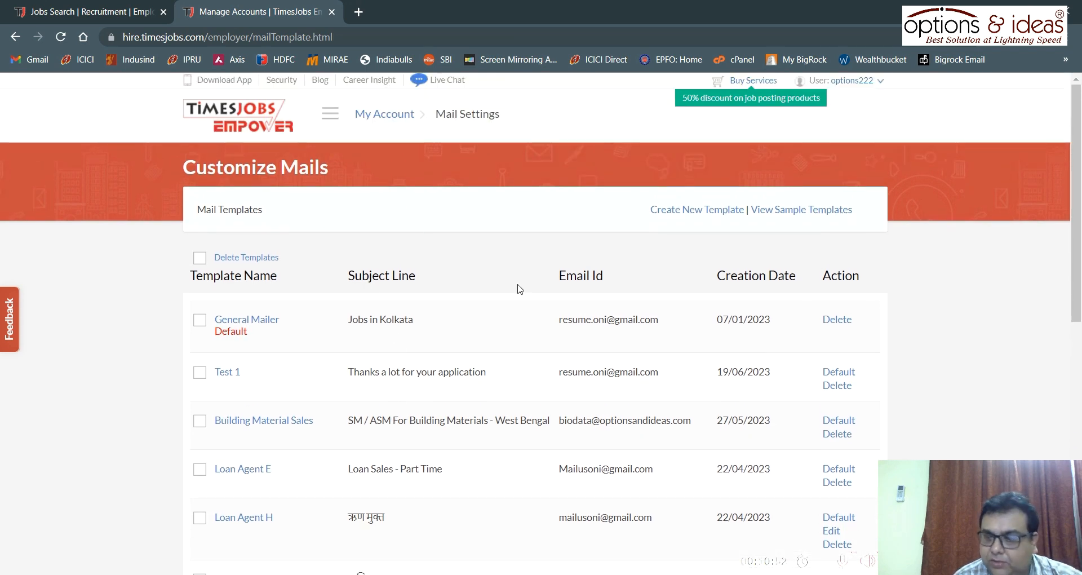